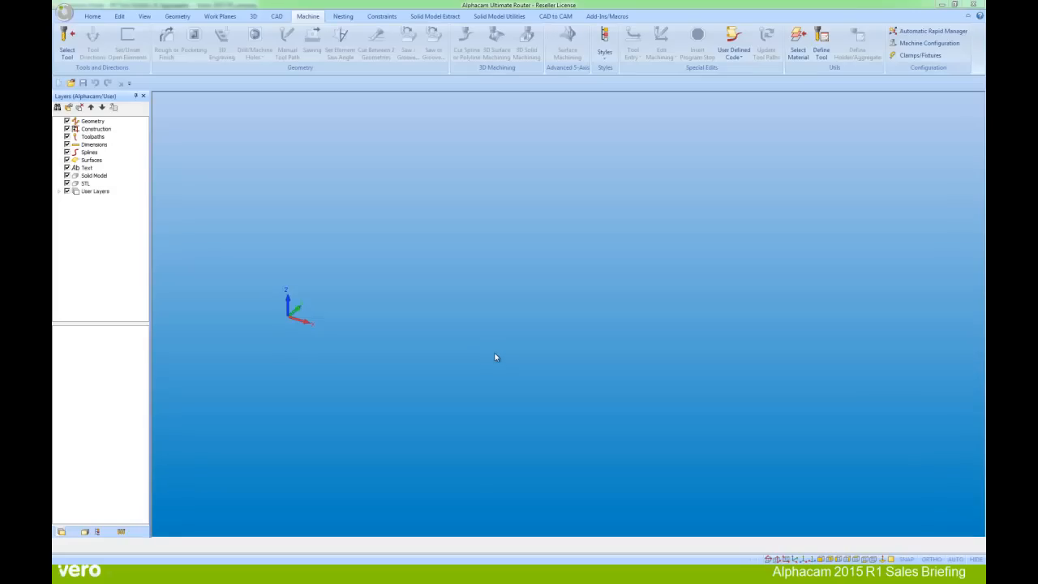
mouse_move(99, 23)
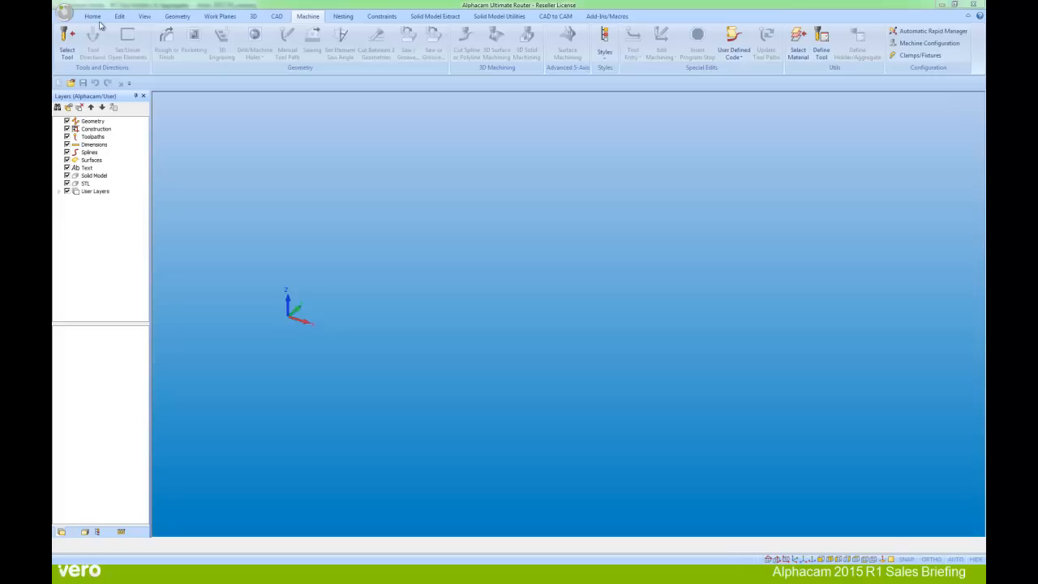
- Import the HSK tool holder SolidWorks part via Input CAD with default options
click(92, 16)
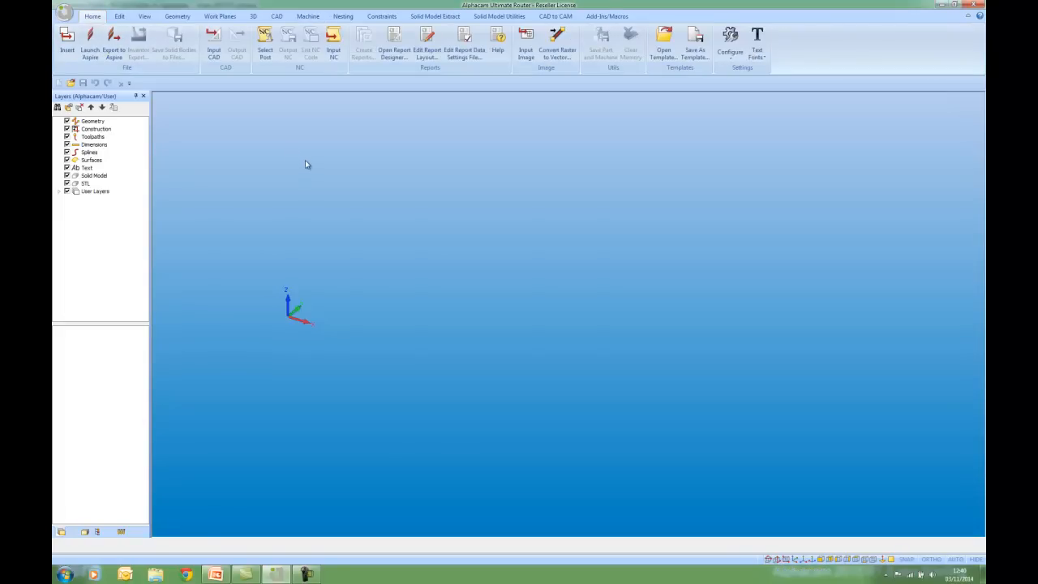
click(214, 40)
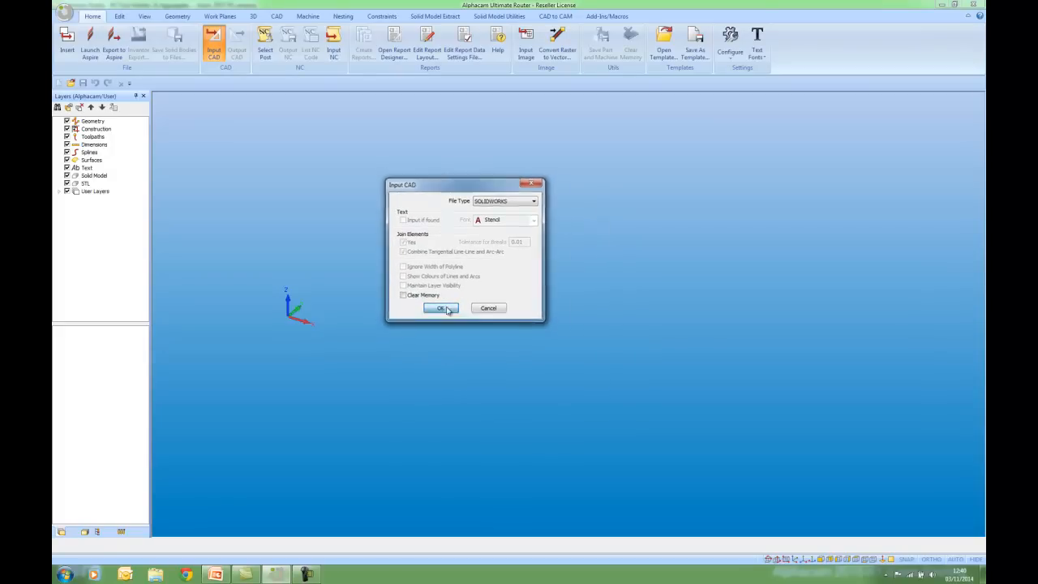
click(441, 308)
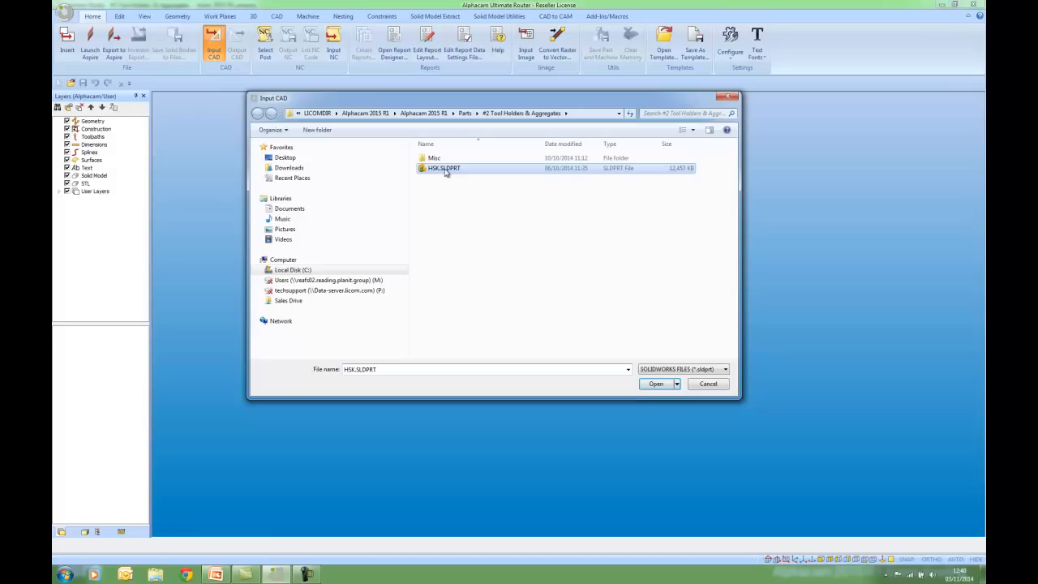
click(655, 382)
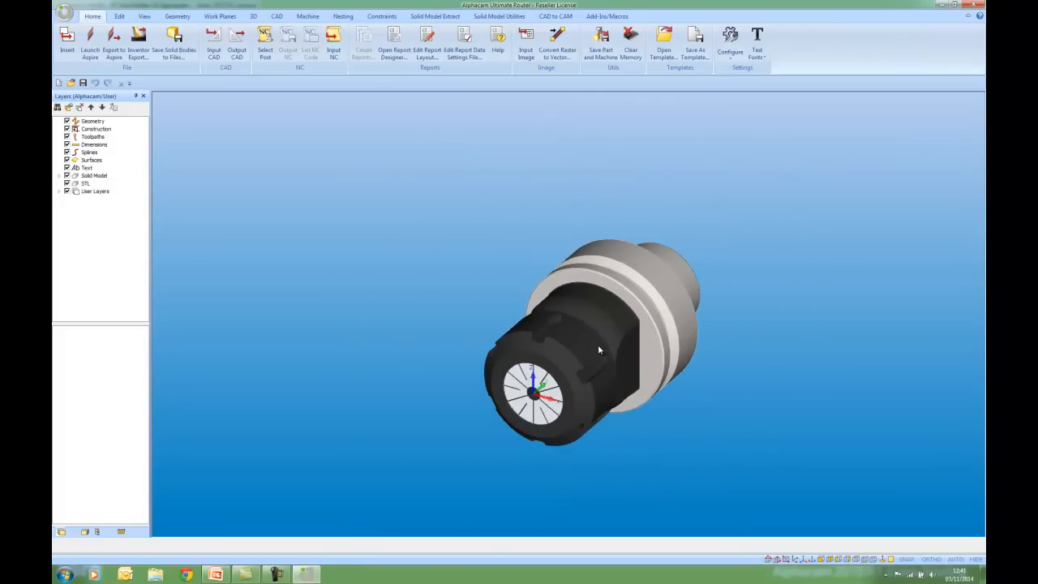
mouse_move(472, 282)
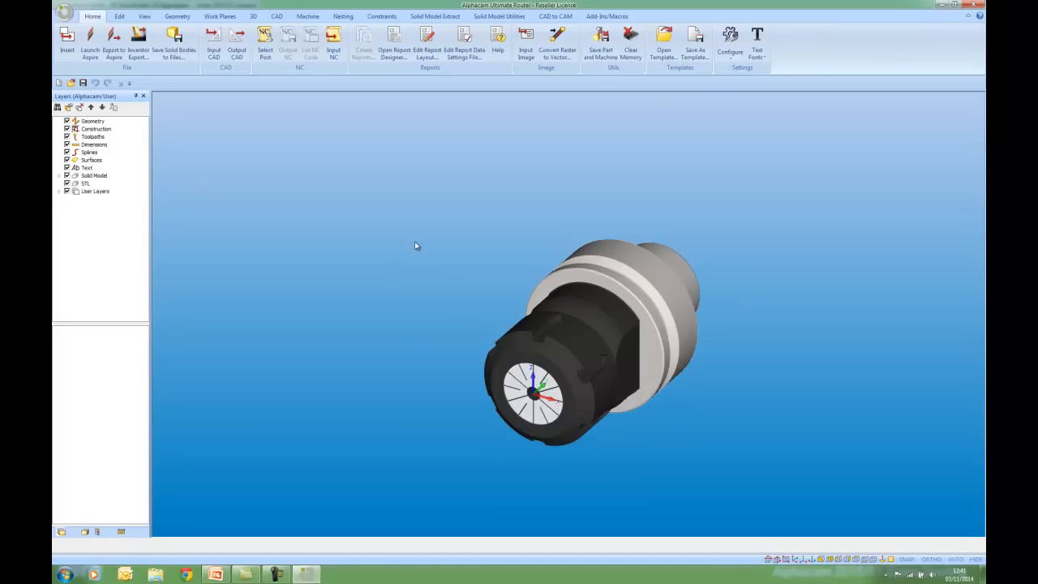
- Rotate the holder model so it stands upright with the collet end down
click(118, 17)
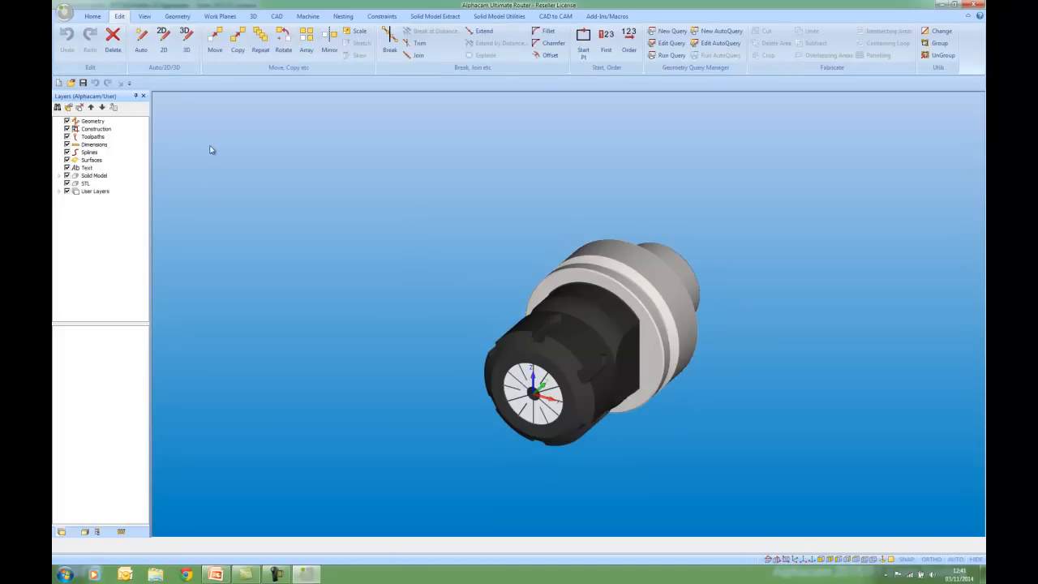
click(282, 39)
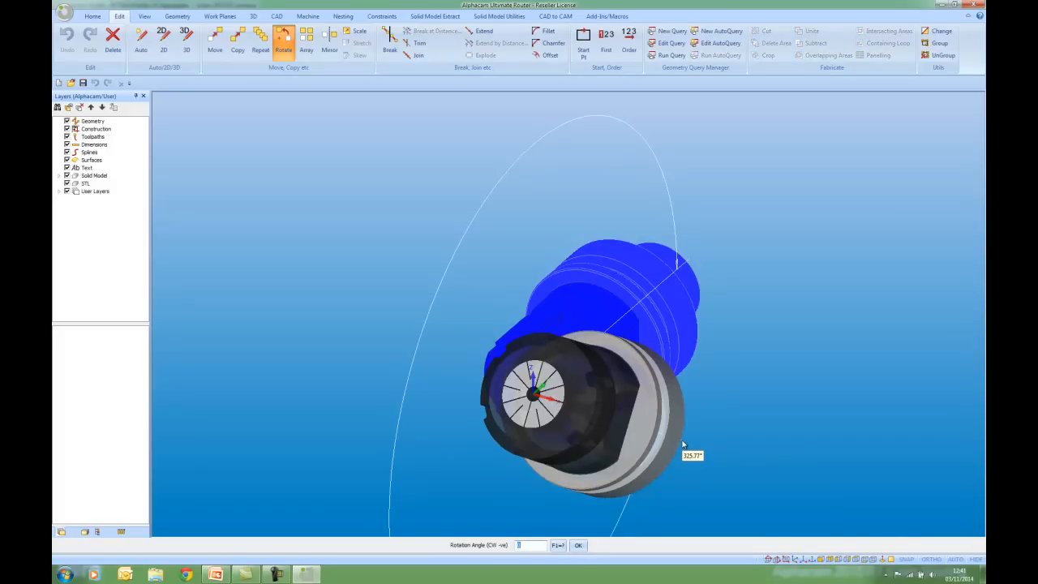
click(577, 545)
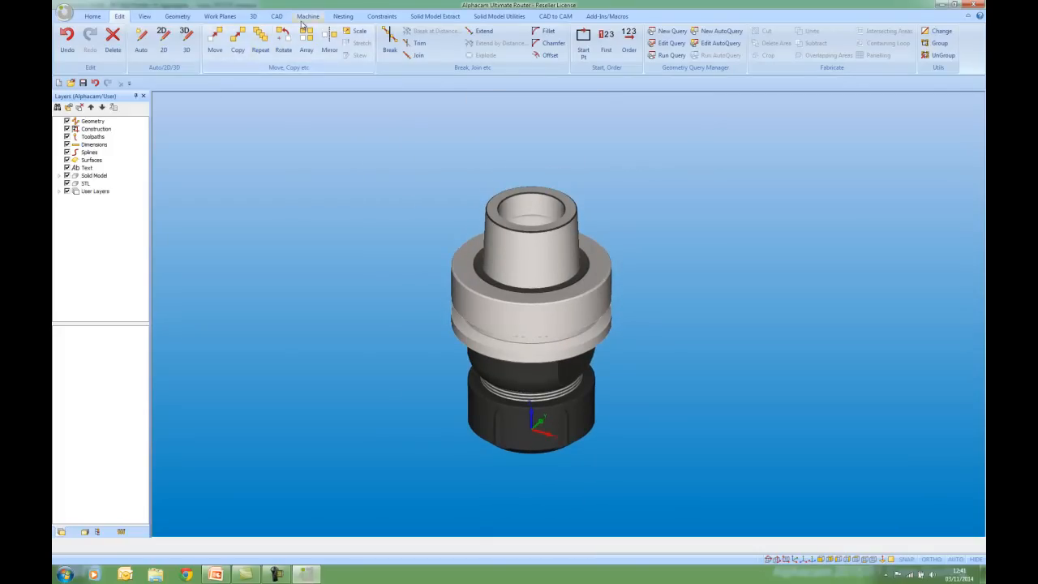
- Start defining a new standard holder from the Machine commands
click(308, 17)
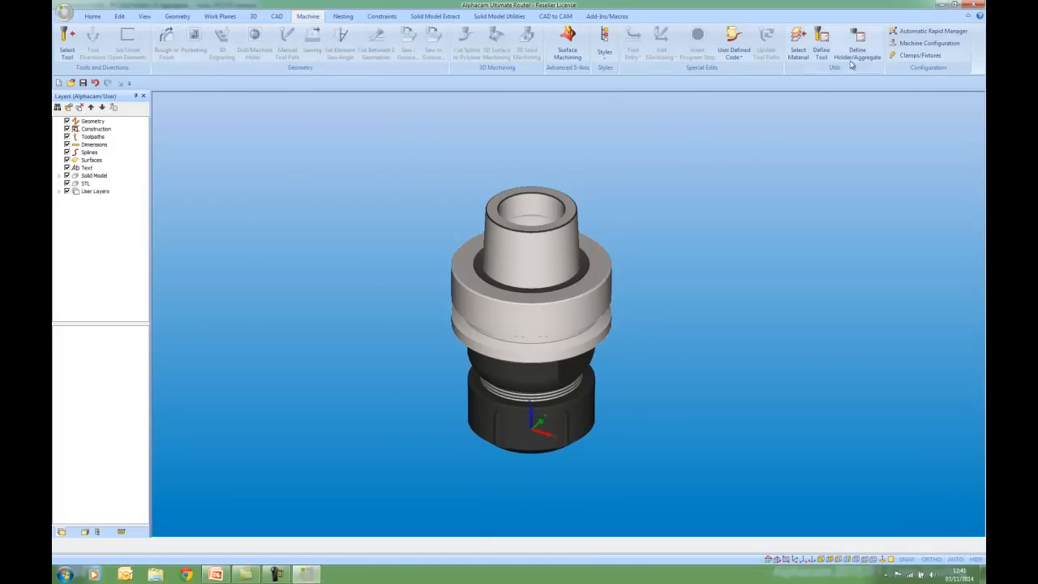
mouse_move(856, 46)
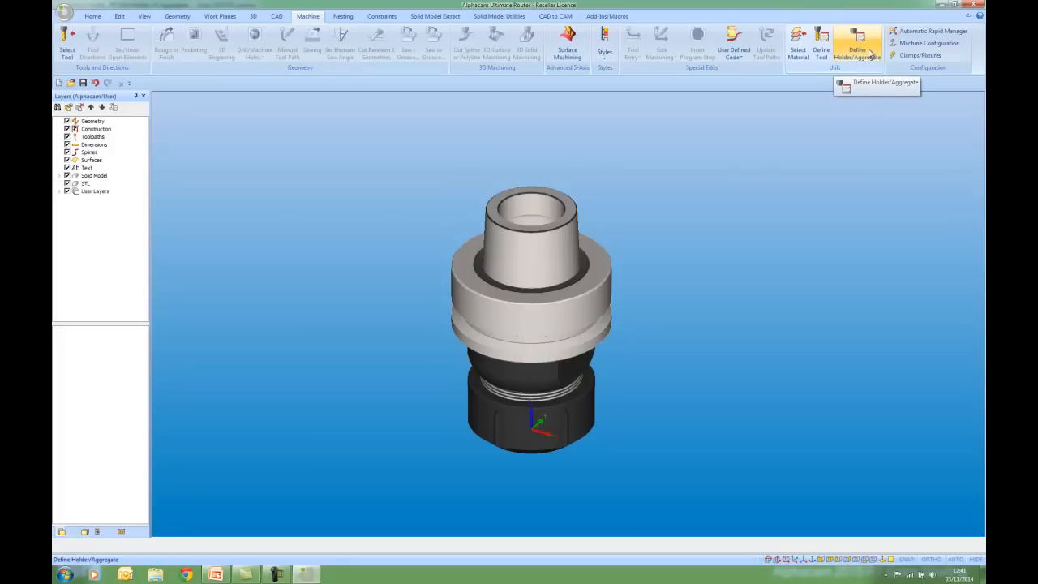
click(856, 46)
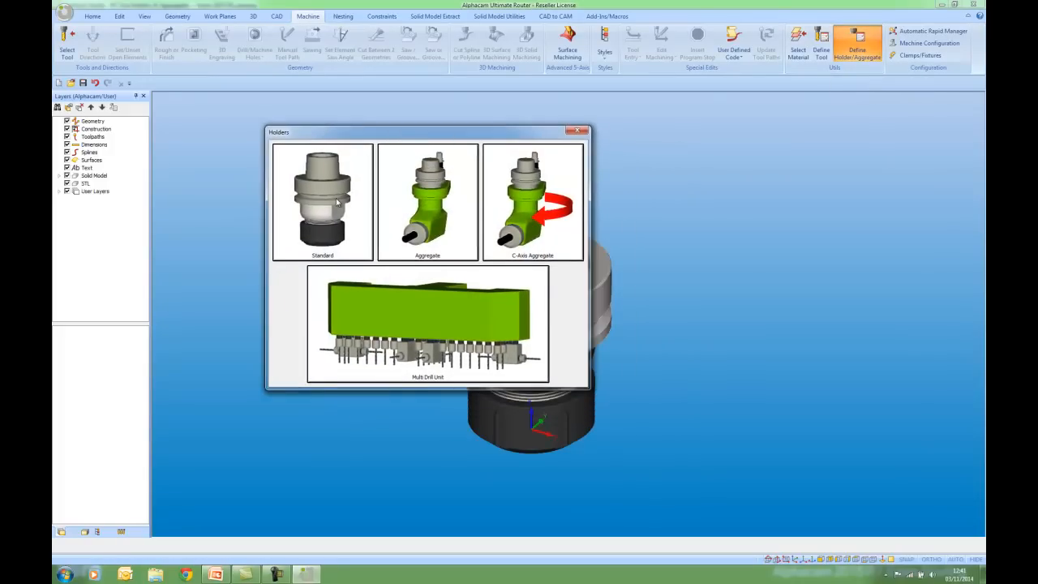
click(321, 201)
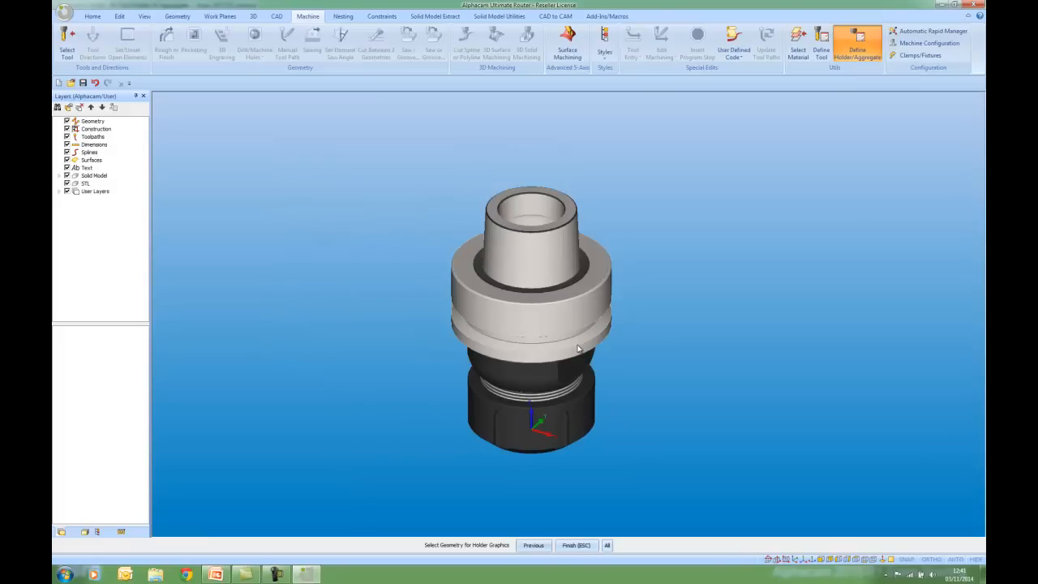
mouse_move(624, 522)
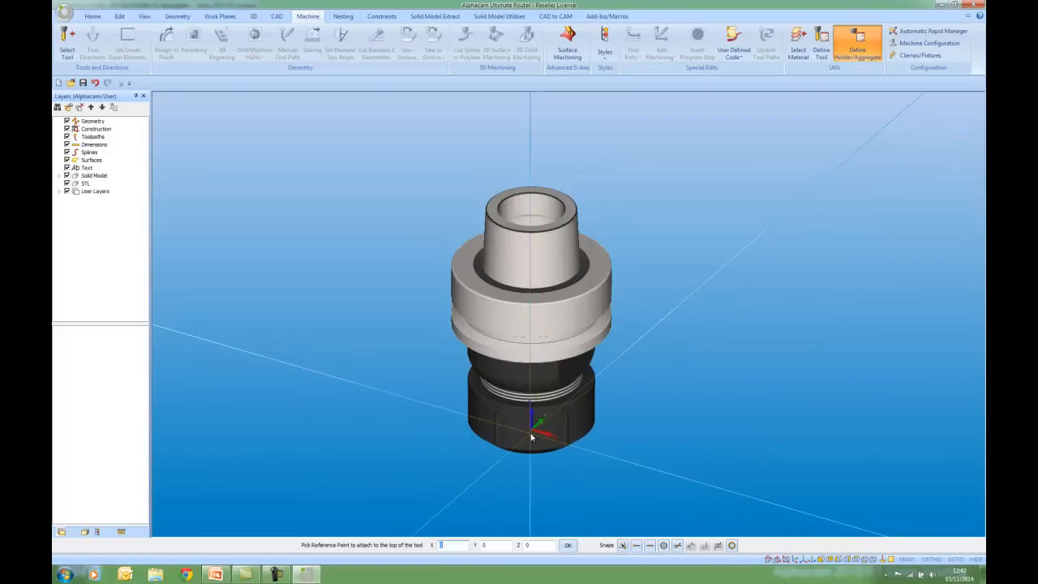
- Pick the tool attachment point and the machine gauge line point on the holder
click(567, 544)
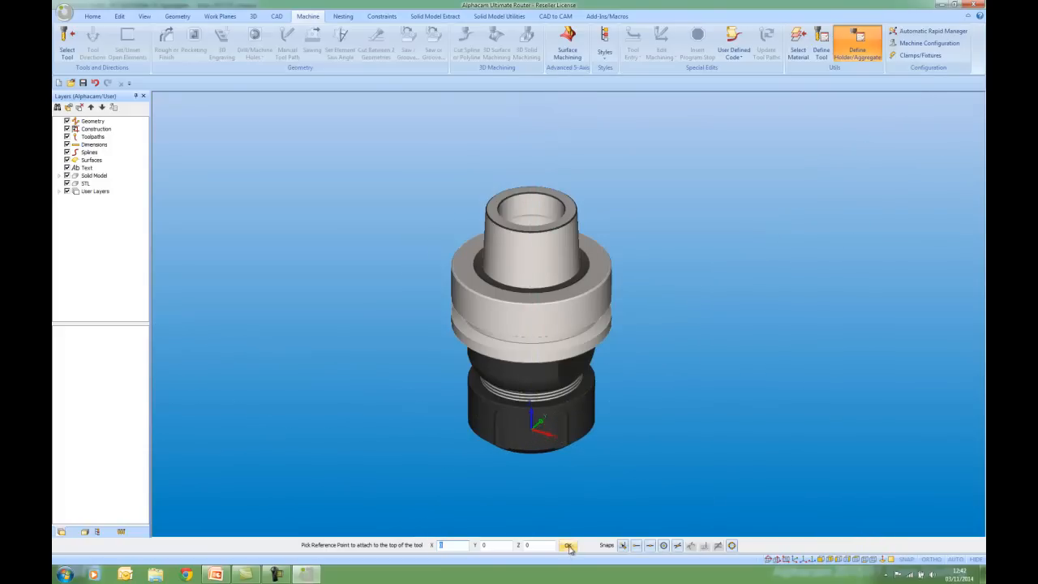
click(568, 545)
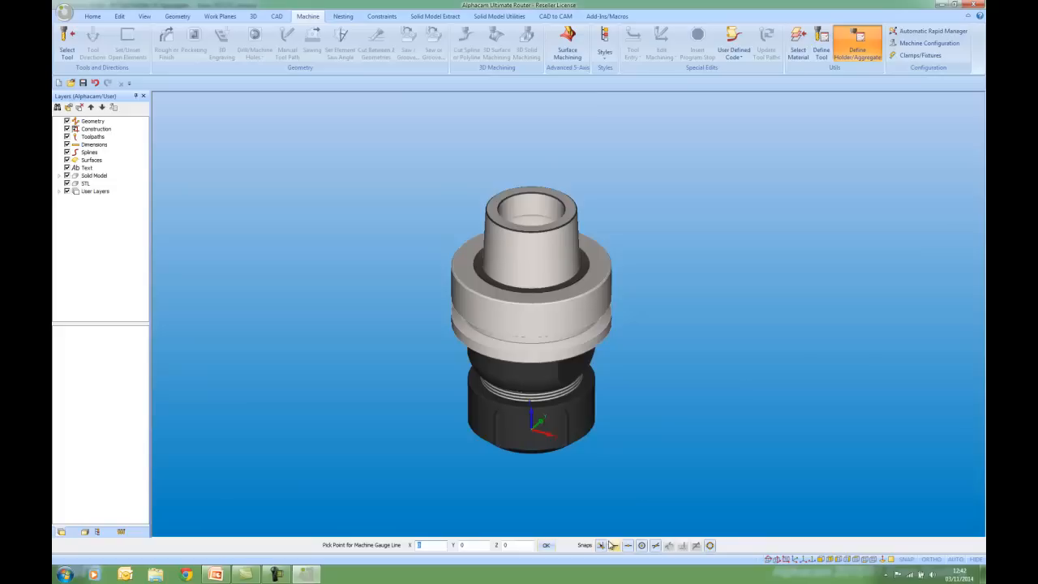
click(634, 515)
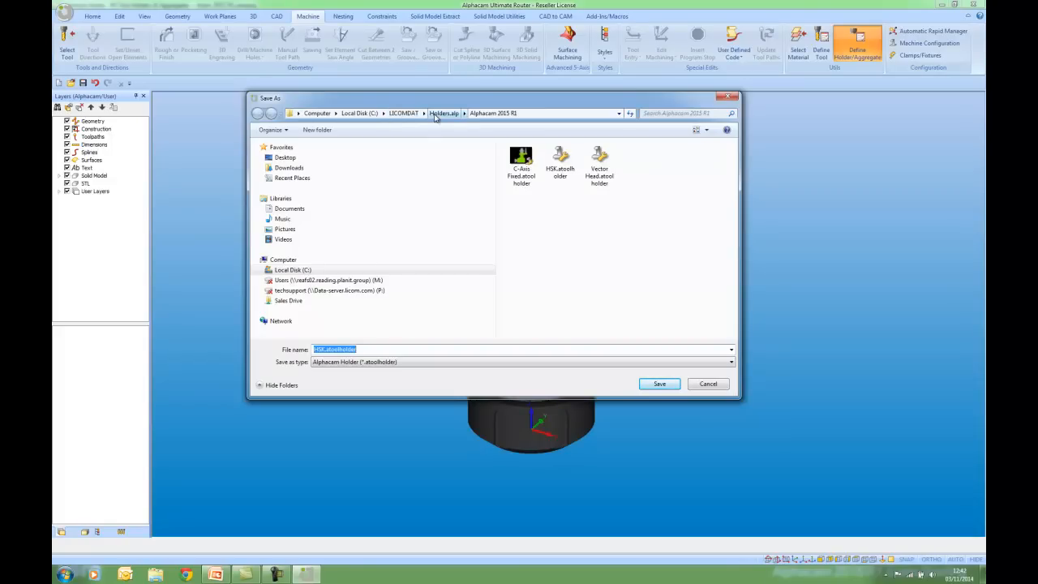
mouse_move(561, 160)
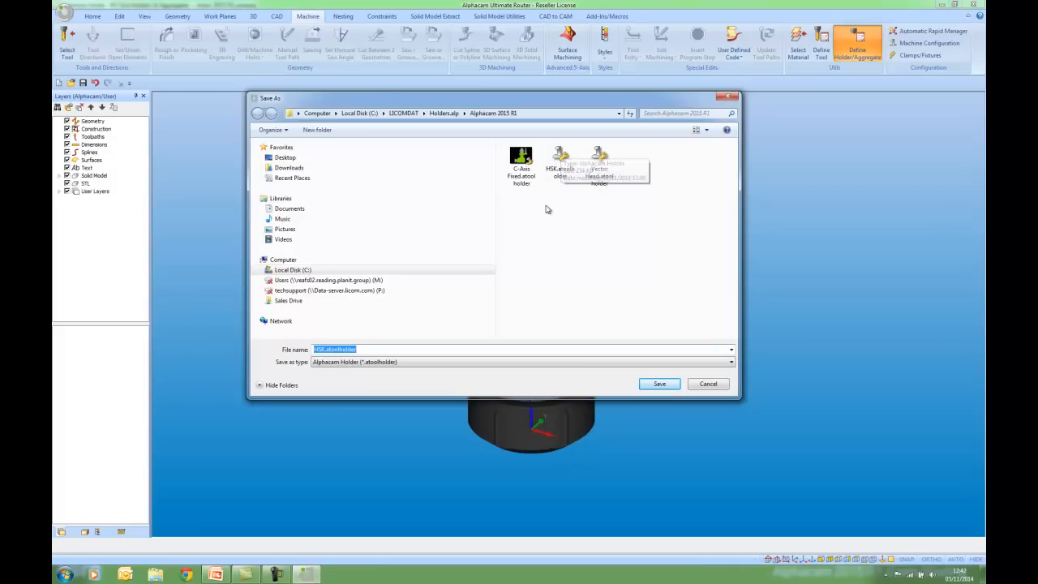
mouse_move(561, 211)
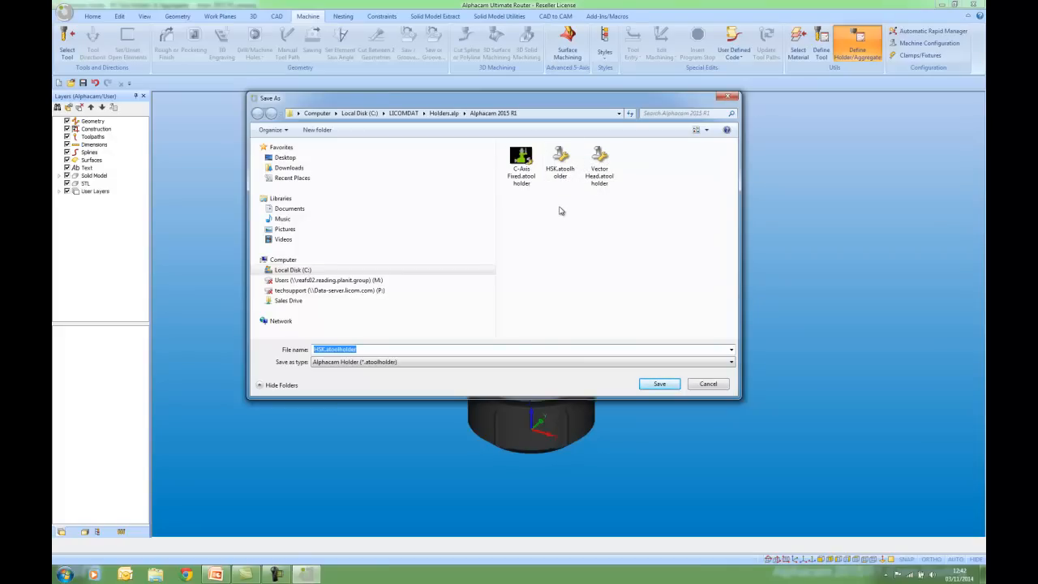
- Save the holder as HSK in the holders library and dismiss the saved confirmation
click(559, 159)
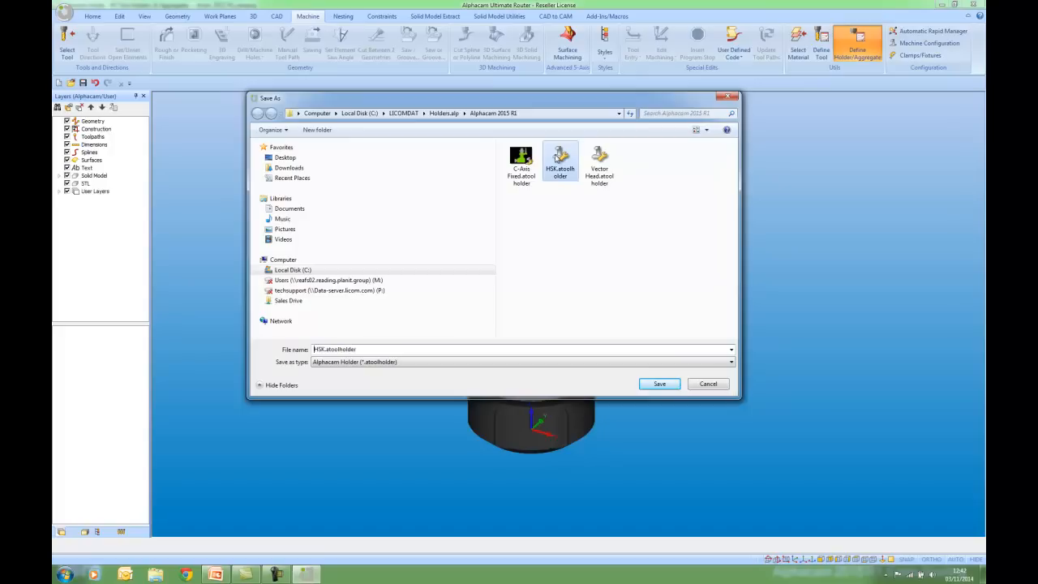
click(658, 383)
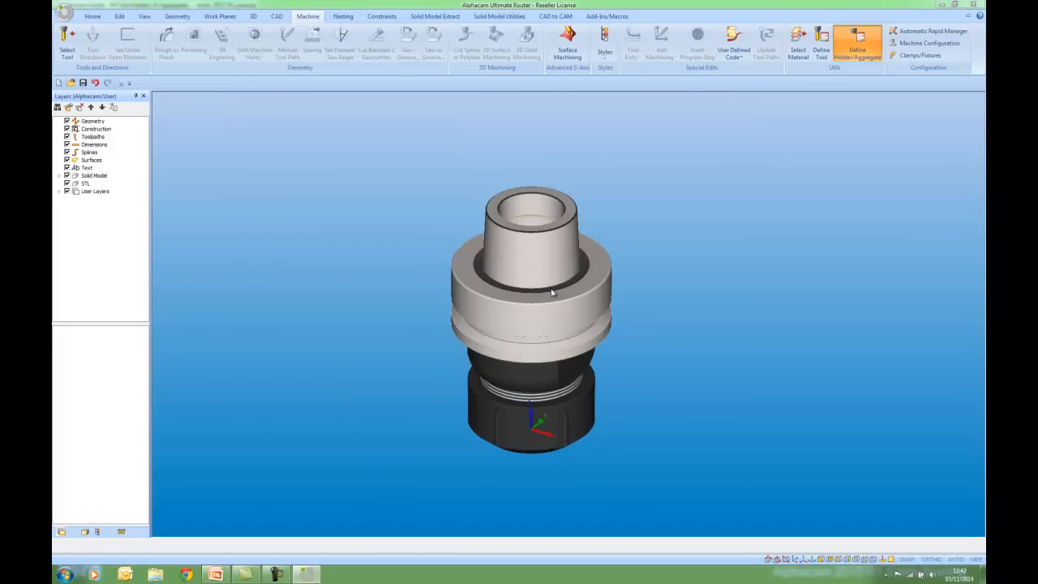
mouse_move(541, 299)
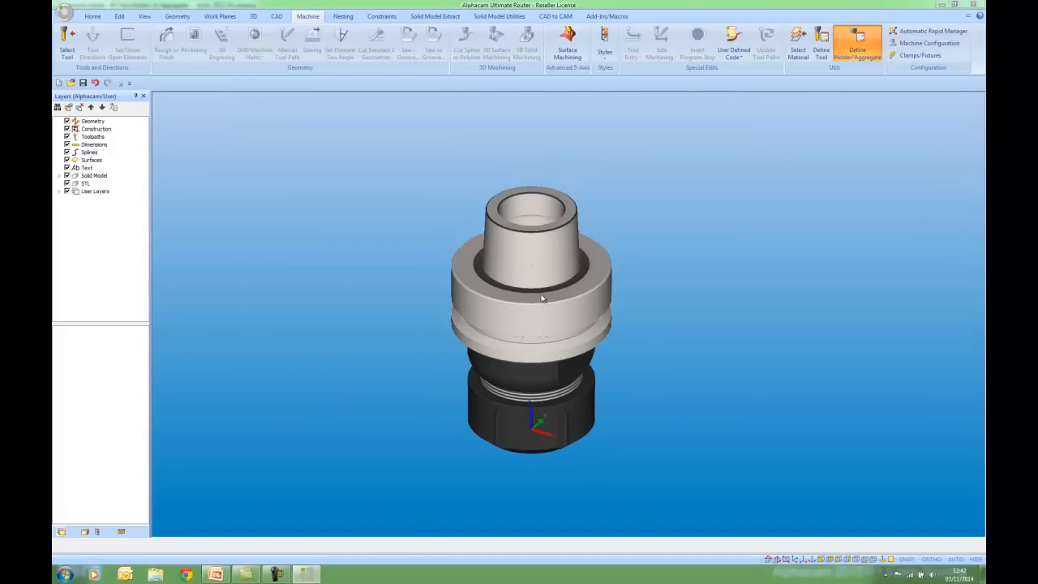
click(856, 42)
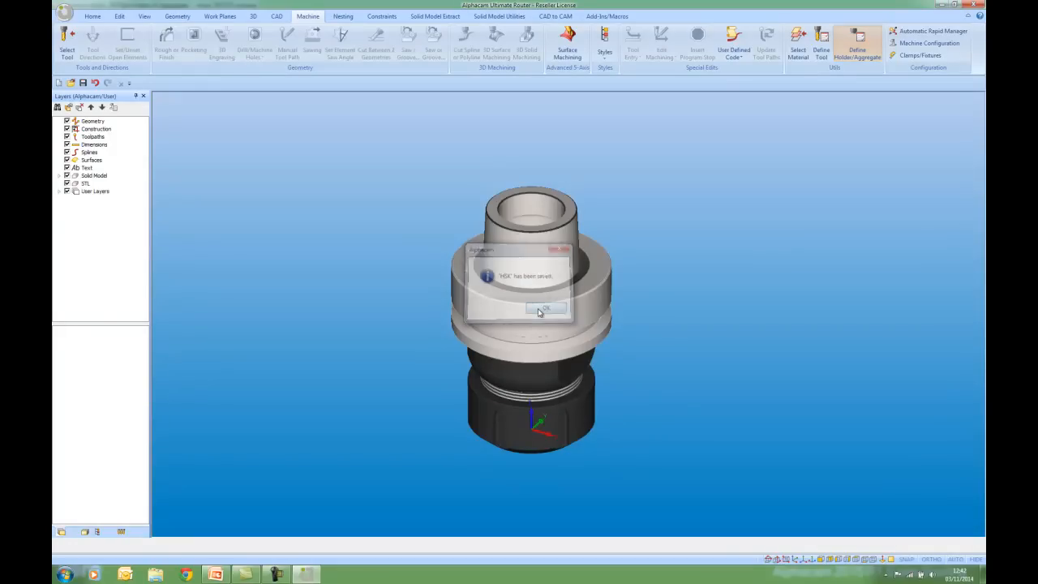
click(544, 308)
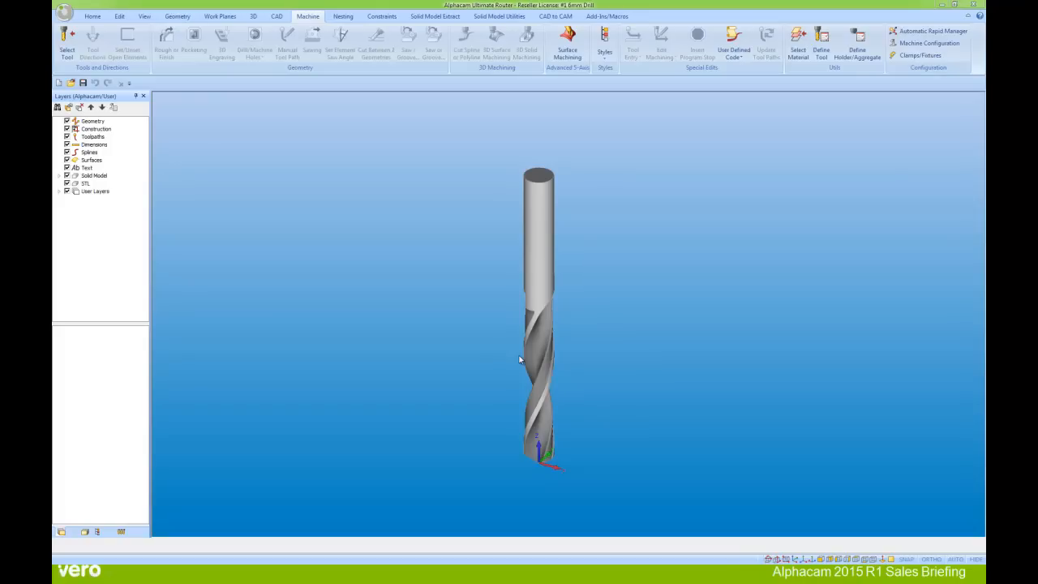
mouse_move(269, 224)
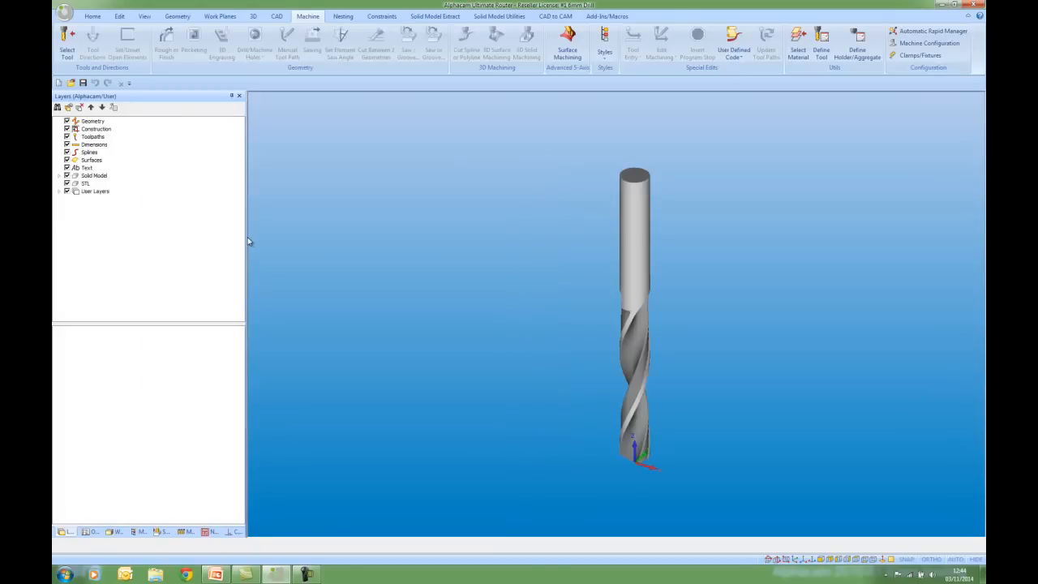
mouse_move(60, 189)
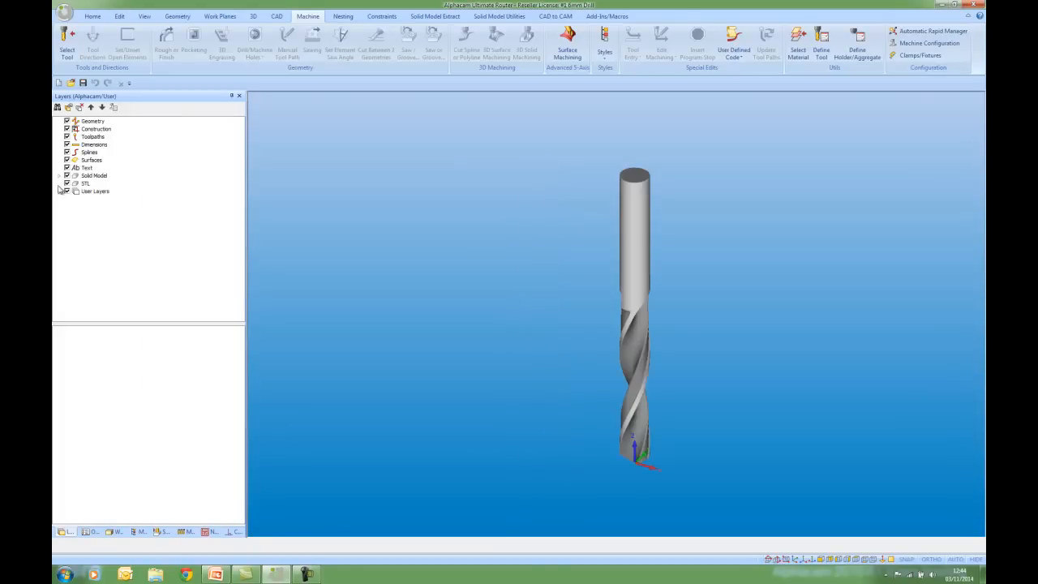
click(60, 176)
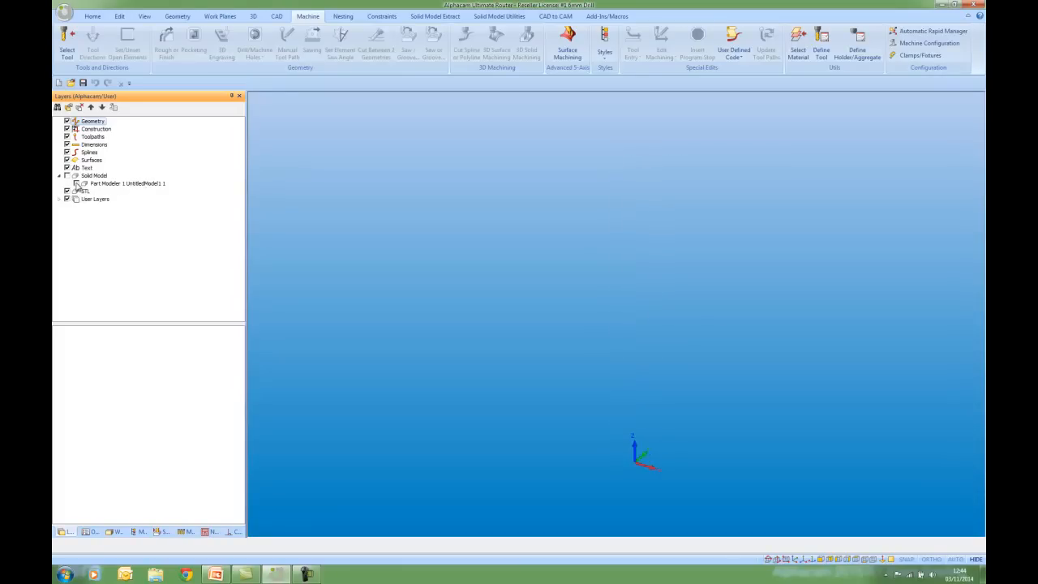
click(68, 191)
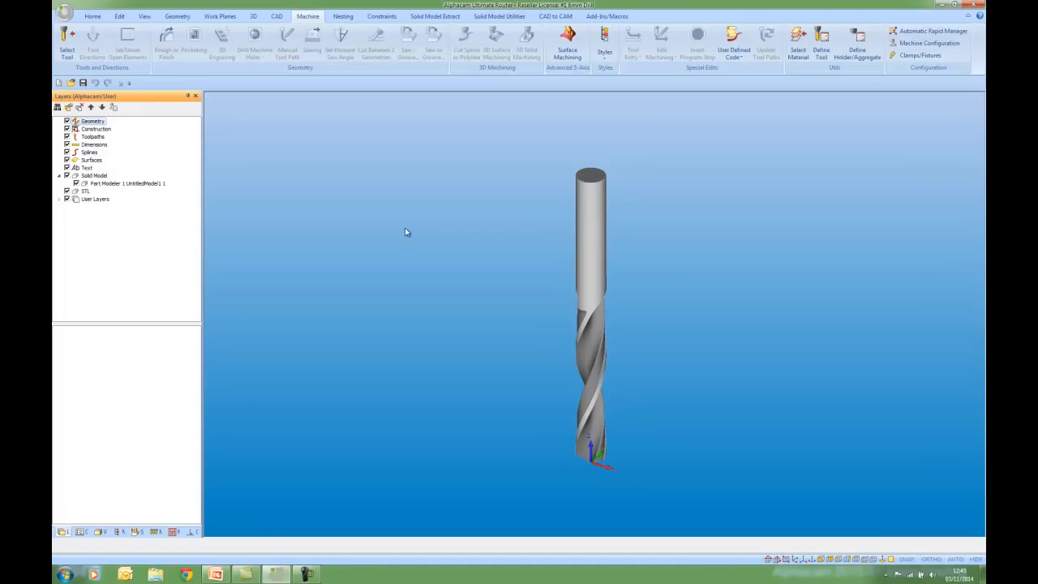
mouse_move(775, 113)
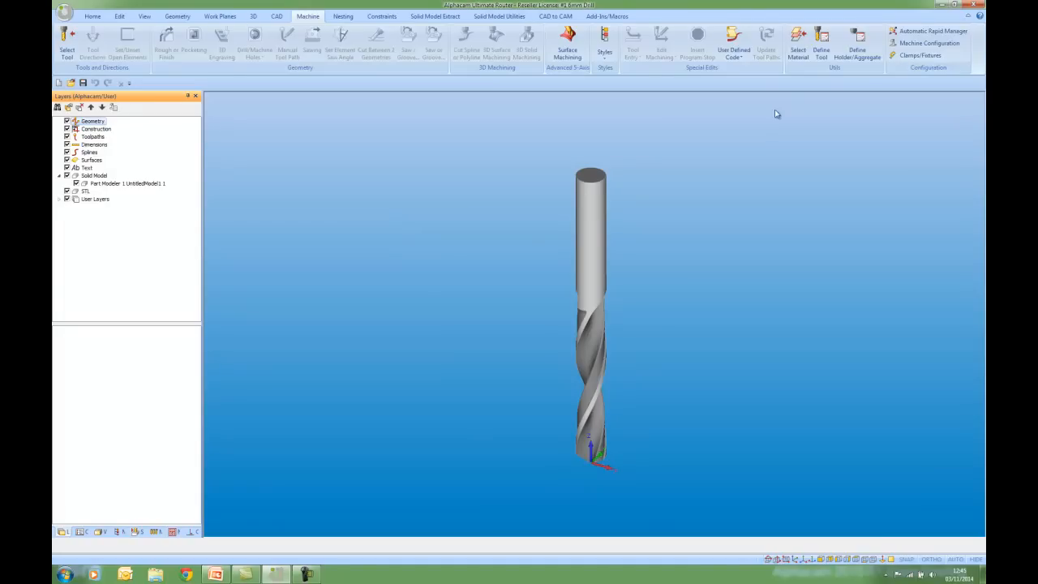
- Start a new tool definition and choose the DRILL tool type
click(820, 41)
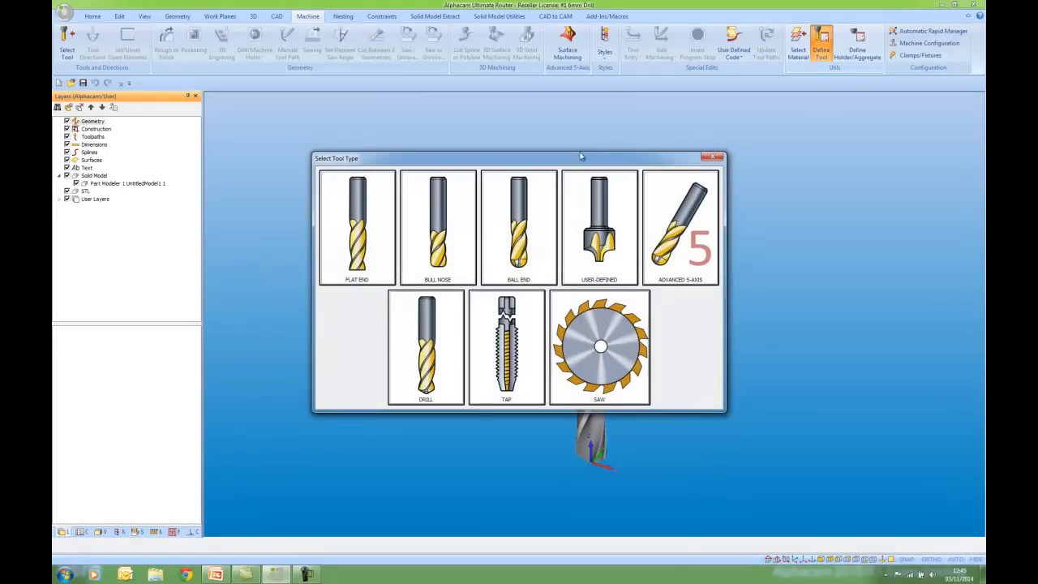
drag(580, 155, 583, 138)
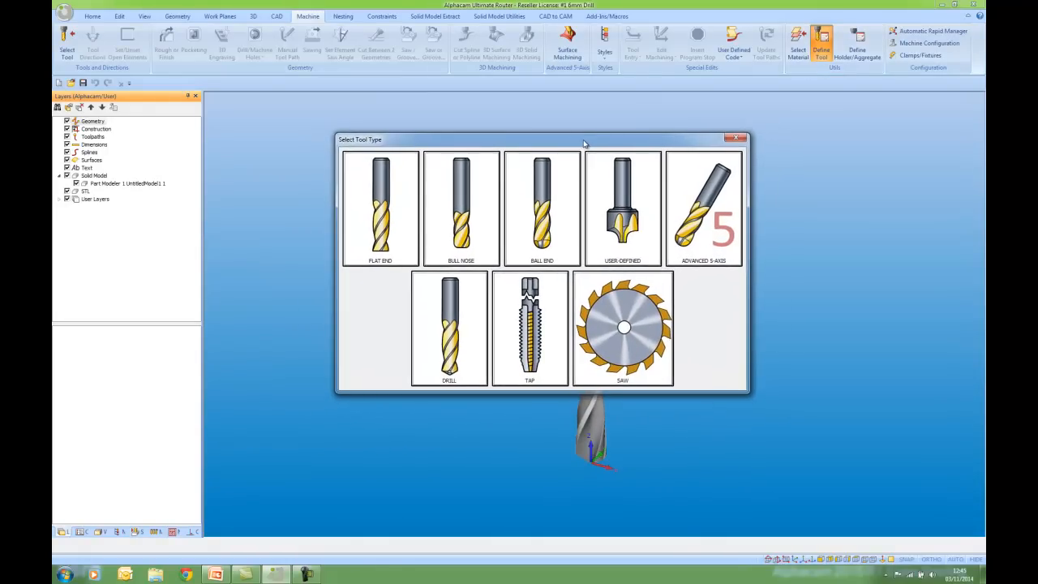
click(449, 327)
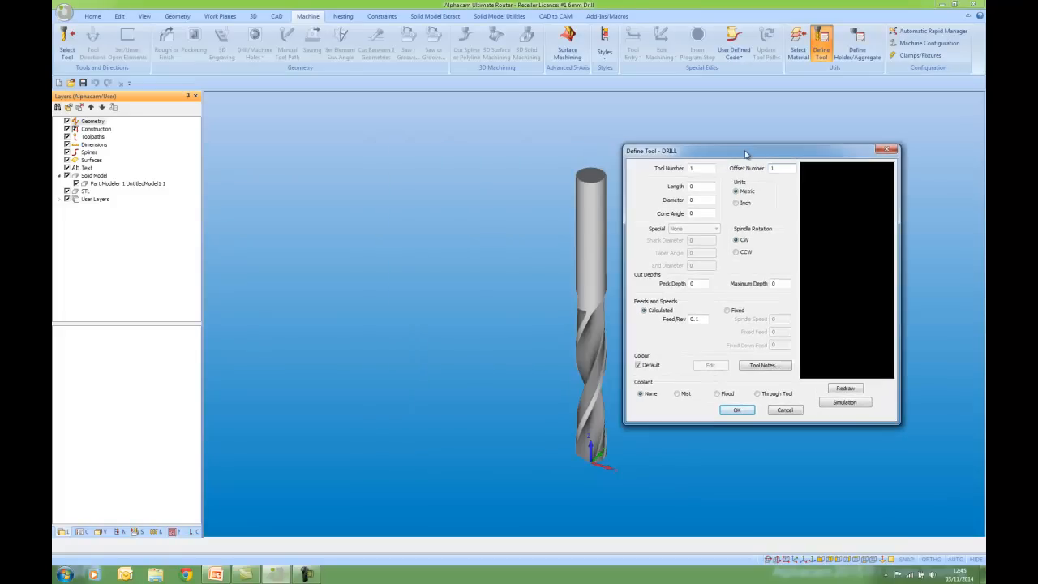
drag(744, 154, 762, 148)
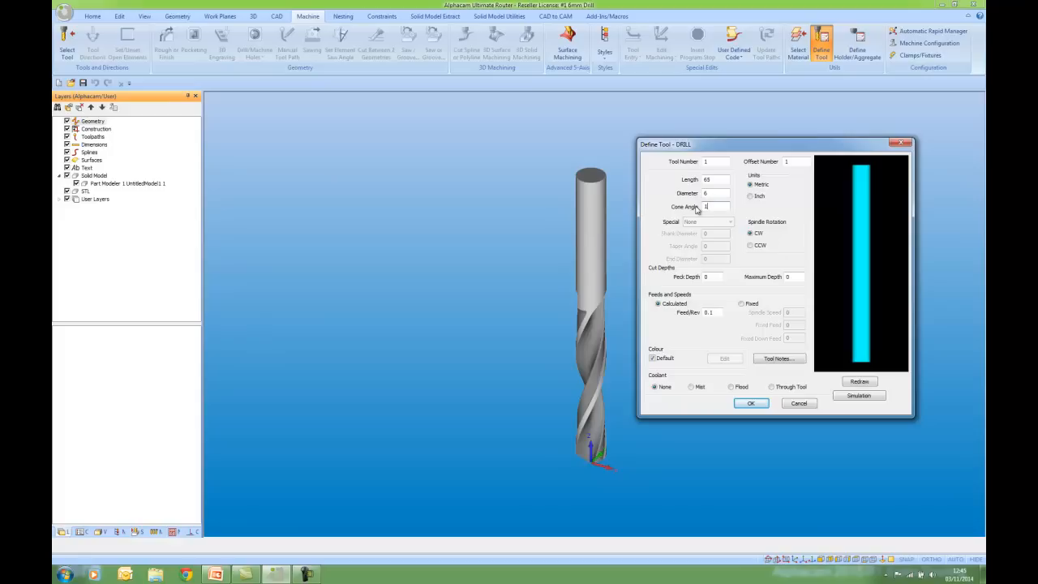
- Enter cone angle 118 and fixed spindle speed 1000 with feed 10
text(118)
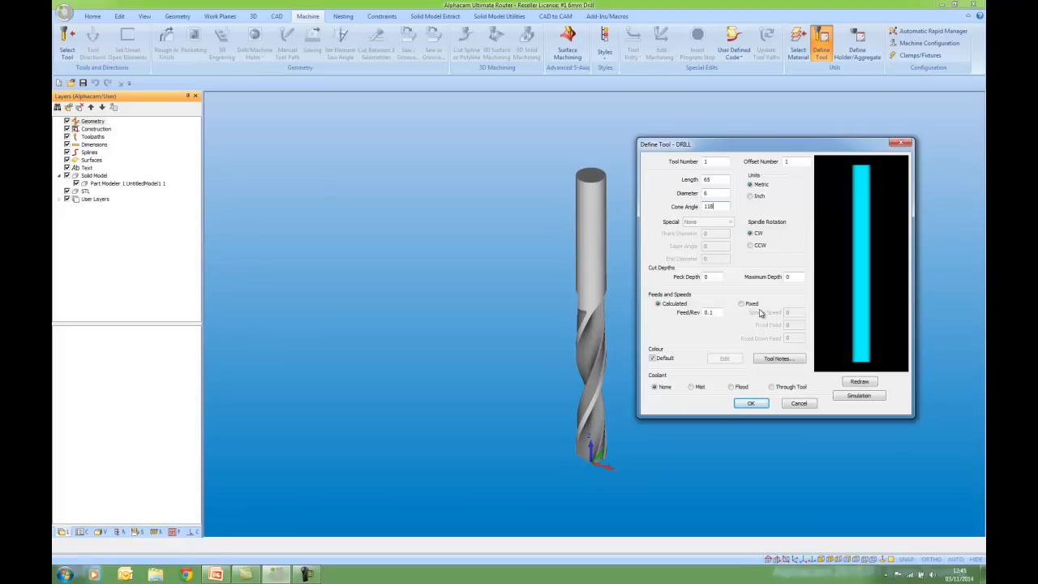
click(739, 304)
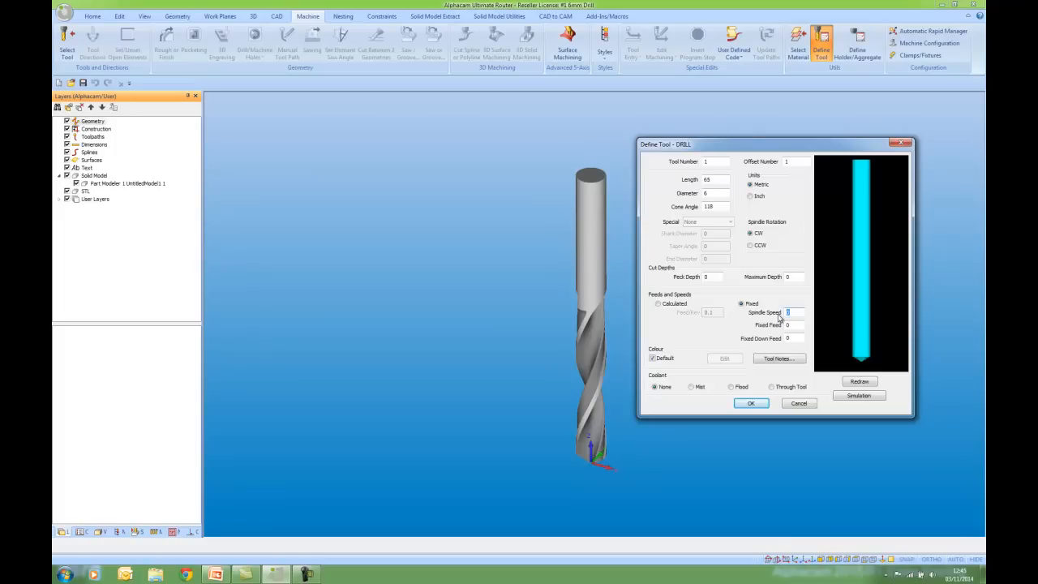
text(1000)
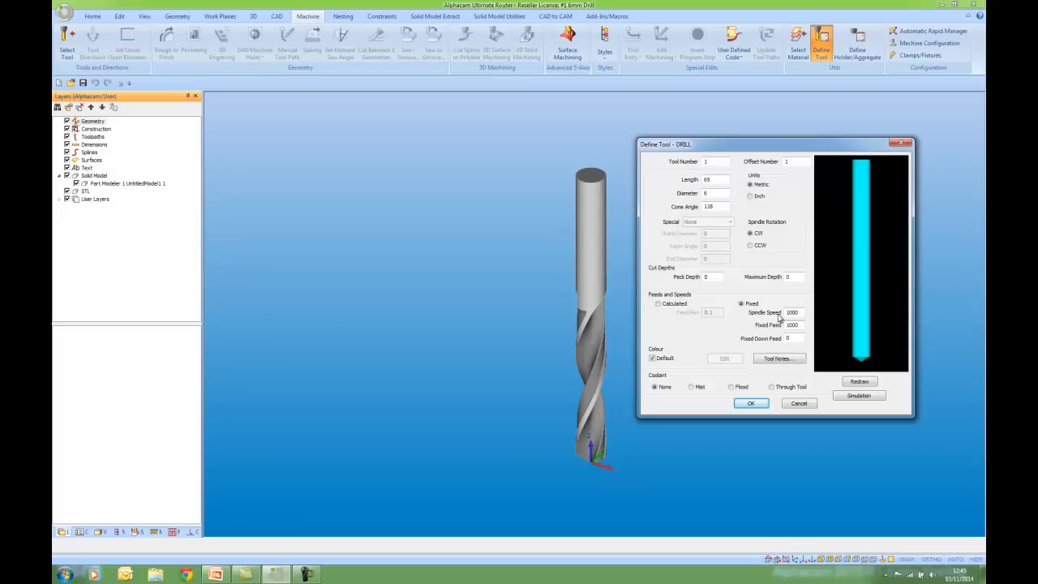
text(1000)
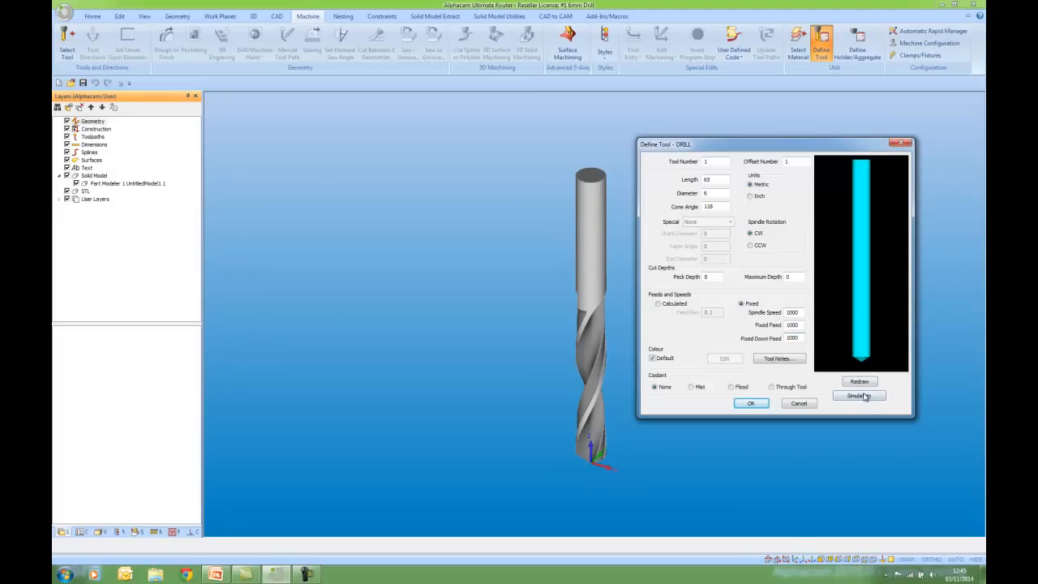
- Set tool simulation to Advanced (Solid) with the holder selected from the library
click(858, 395)
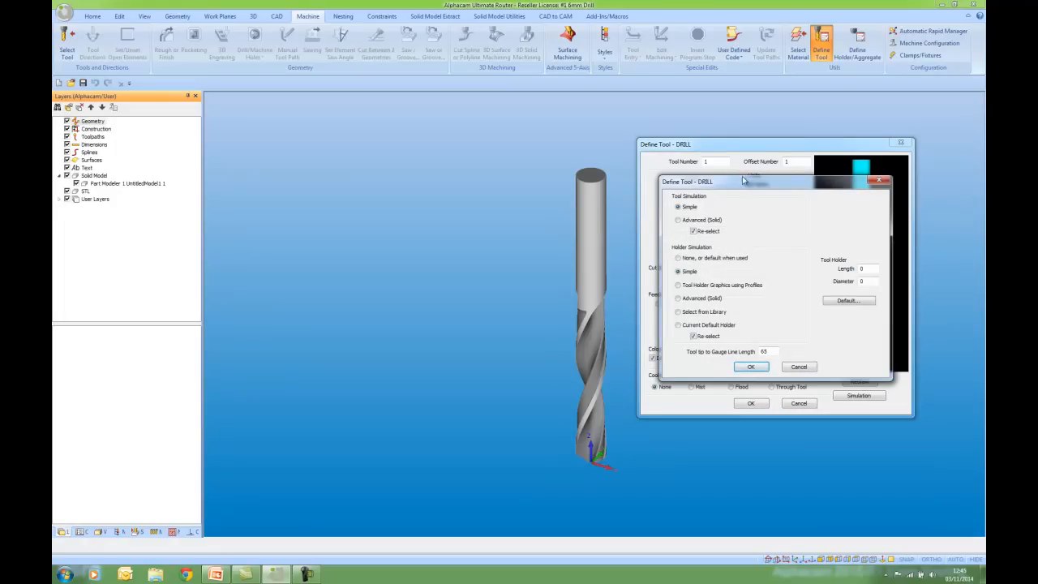
mouse_move(684, 193)
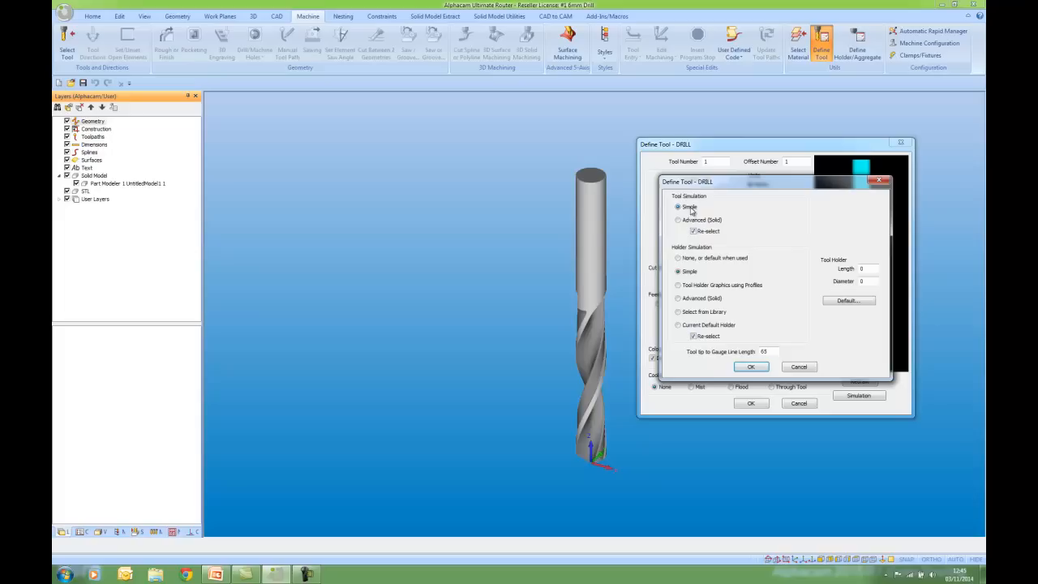
click(677, 220)
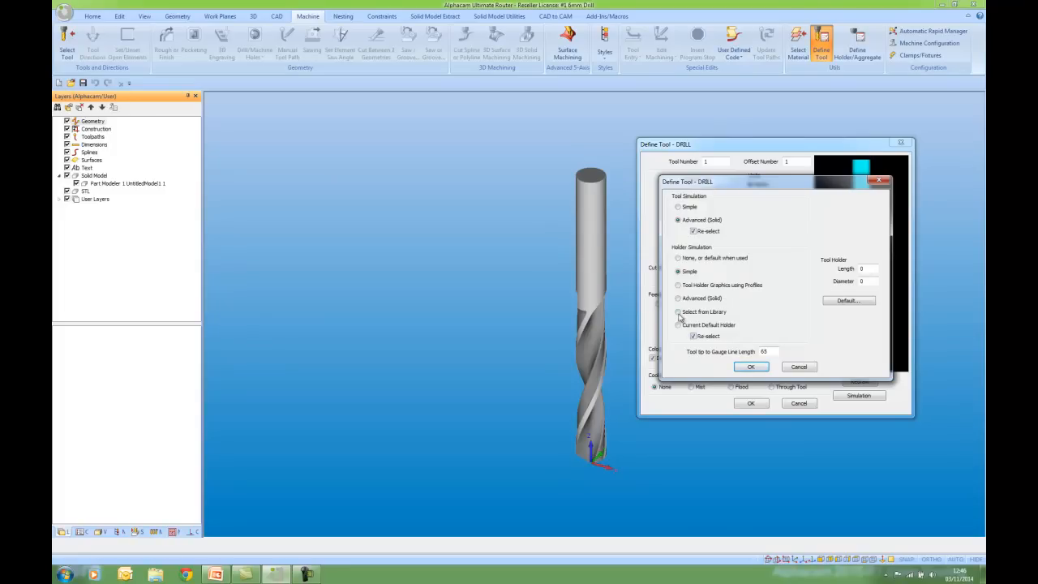
click(677, 311)
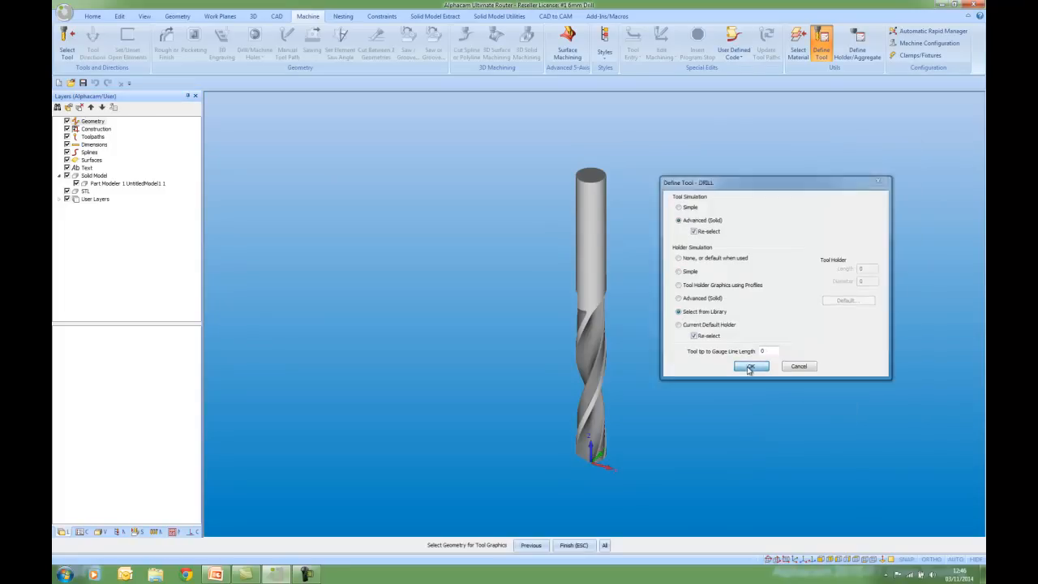
click(749, 367)
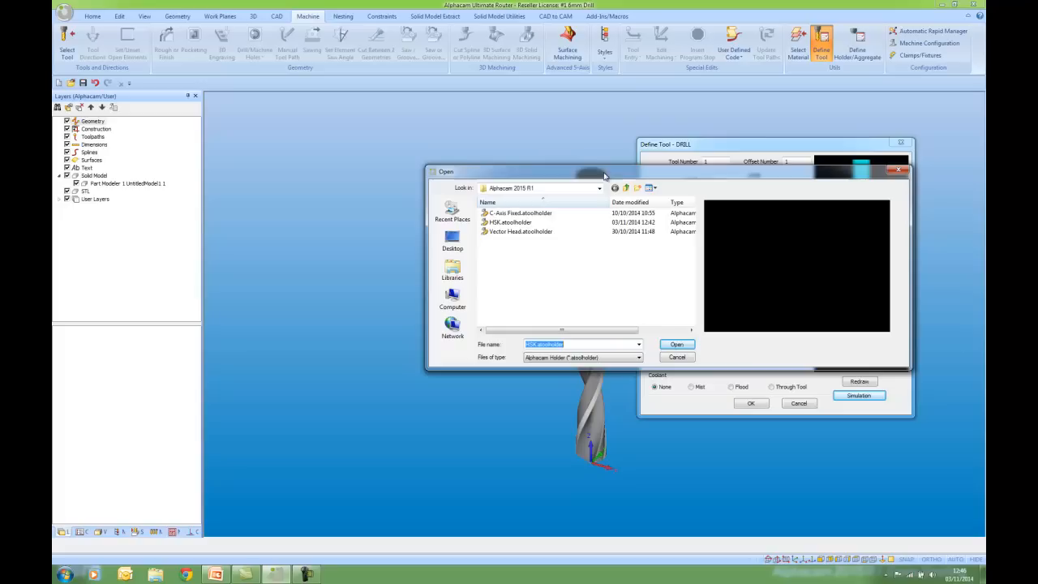
- Load the HSK.alvcholder holder onto the drill
click(510, 222)
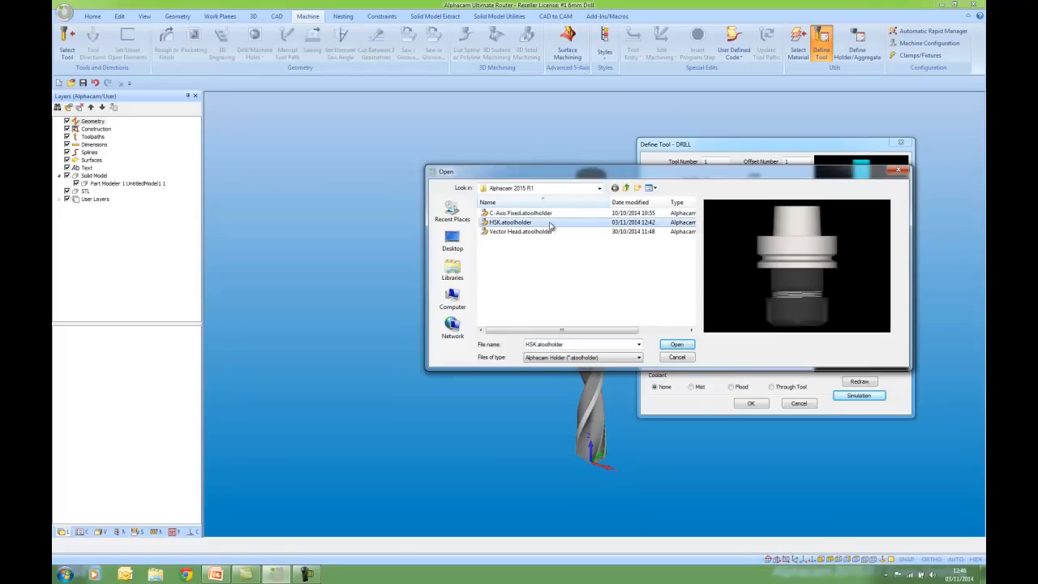
click(676, 343)
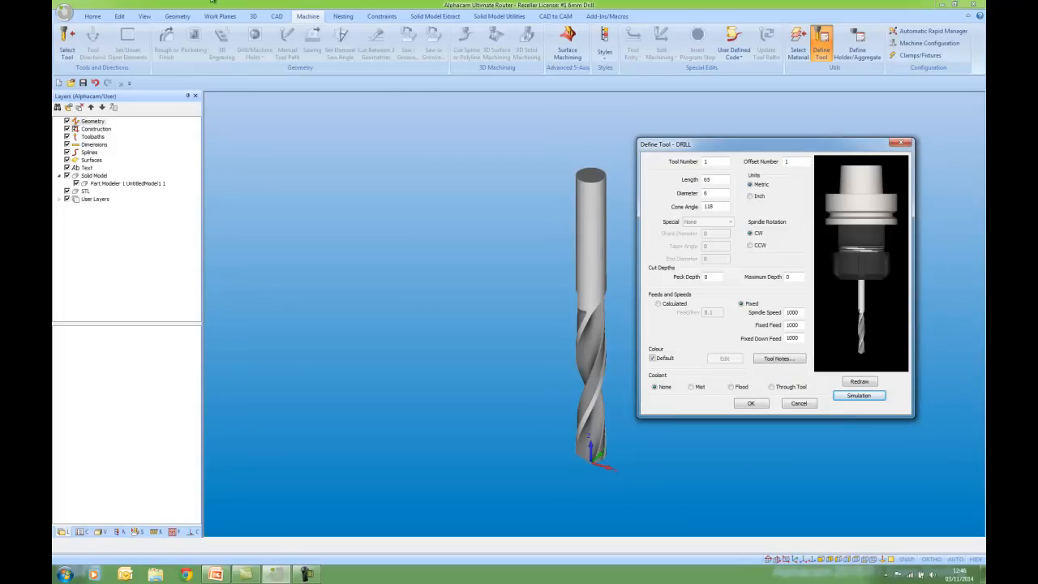
mouse_move(721, 136)
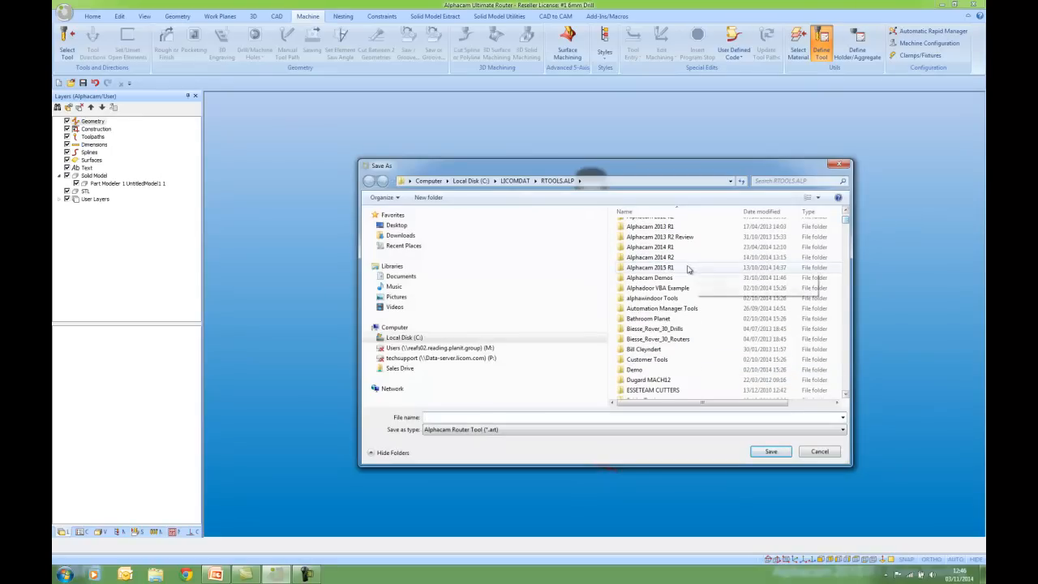
- Save the drill as 6mm Drill & Holder in the Alphacam 2015 R1 folder, replacing the old file
double_click(649, 266)
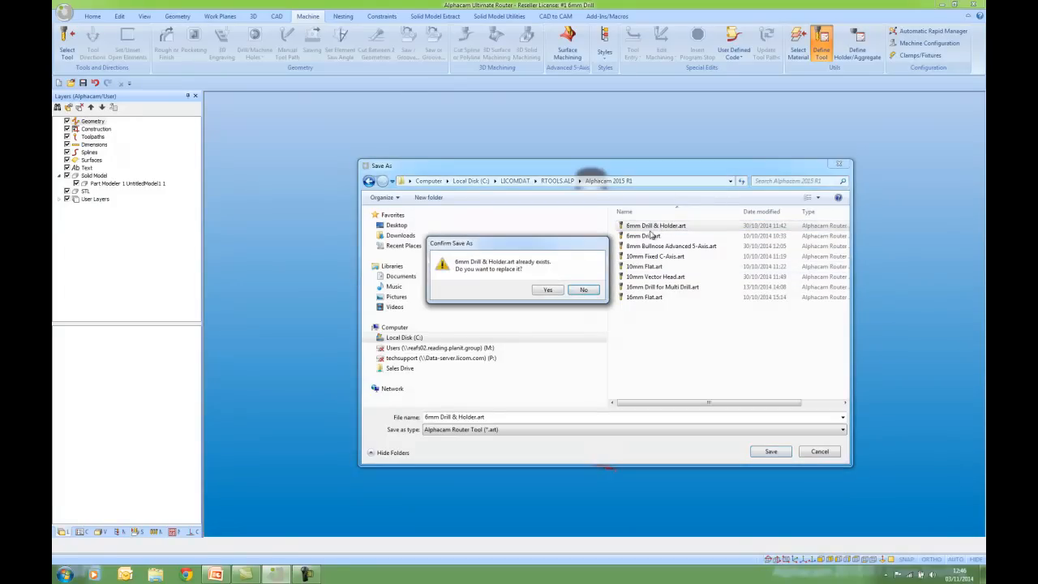
click(548, 289)
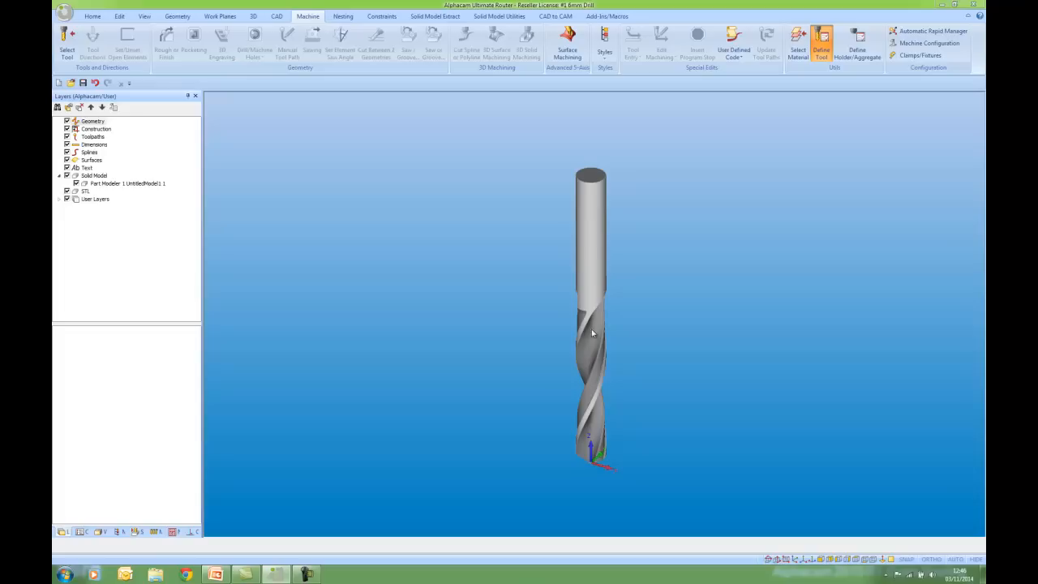
mouse_move(592, 340)
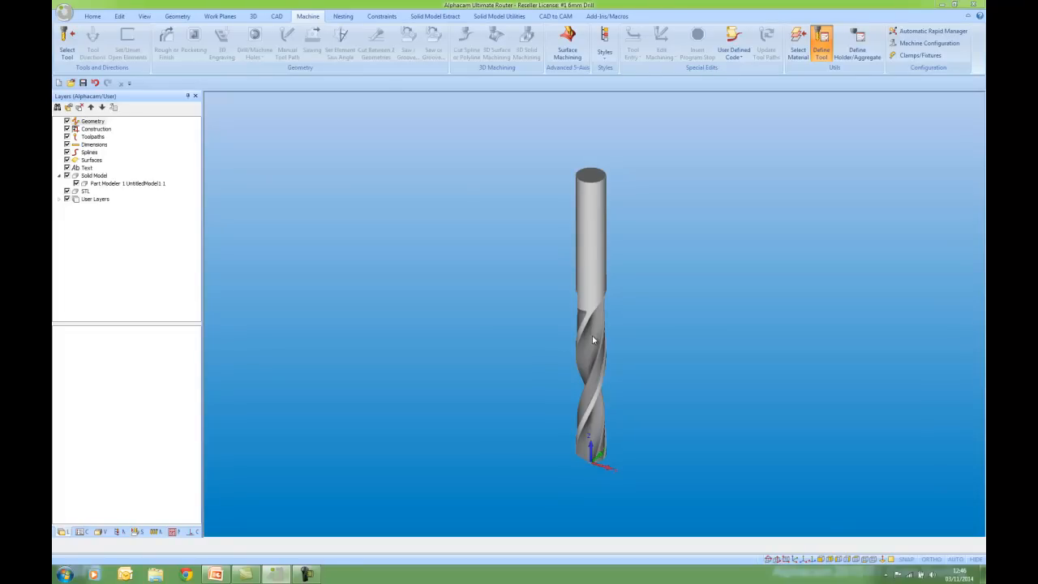
click(820, 45)
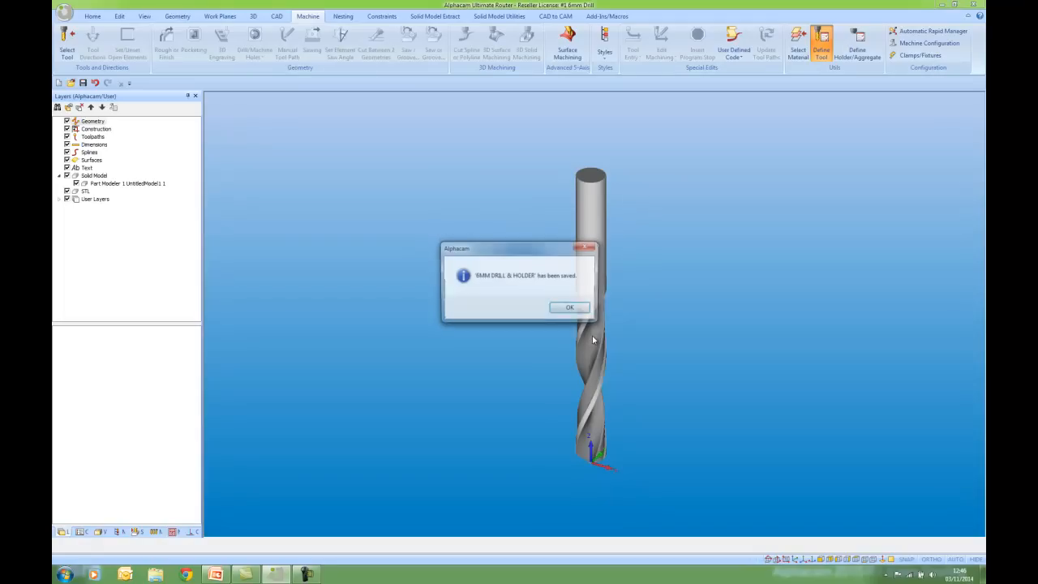
click(569, 307)
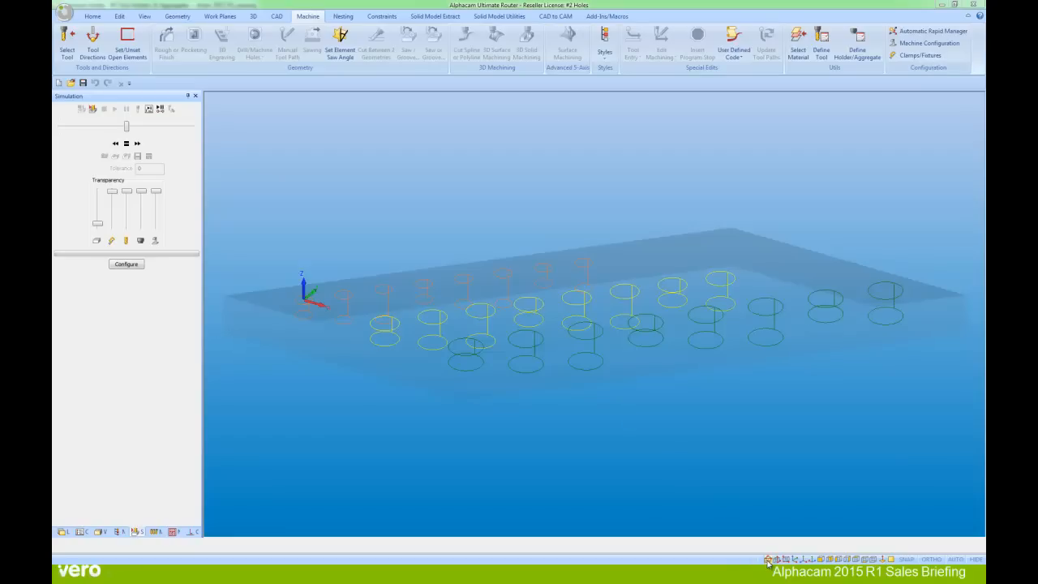
- View the plate edge-on so the drill paths show as vertical lines
click(820, 558)
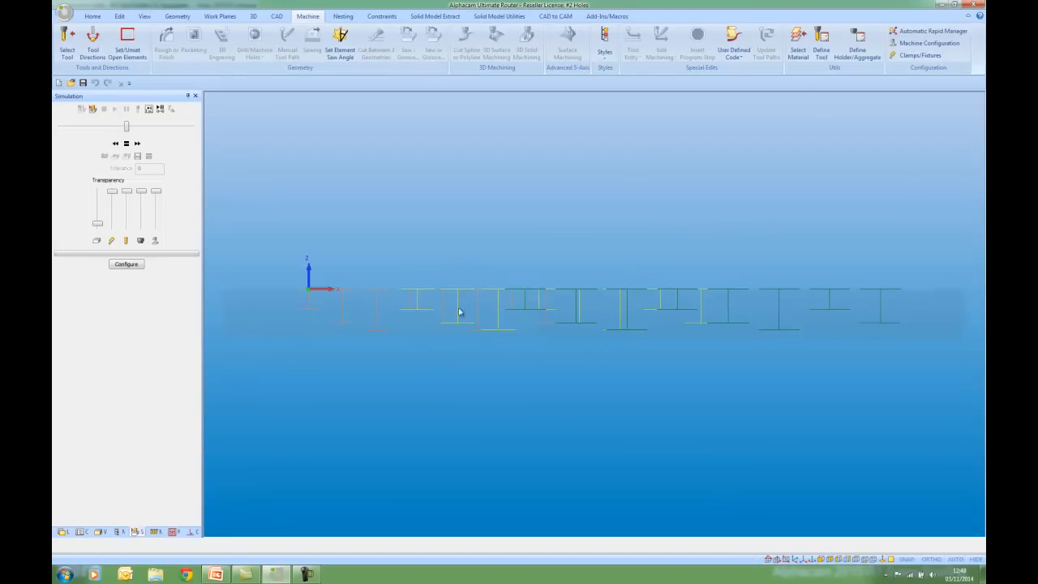
mouse_move(389, 314)
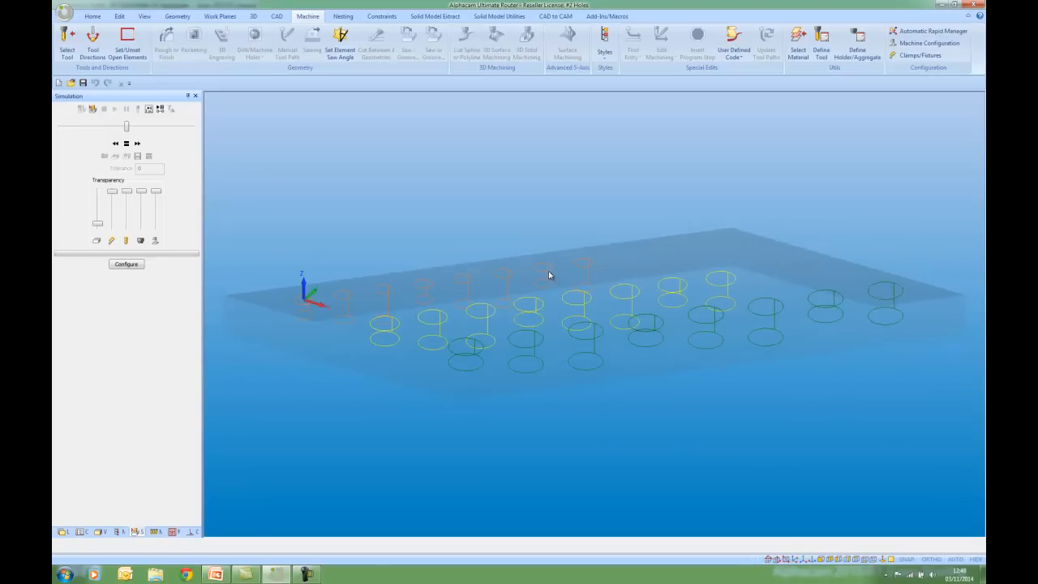
mouse_move(454, 185)
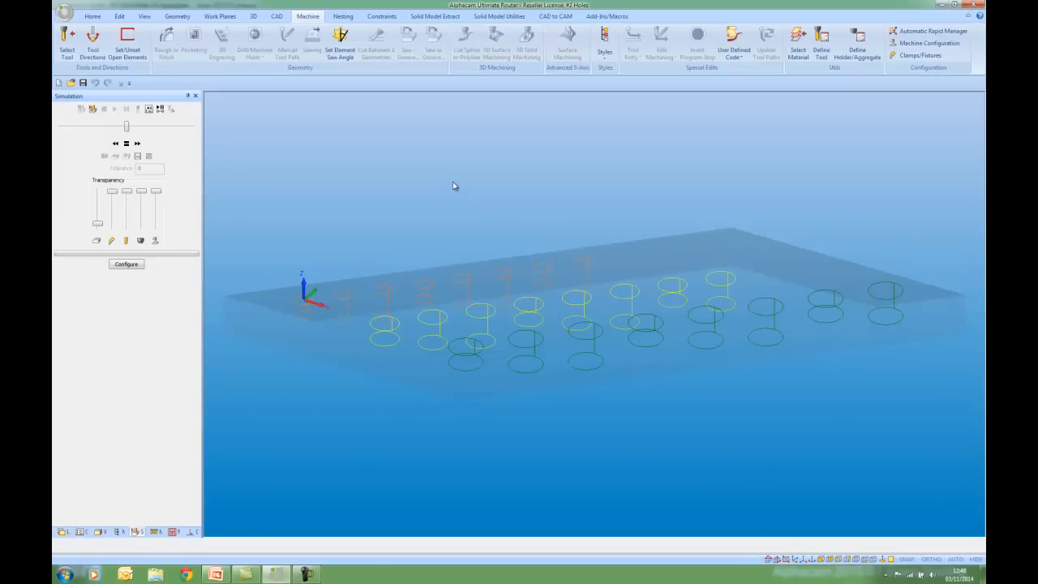
- Browse the Alphacam 2015 R1 tool folder, preview the drill and 10mm Vector Head, and select a tool
click(66, 39)
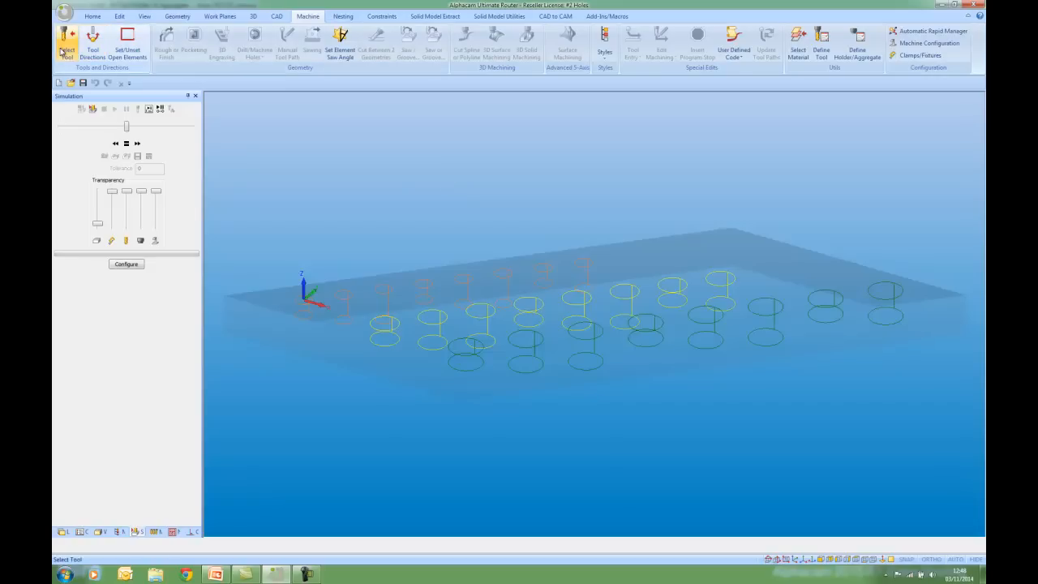
click(68, 42)
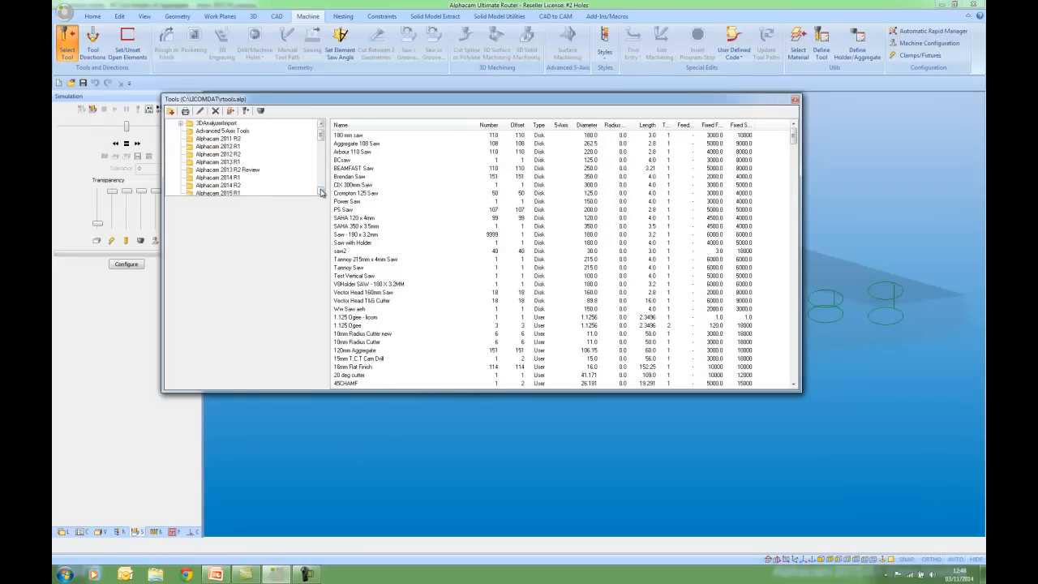
click(217, 193)
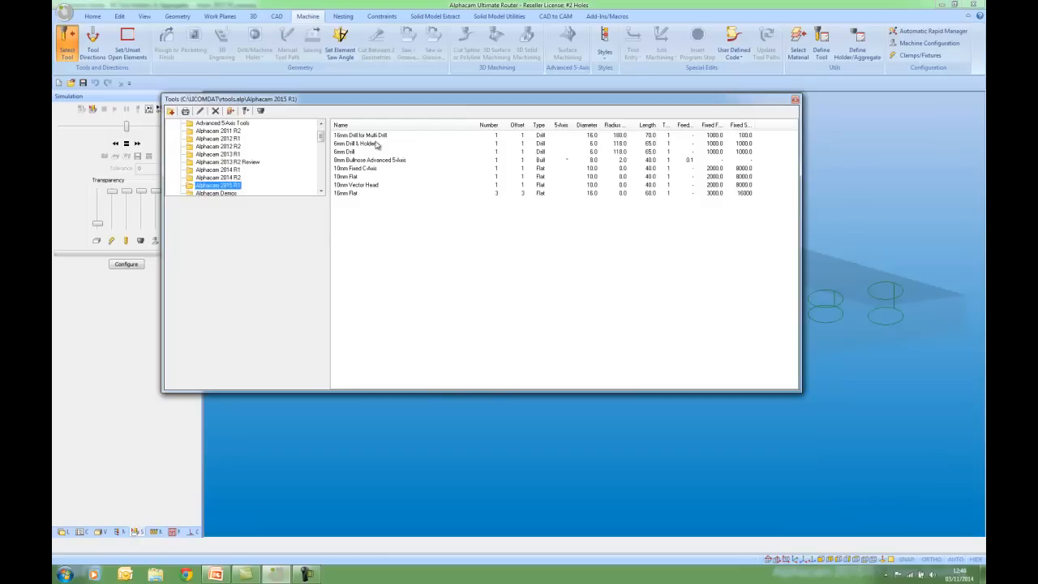
click(360, 136)
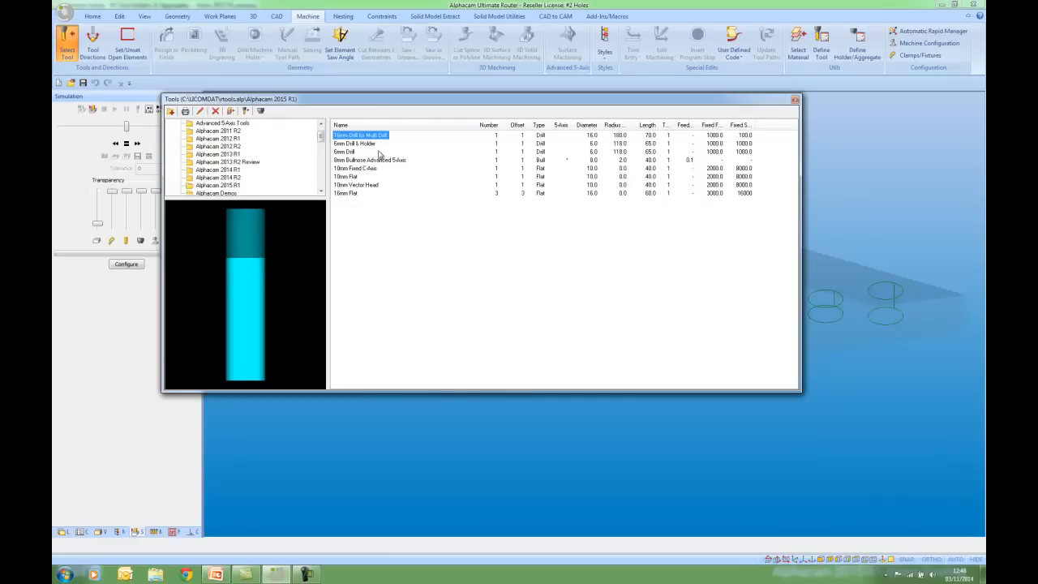
mouse_move(376, 165)
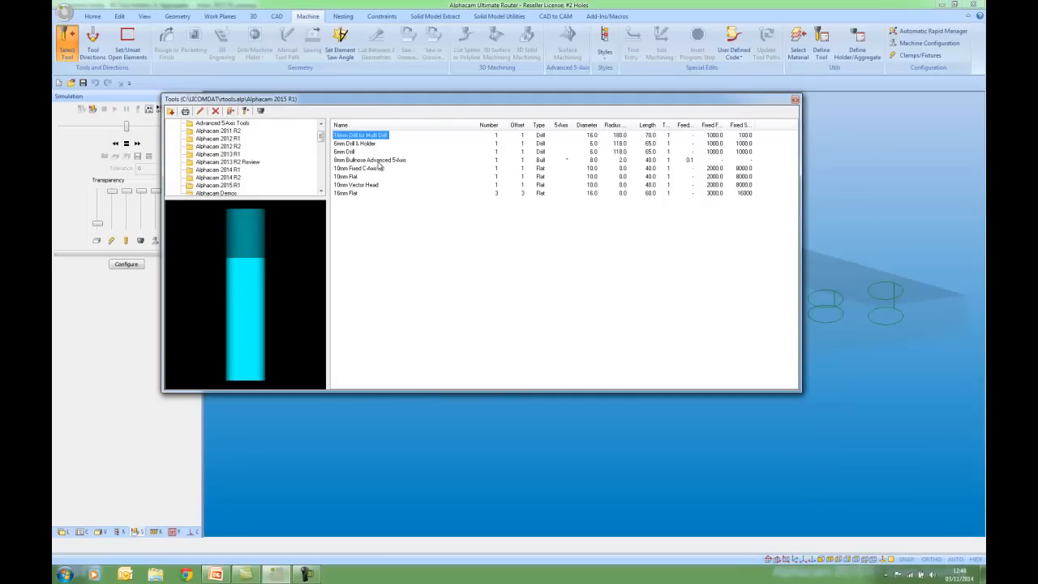
click(355, 185)
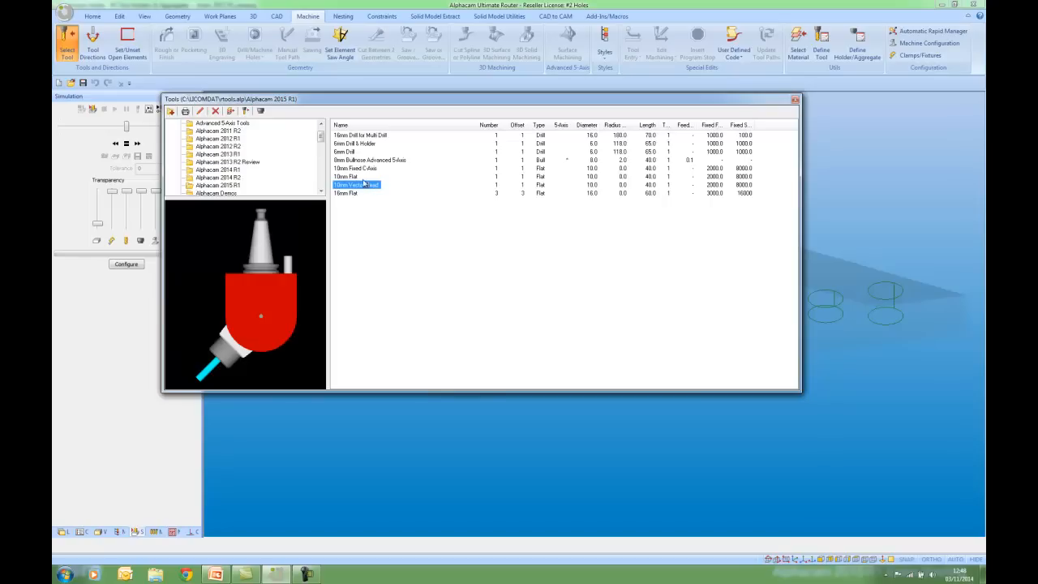
click(357, 143)
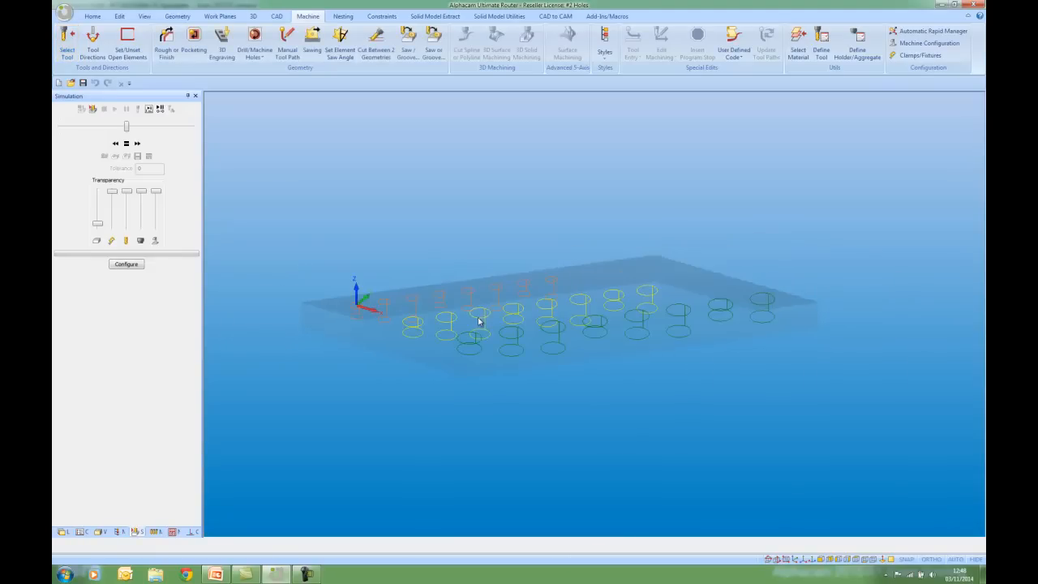
- Start a Drill/Tap Holes cycle with Pecking and accept the default levels
click(253, 41)
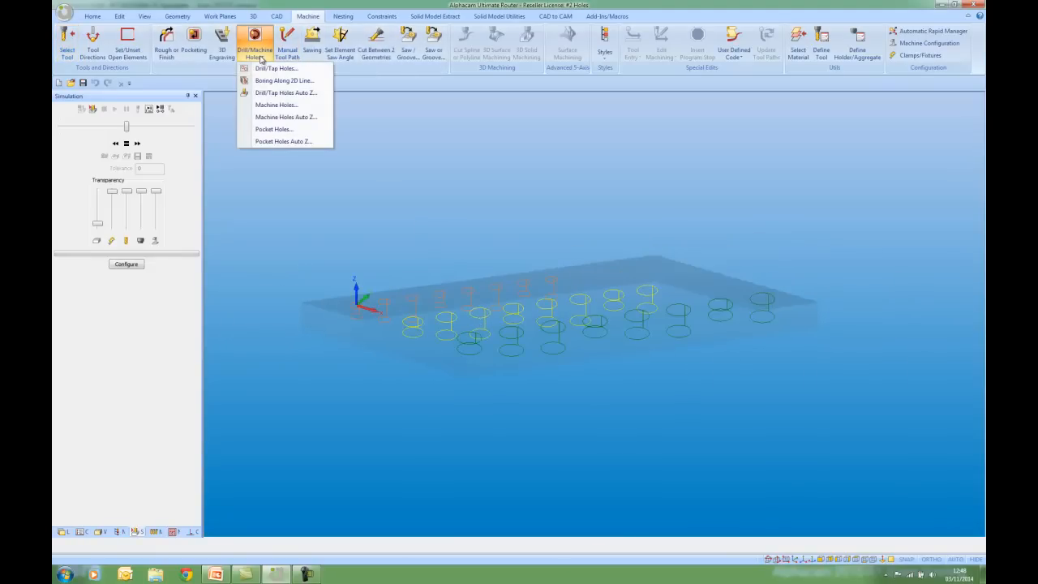
click(285, 92)
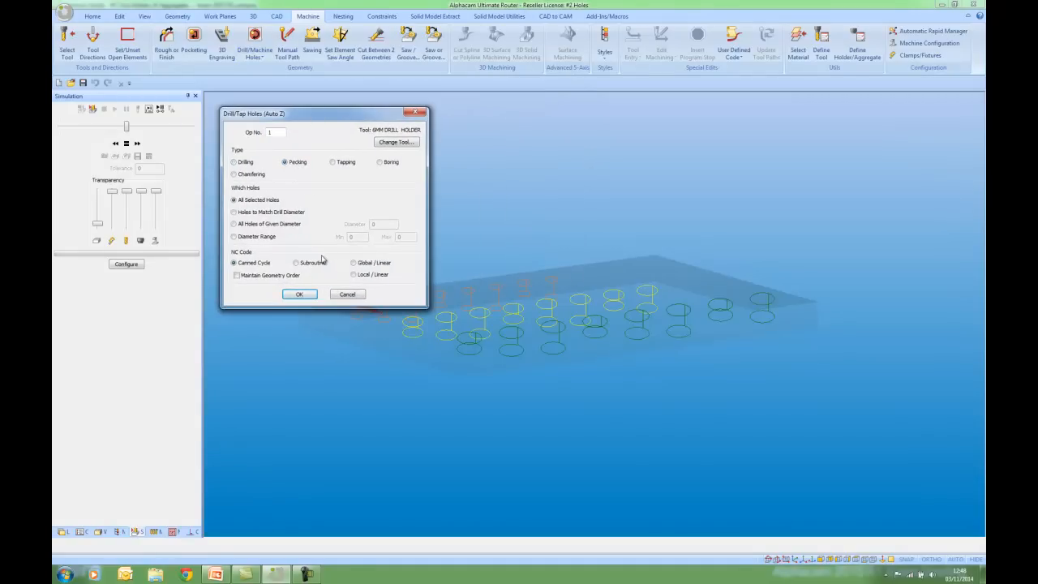
drag(324, 114, 279, 107)
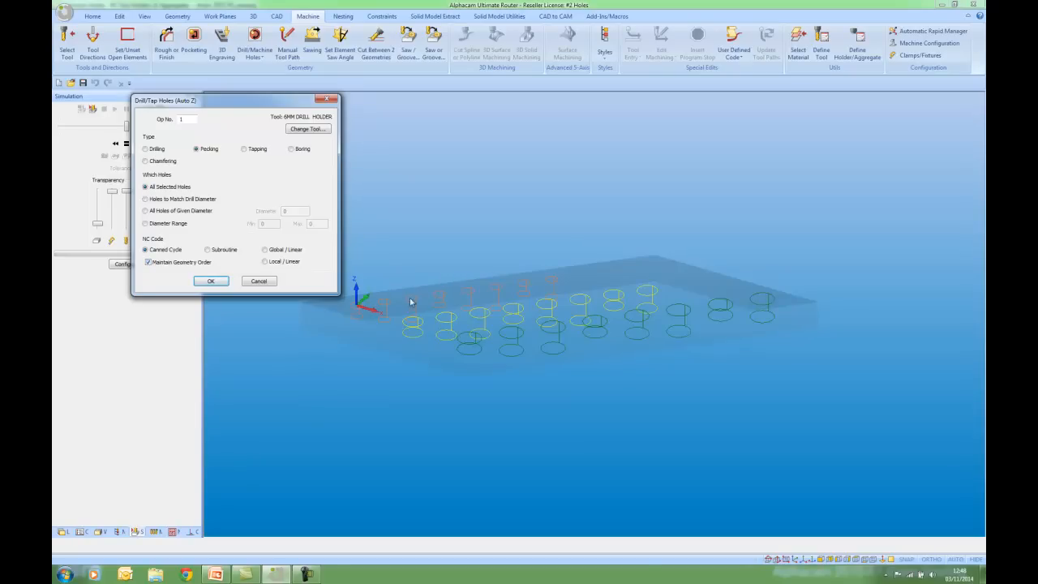
mouse_move(489, 290)
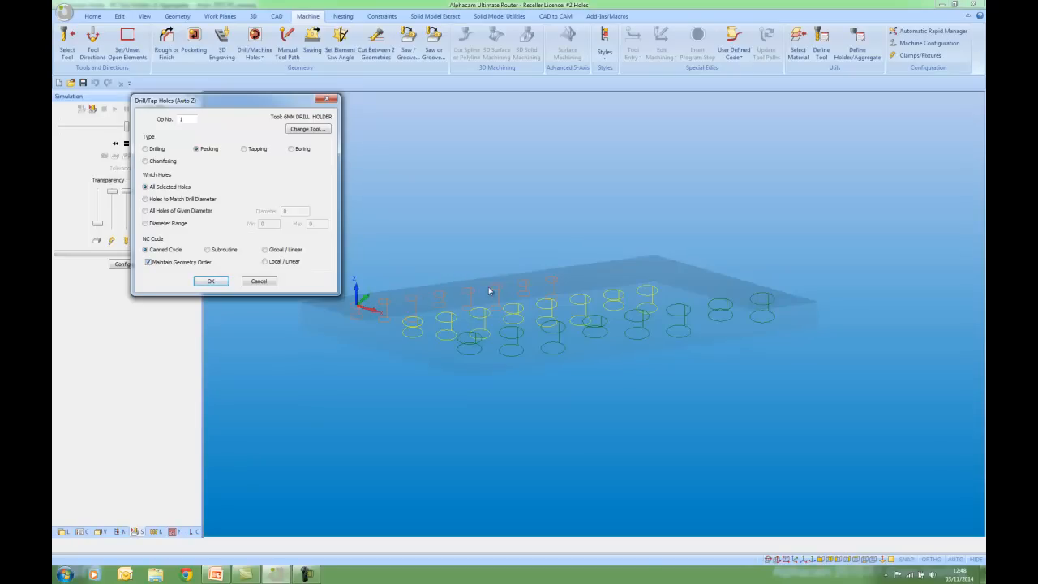
click(210, 281)
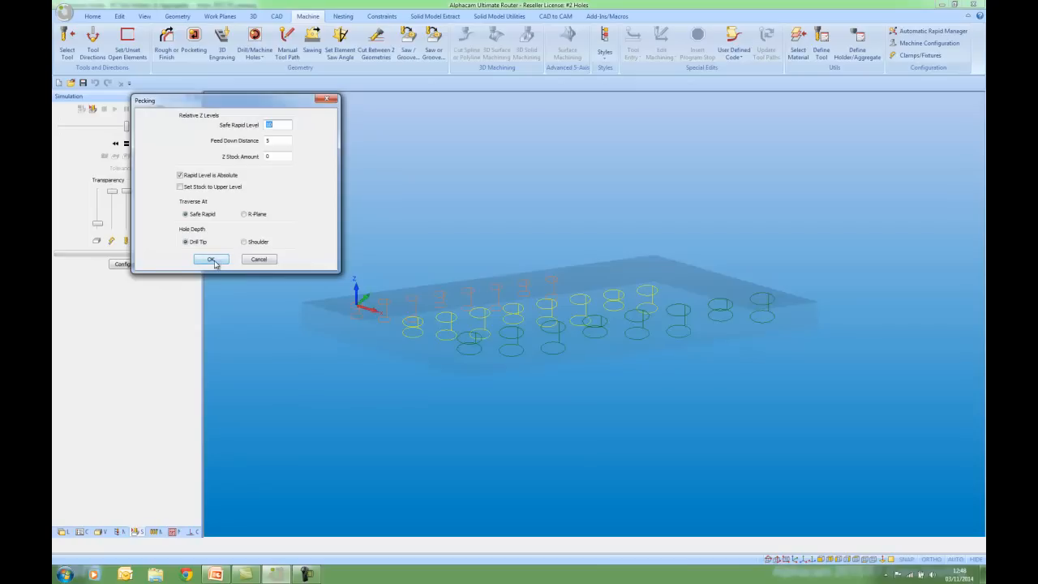
click(211, 259)
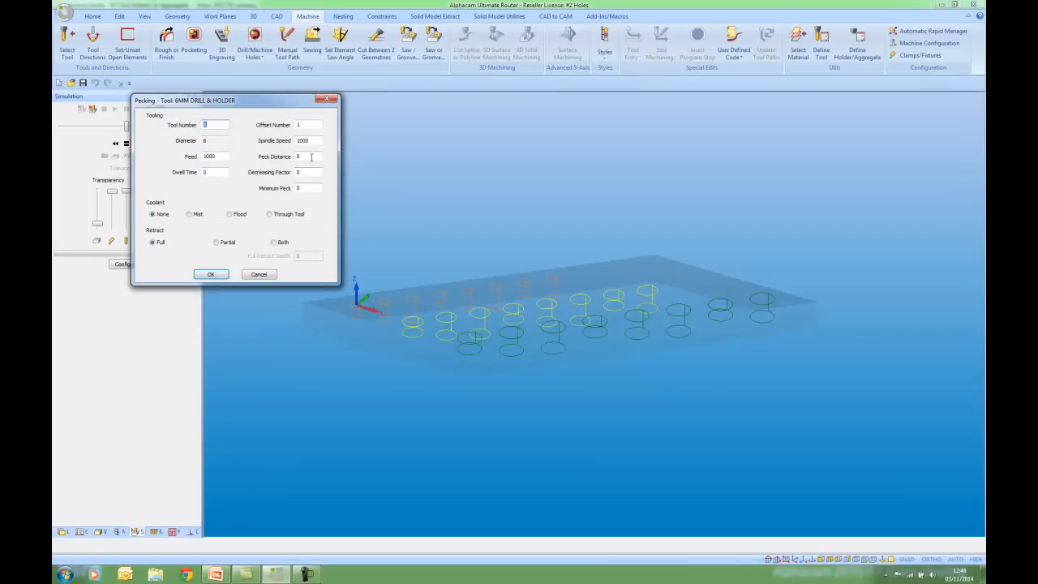
- Set peck distance 2, select the hole circles and accept the diameter warning
text(2)
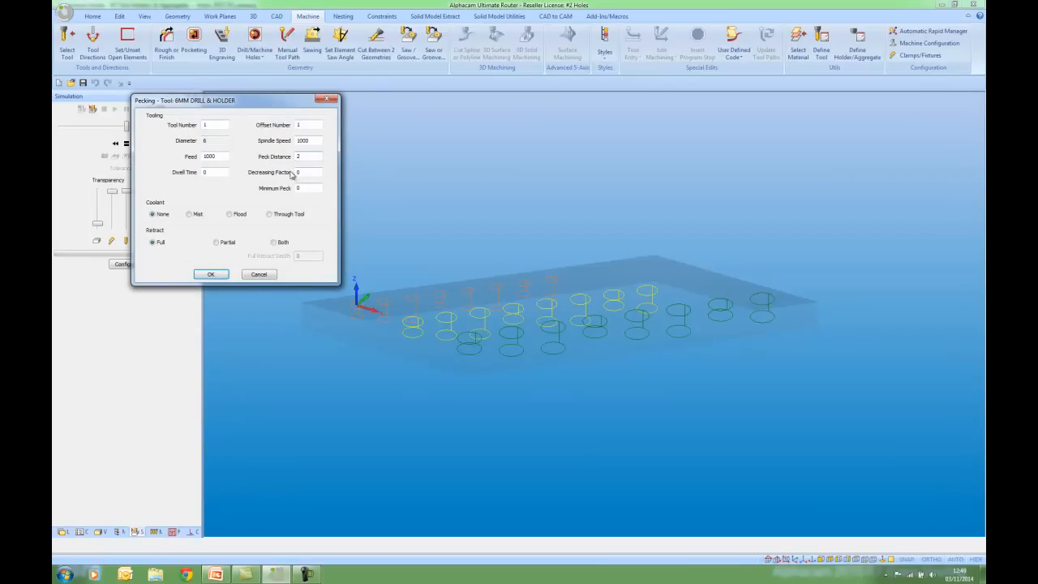
click(211, 274)
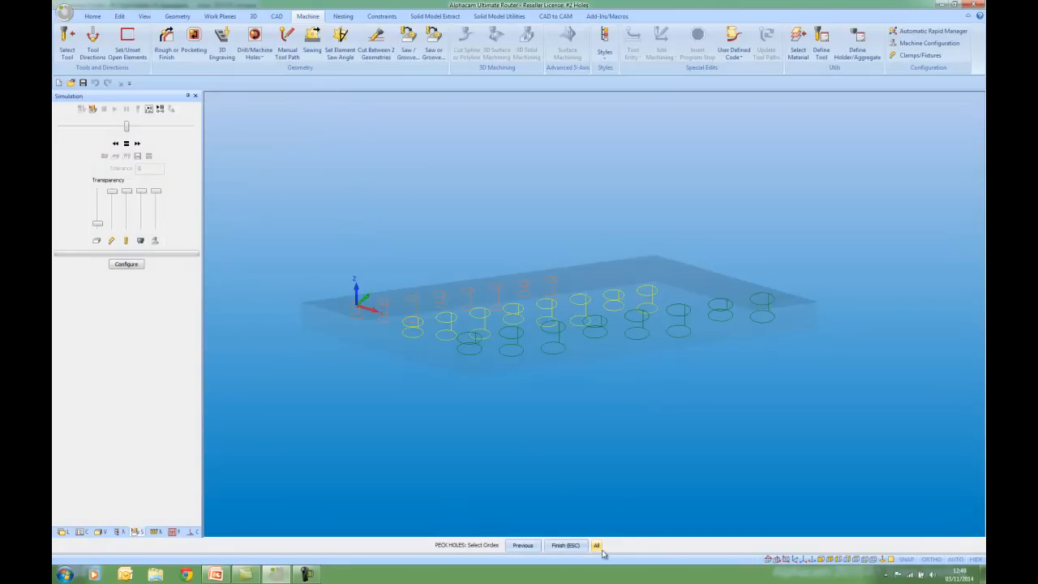
click(597, 544)
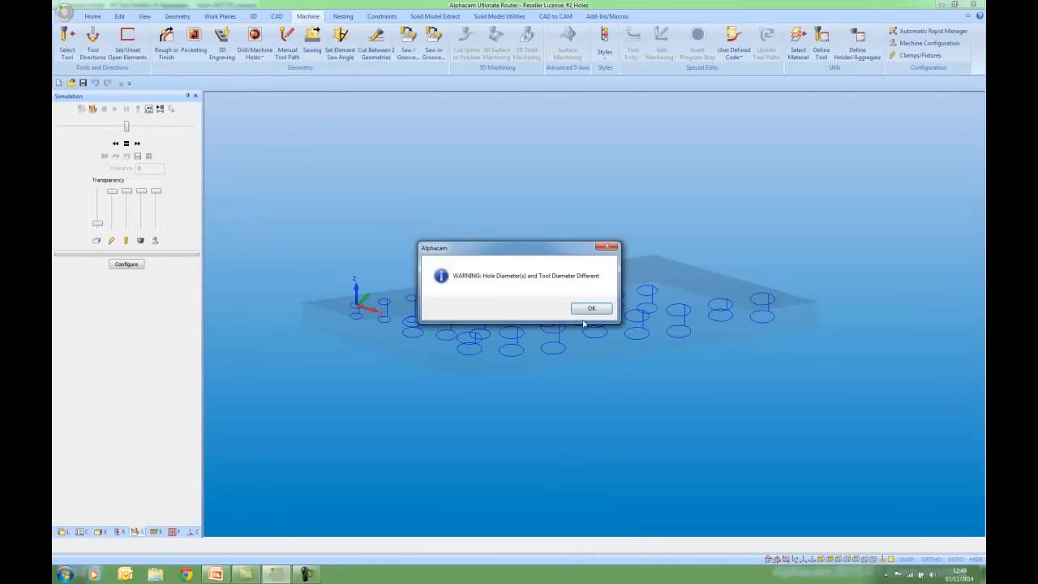
click(590, 308)
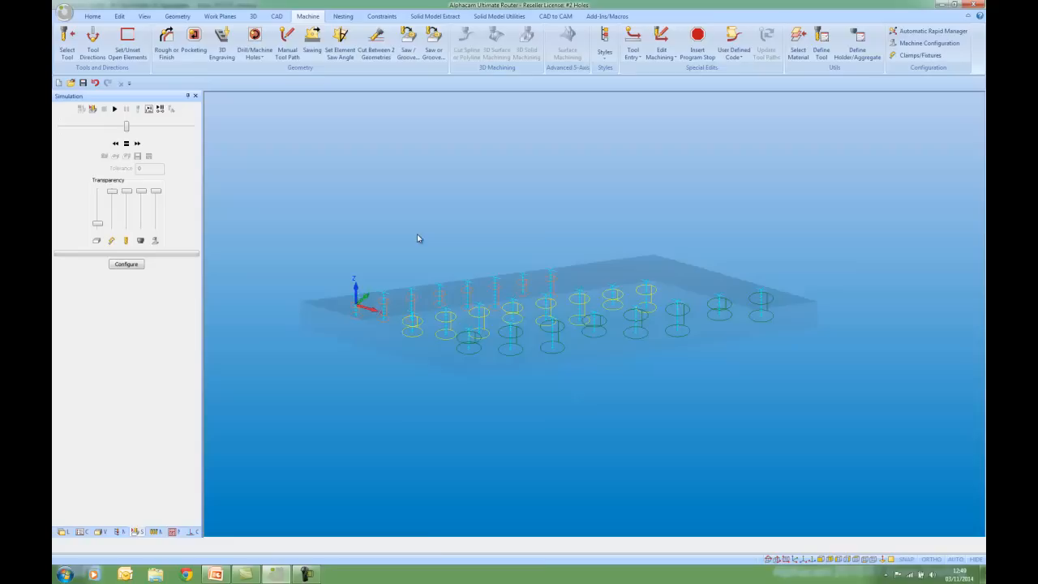
- Run the drilling simulation until the drill and HSK holder machine the plate holes, then stop it
click(113, 109)
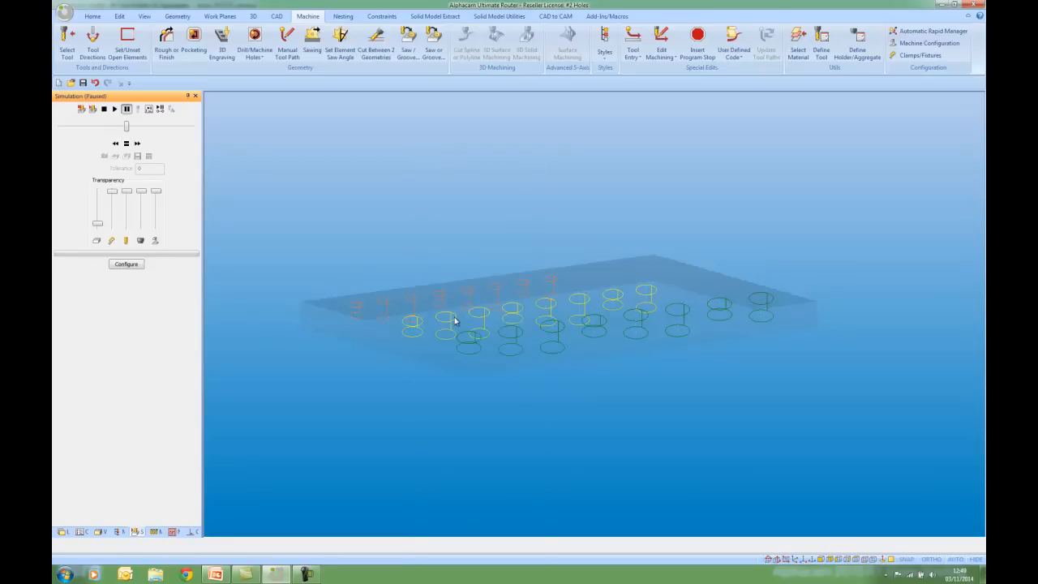
click(115, 107)
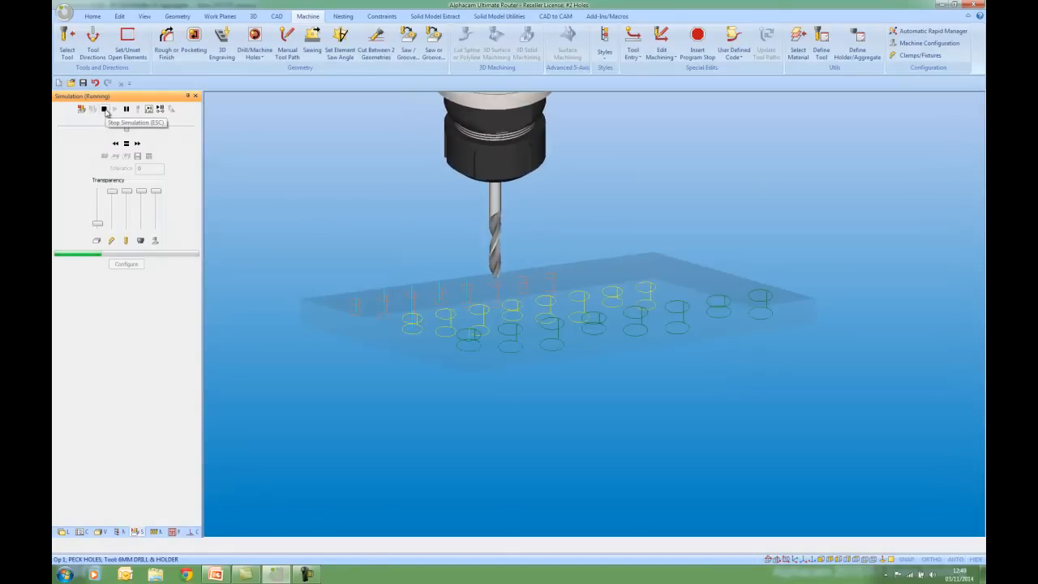
click(104, 109)
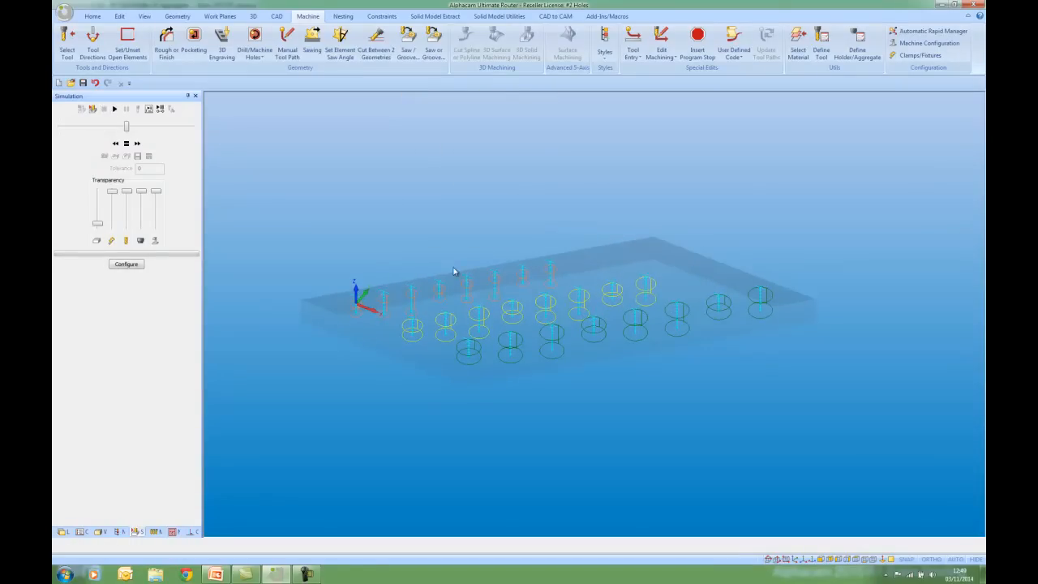
click(144, 16)
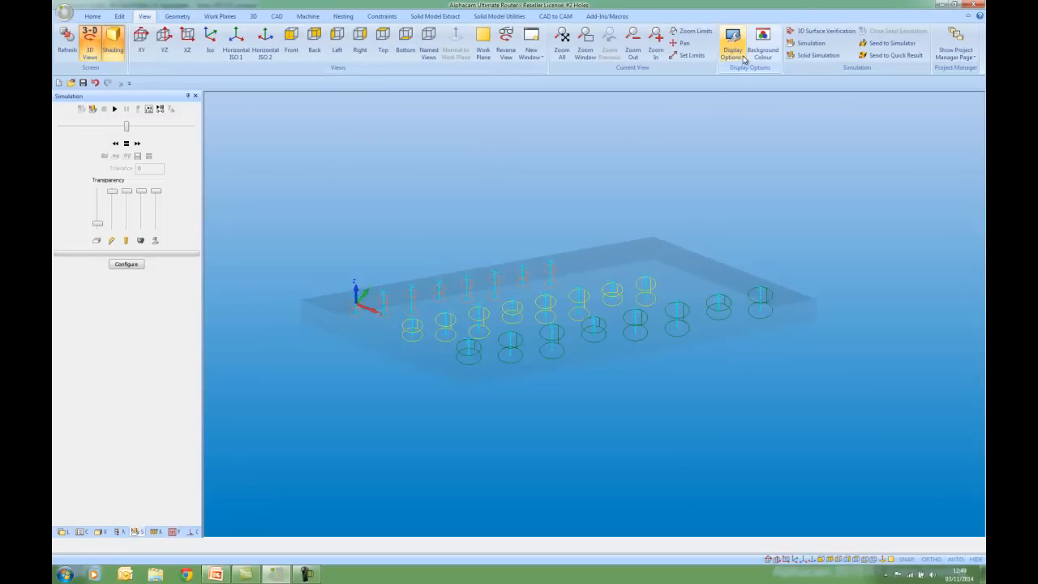
- Toggle Draw Tool Path Rapids on then off in Display Options, and show the Operations manager
click(733, 46)
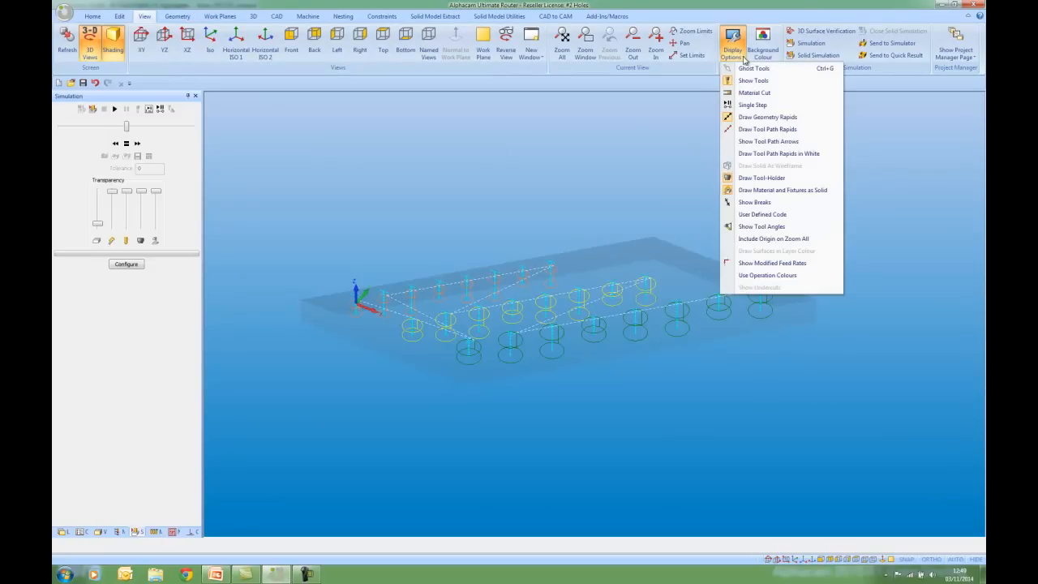
click(733, 46)
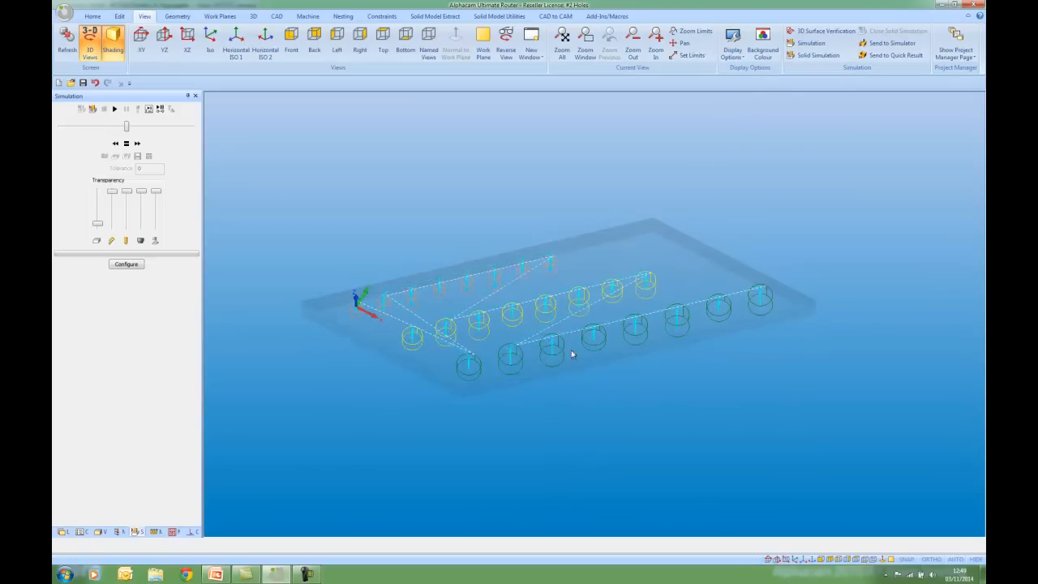
click(733, 39)
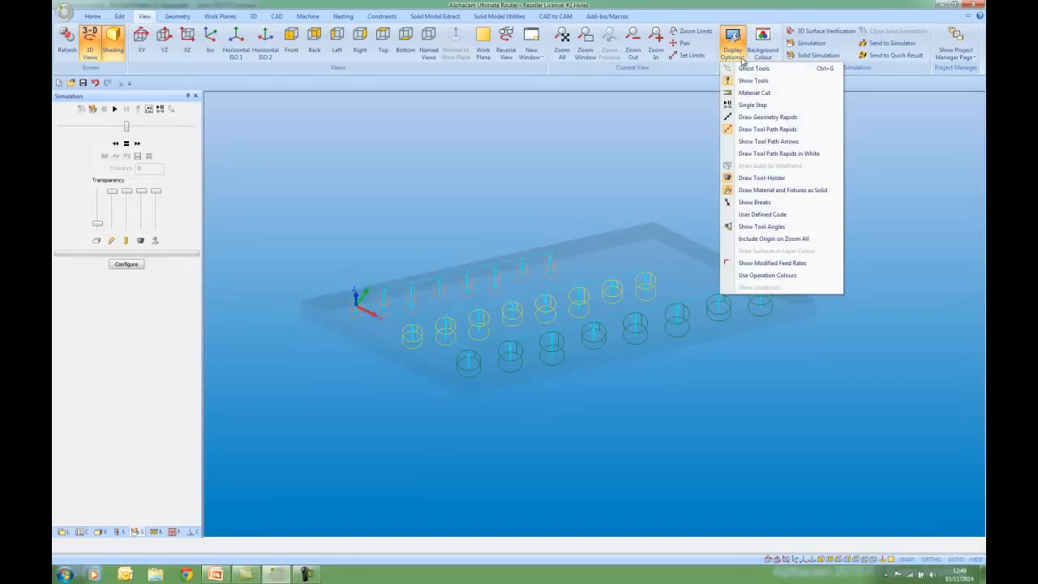
mouse_move(765, 130)
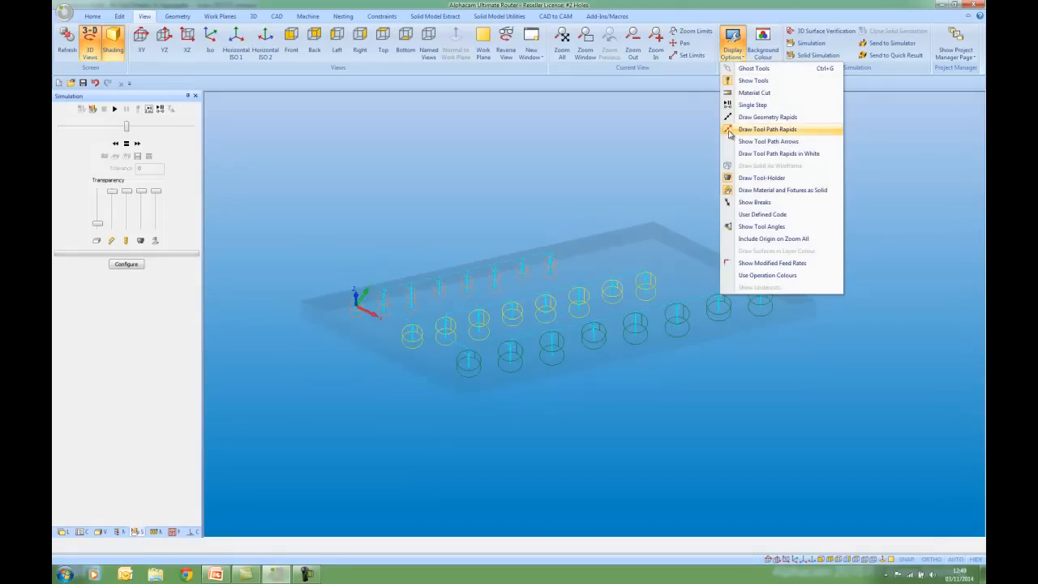
click(765, 130)
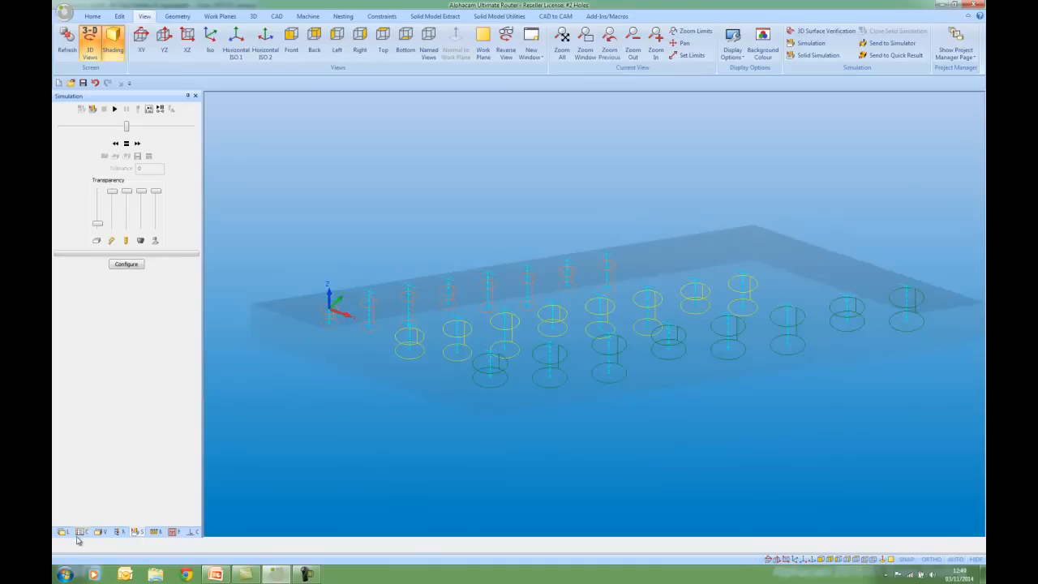
click(81, 531)
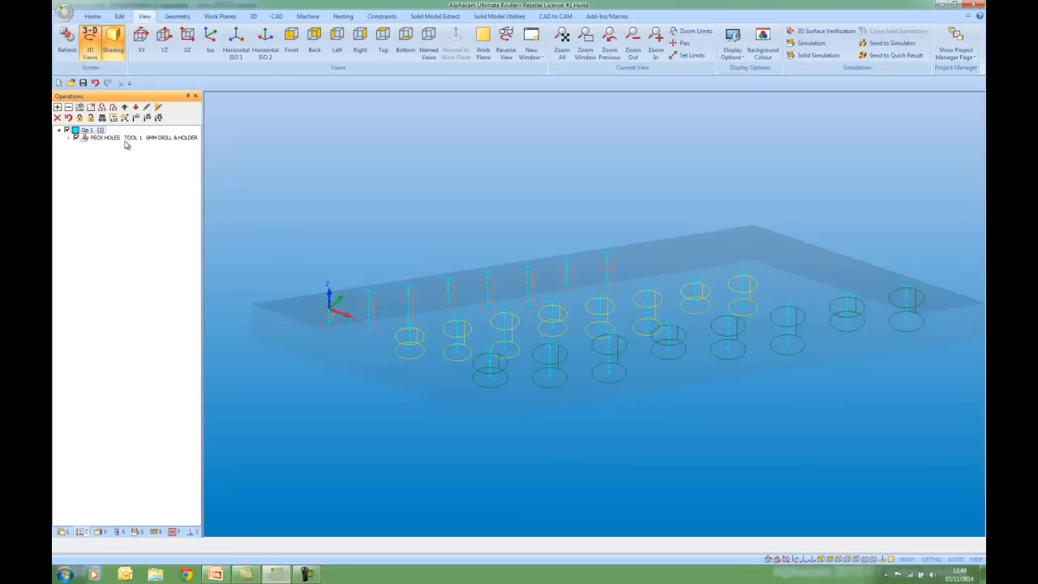
- Reopen the PECK HOLES operation and confirm its drill and tool settings to regenerate the toolpath
double_click(103, 136)
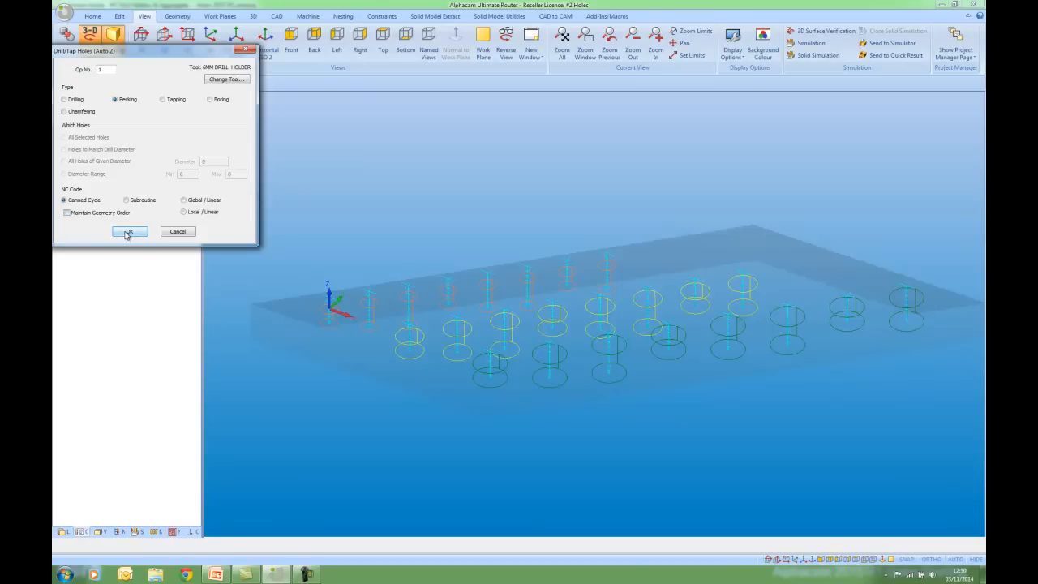
click(130, 232)
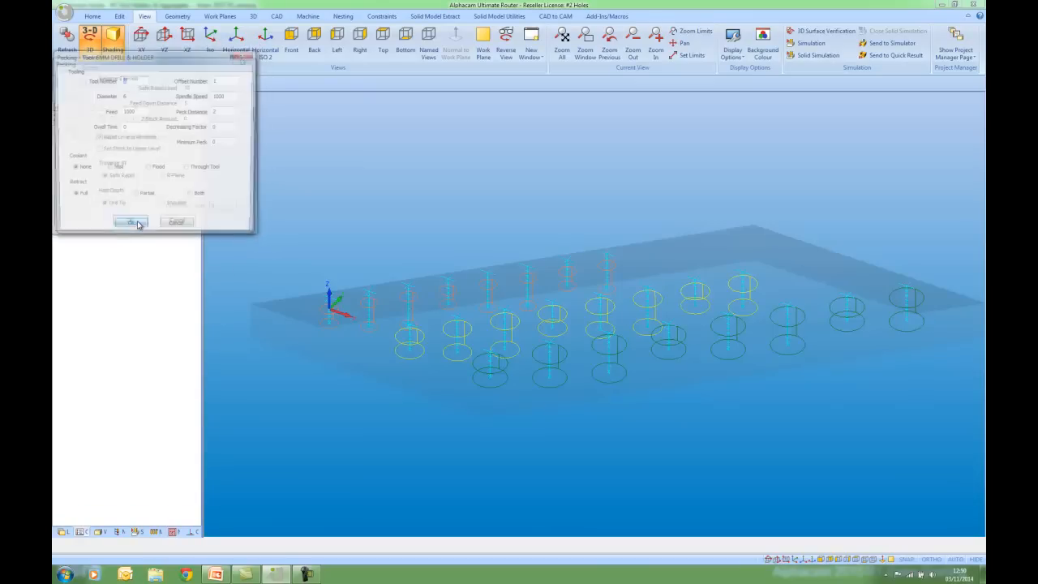
click(133, 222)
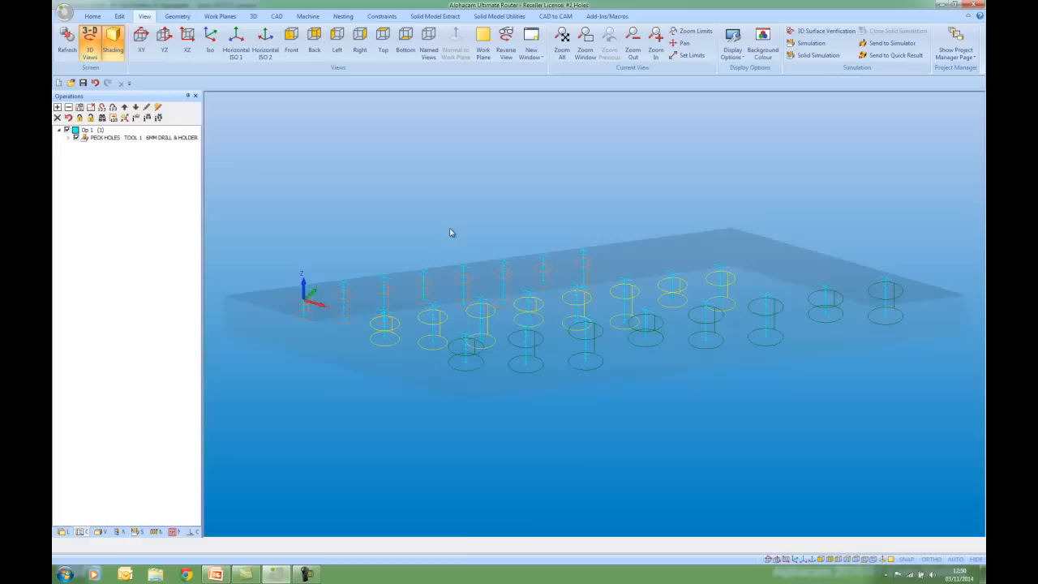
- Solid-simulate the peck drilling of the first row of holes, then load the vector-head aggregate model
click(811, 42)
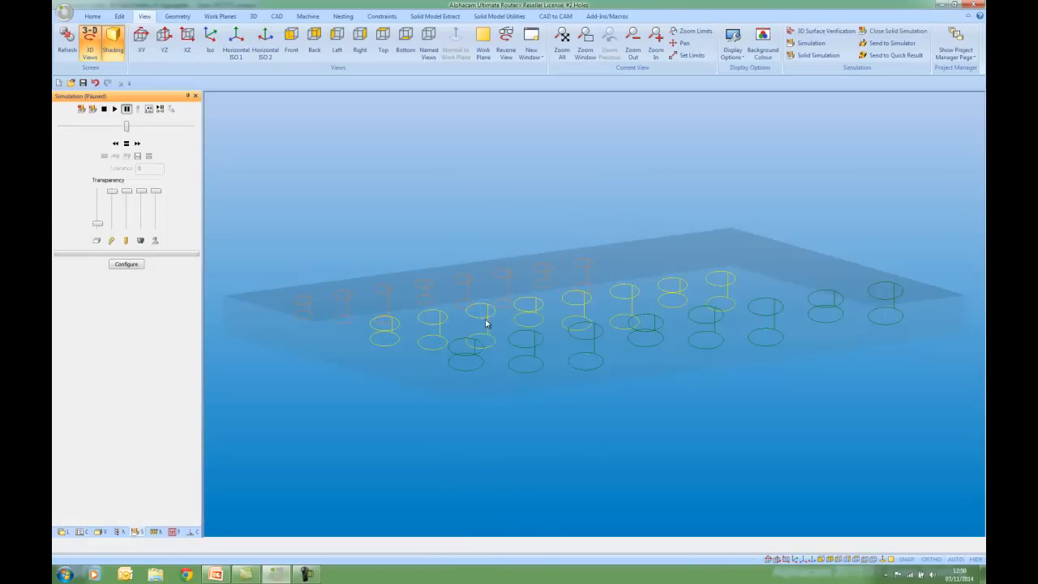
click(113, 109)
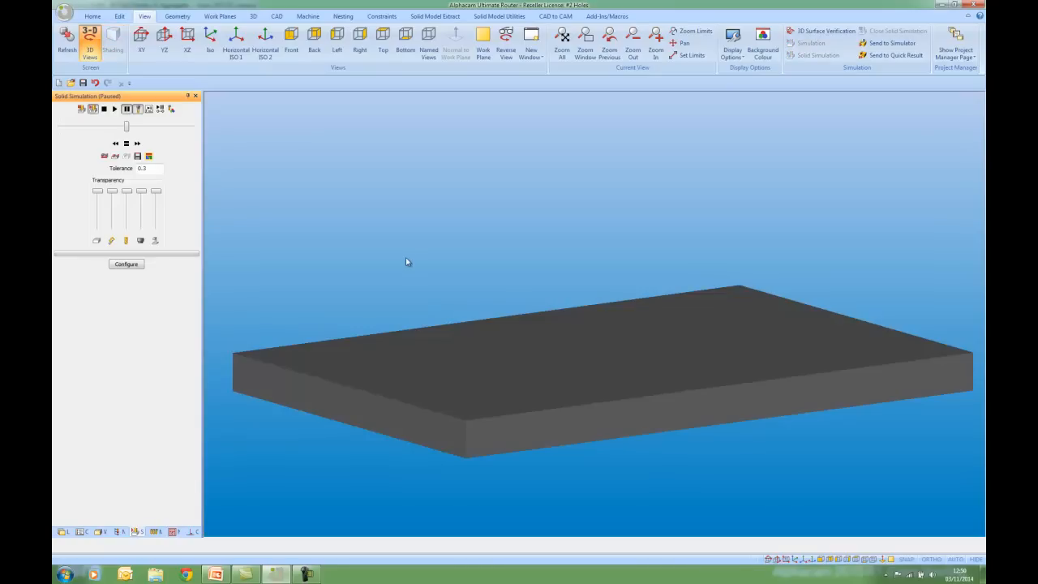
click(115, 108)
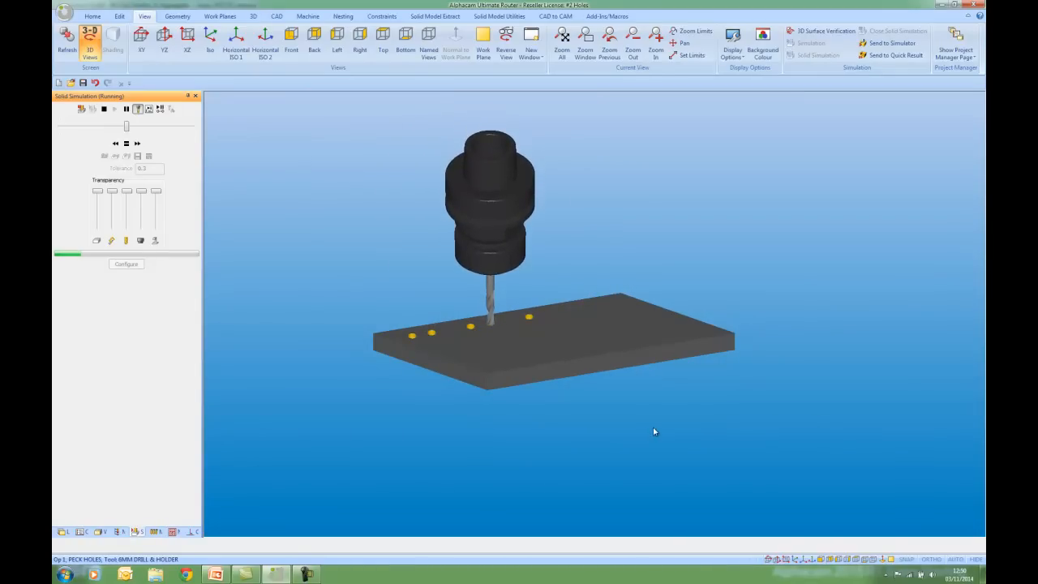
click(104, 108)
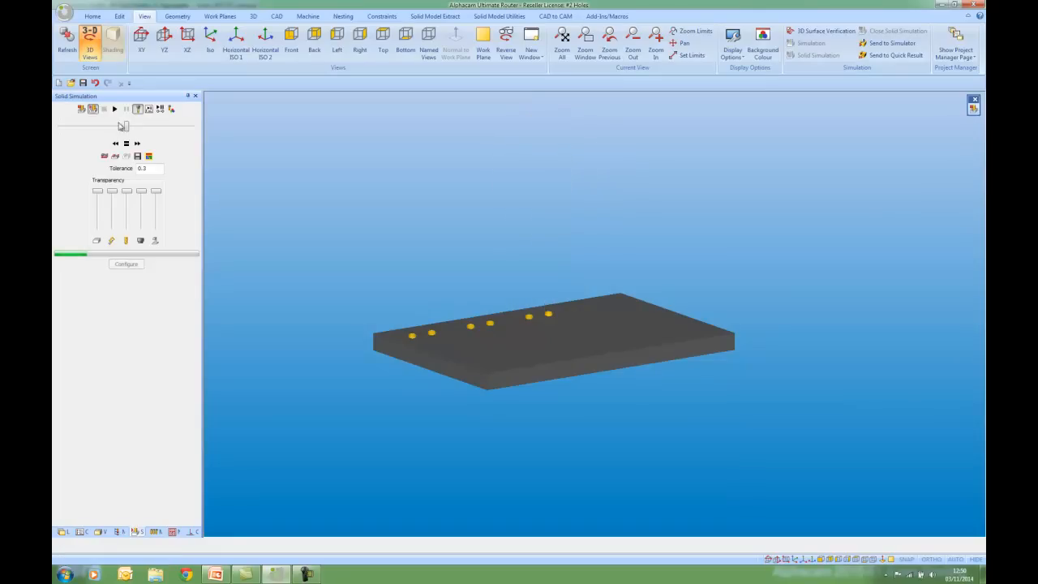
click(308, 16)
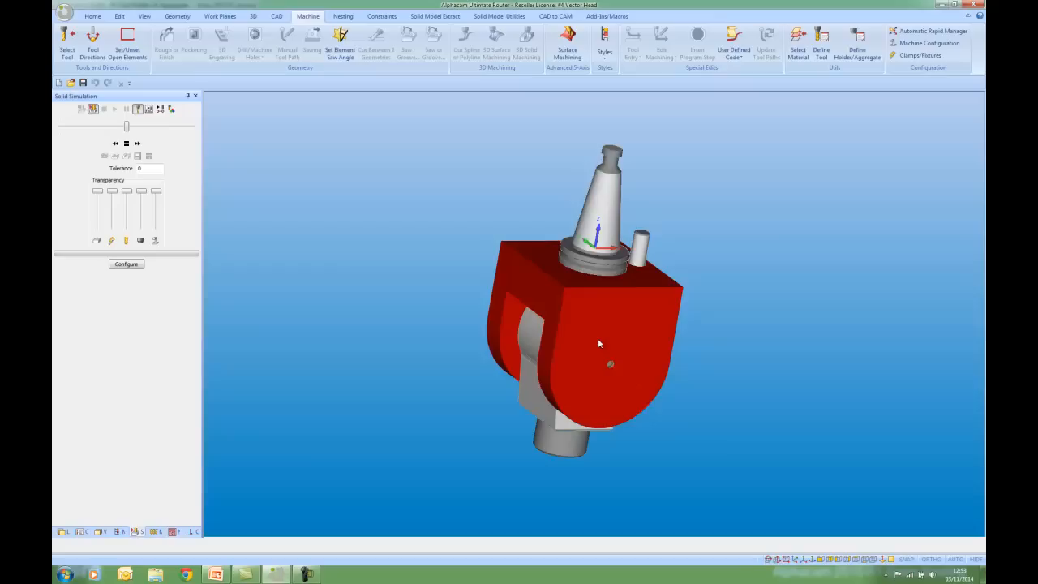
- Rotate the vector head geometry by -45 degrees and zoom in on its spindle nose
drag(599, 344, 681, 314)
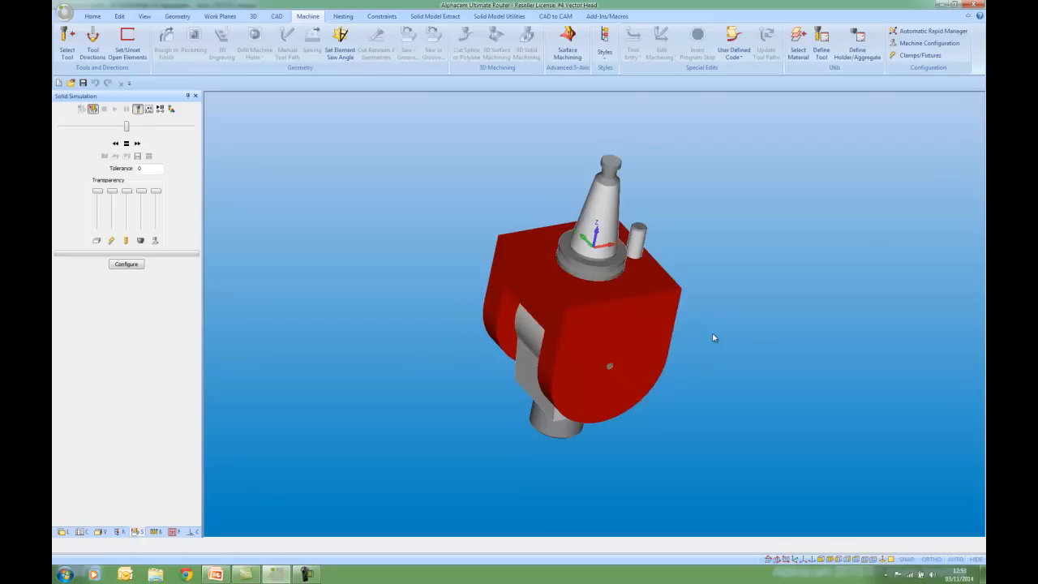
mouse_move(723, 317)
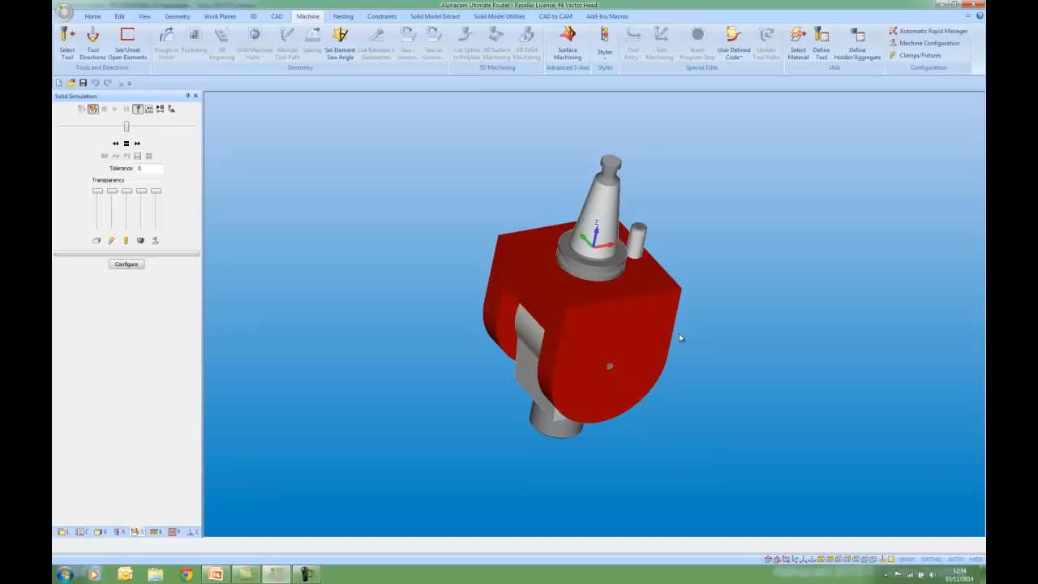
mouse_move(620, 369)
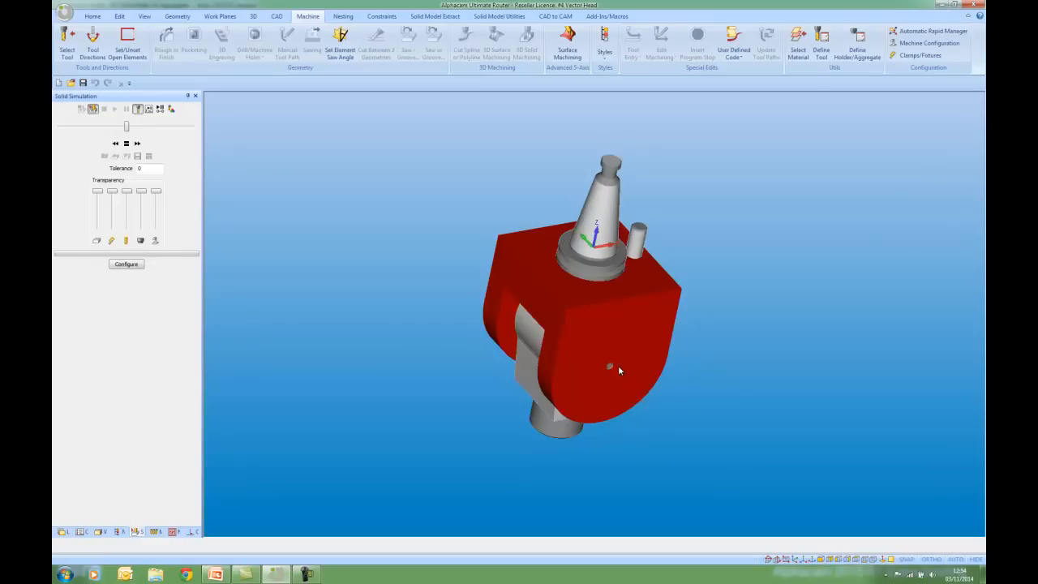
mouse_move(454, 235)
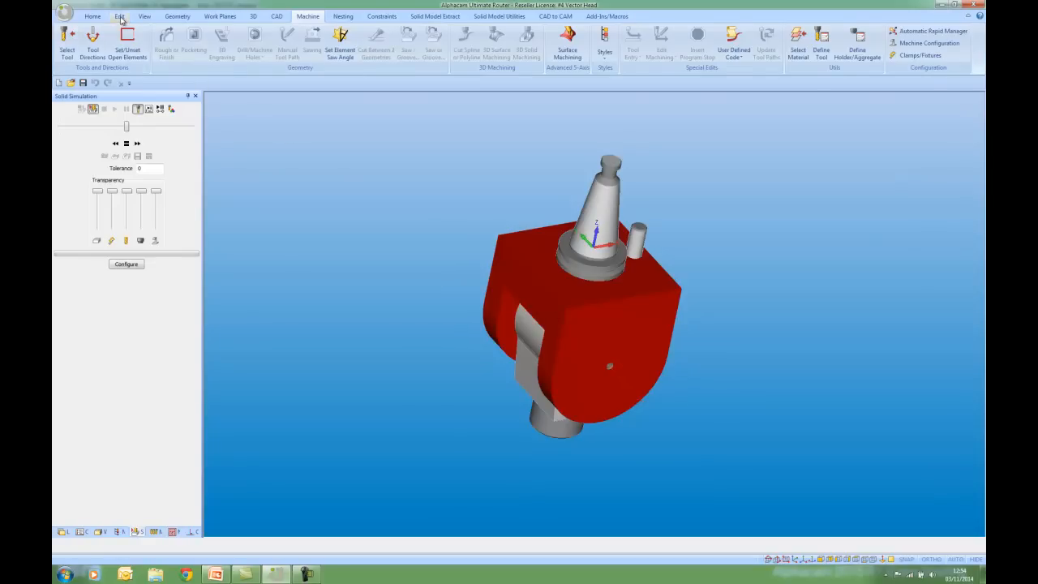
click(120, 16)
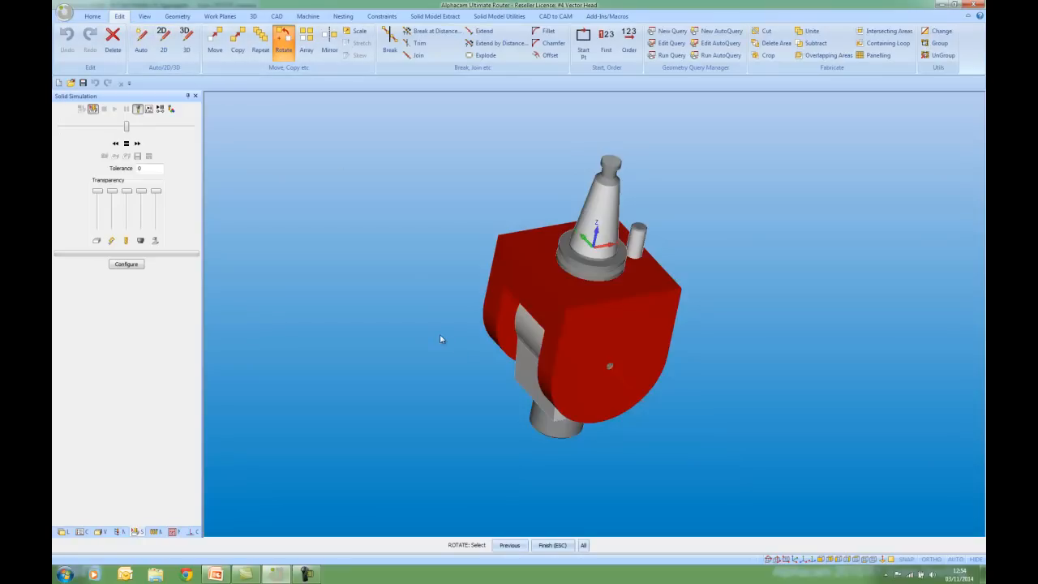
click(558, 390)
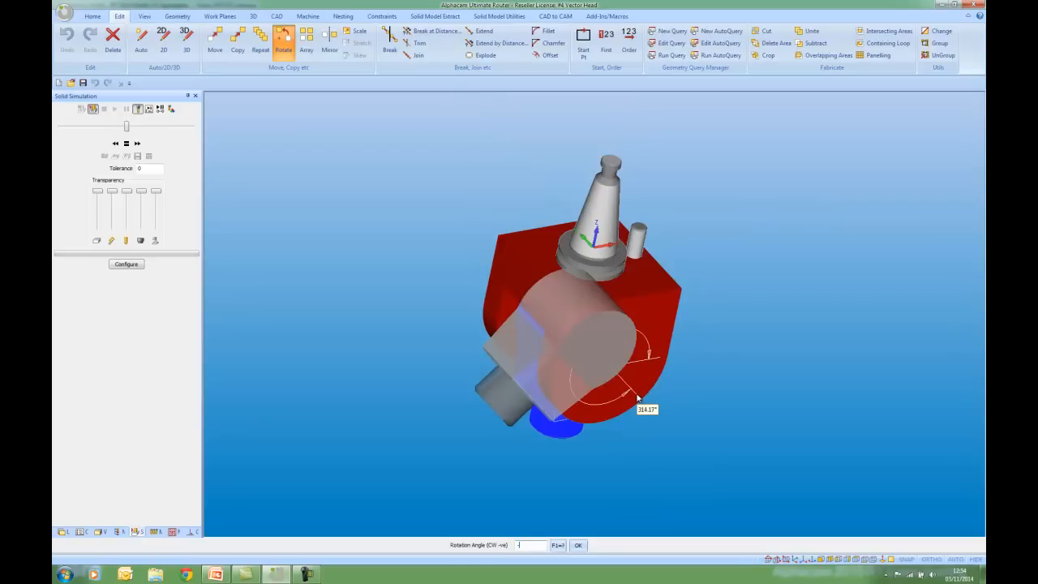
text(-45)
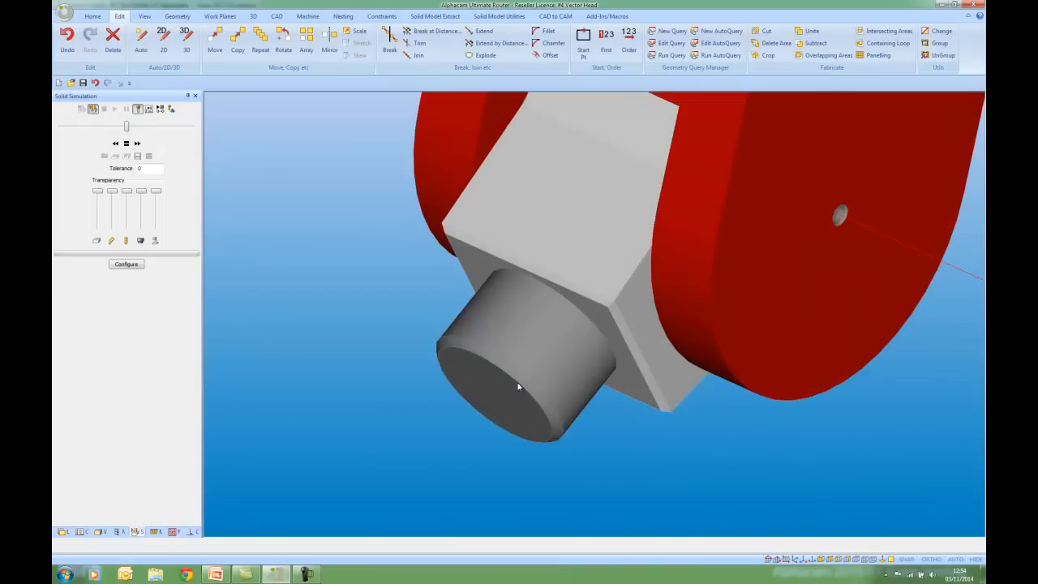
drag(519, 386, 525, 366)
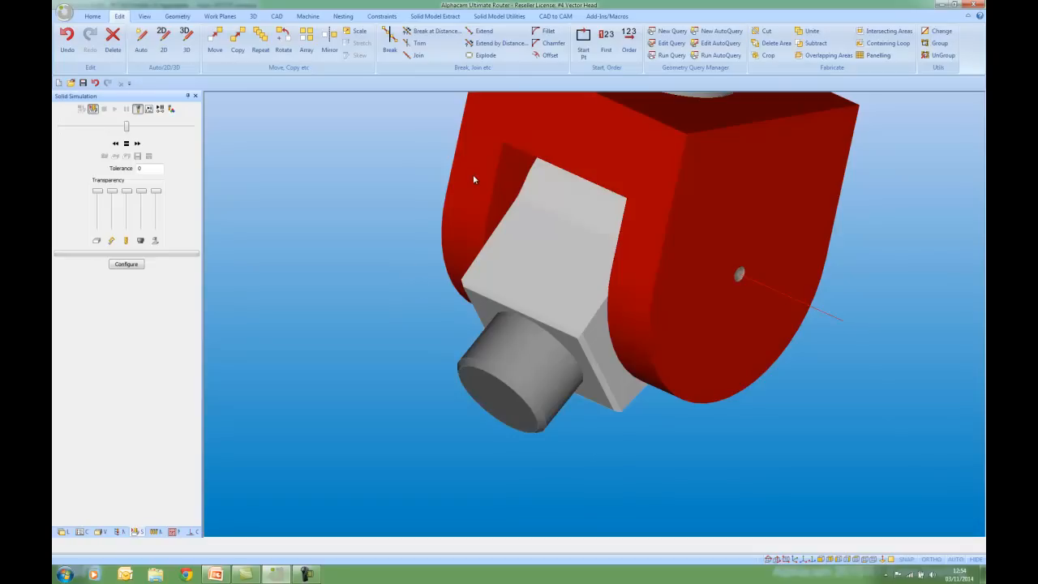
mouse_move(408, 154)
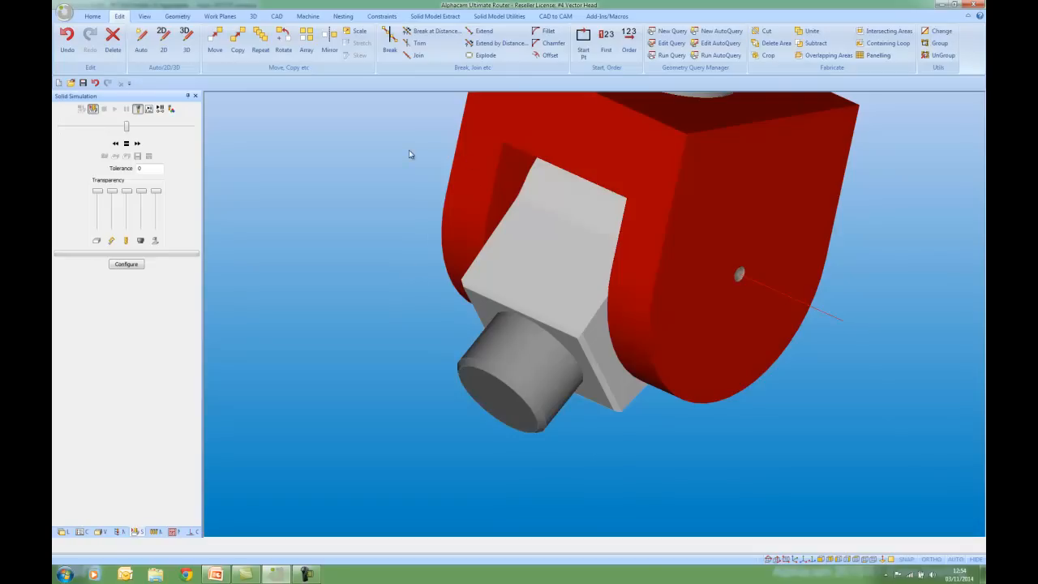
- Define a work plane from the angled output face with origin at the spindle nose centre
click(220, 17)
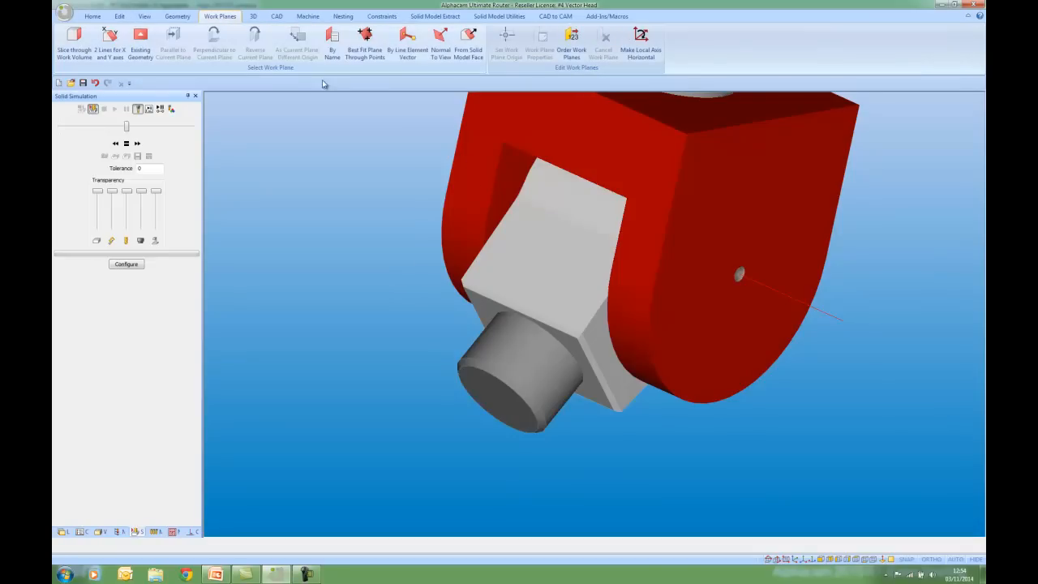
mouse_move(467, 42)
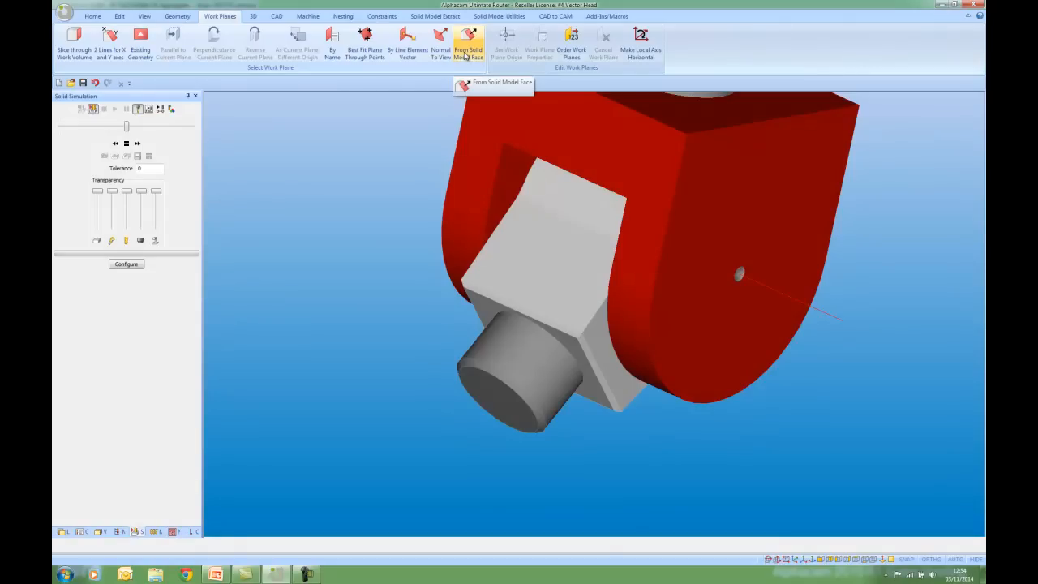
click(467, 42)
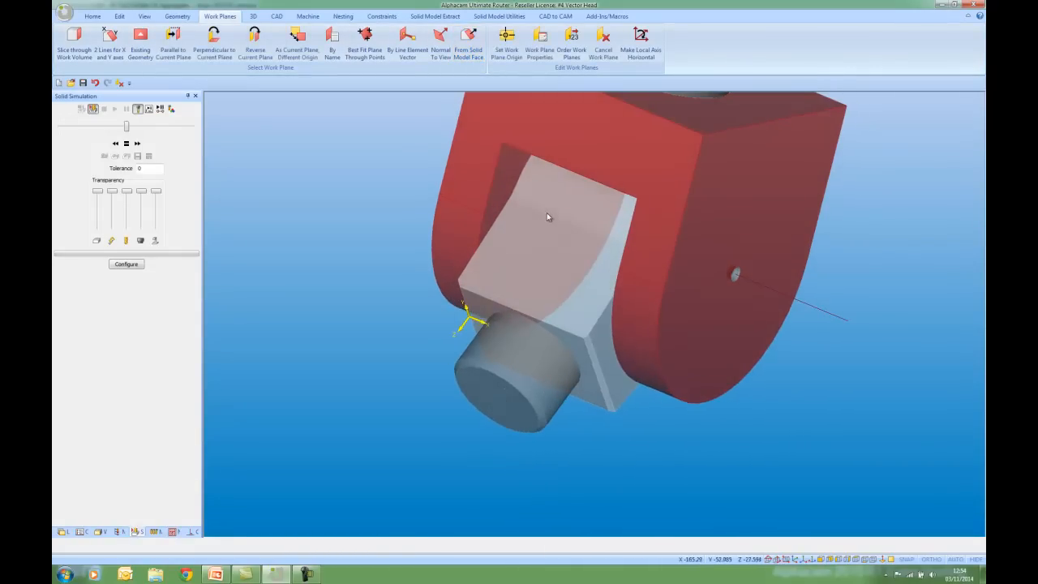
click(506, 40)
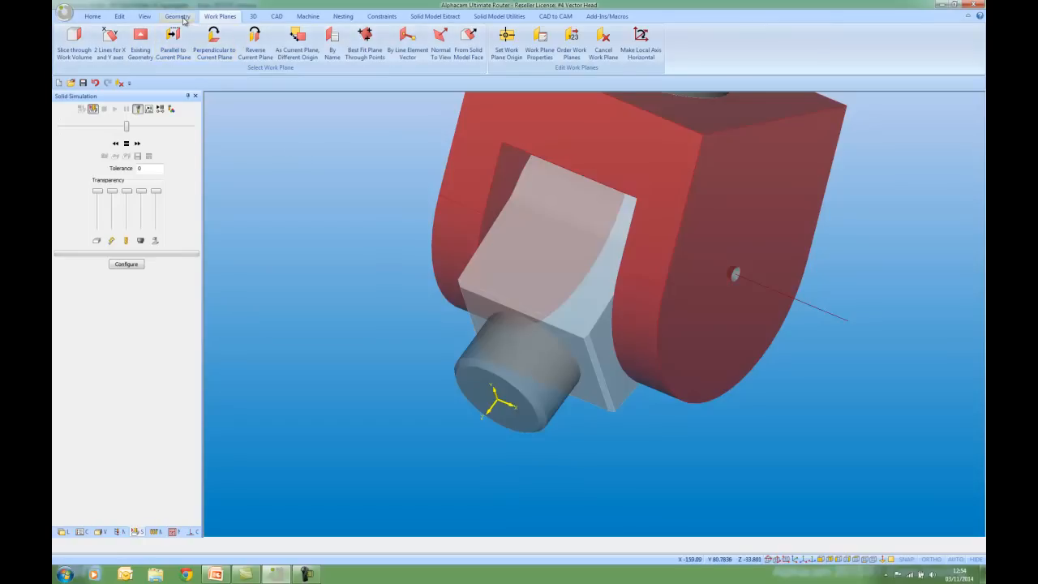
- Return to the geometry view and orbit and zoom out to show the whole vector head from above
click(177, 16)
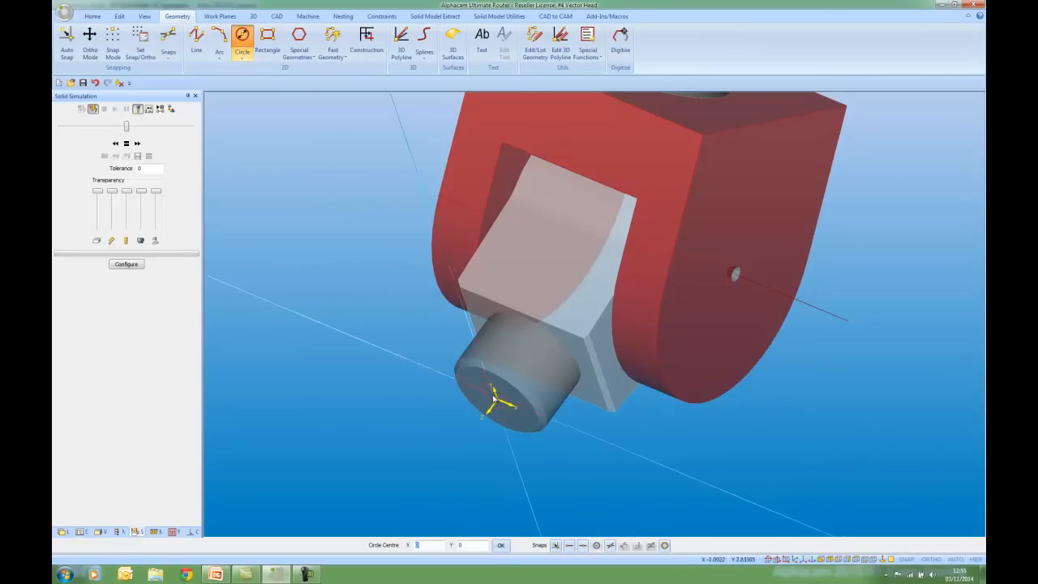
click(494, 397)
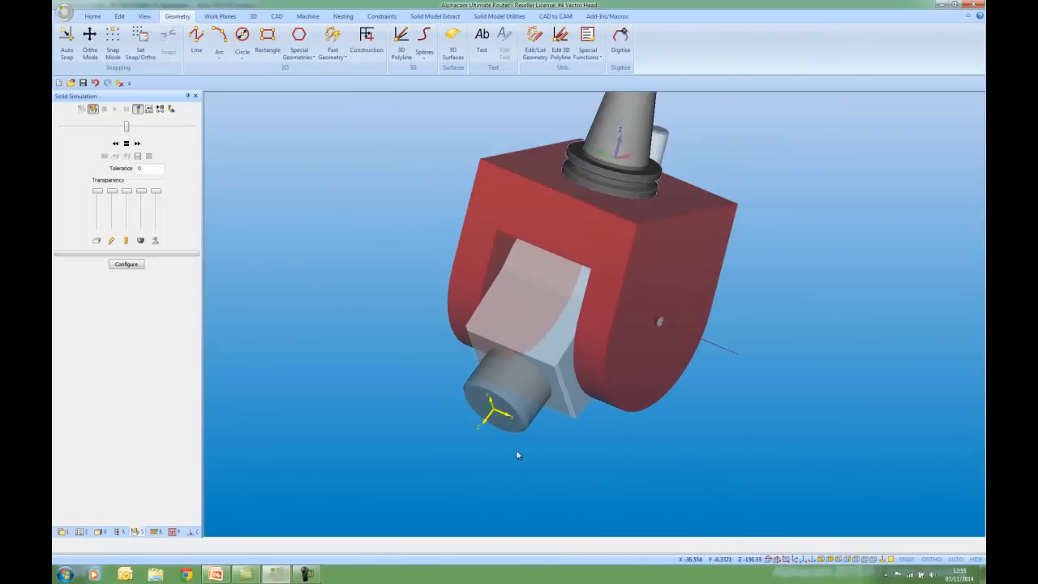
drag(517, 454, 364, 278)
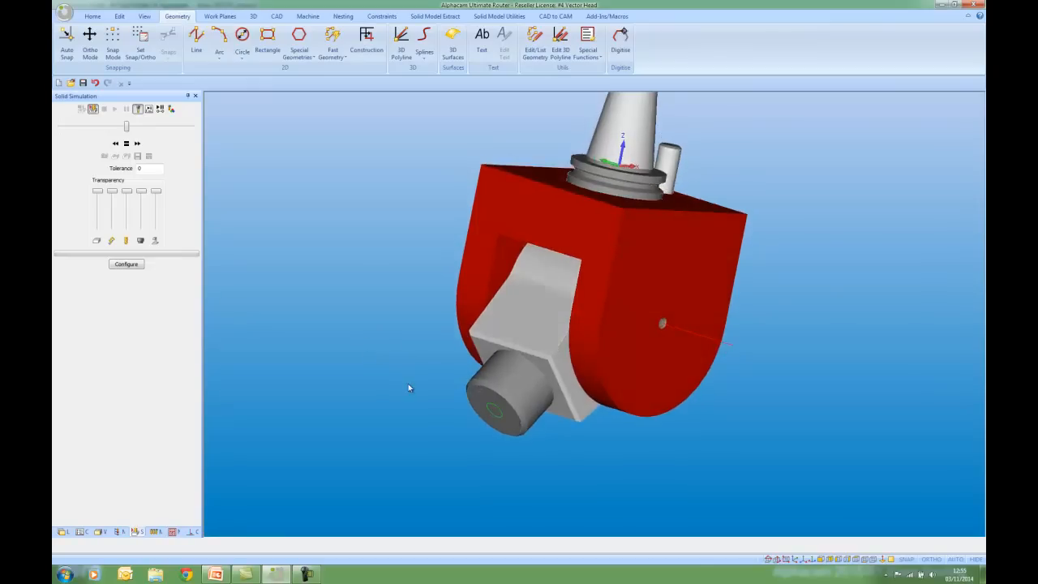
drag(408, 387, 565, 515)
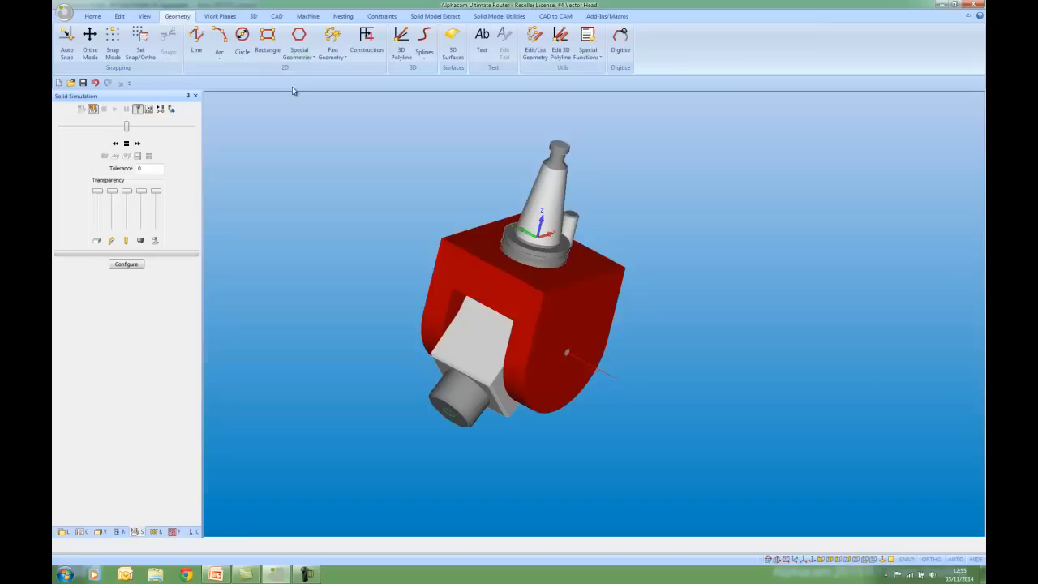
- Define an Aggregate holder from all head geometry with the spindle arc as gauge point, saved as Vector Head
click(309, 16)
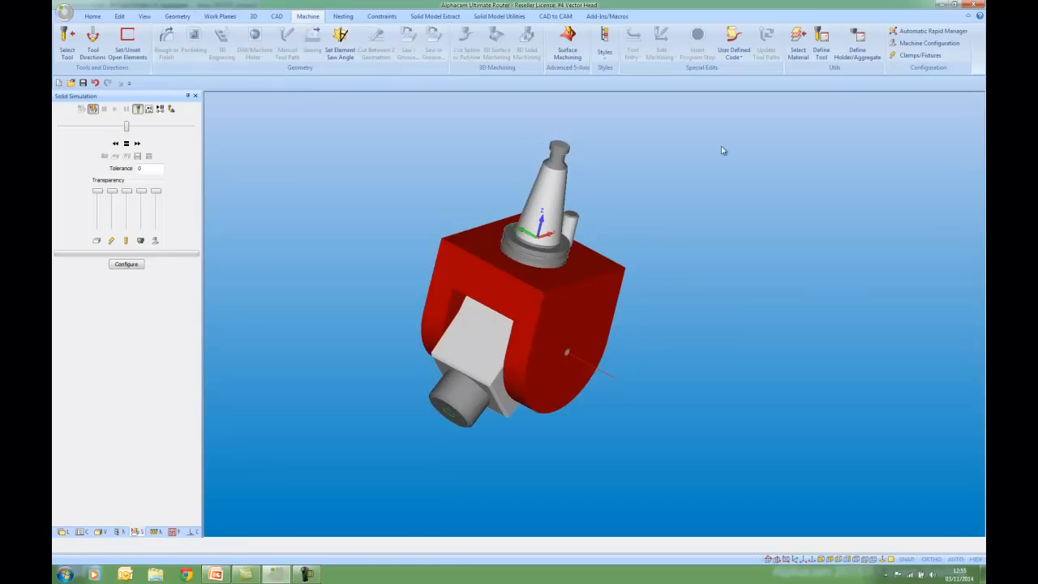
click(856, 45)
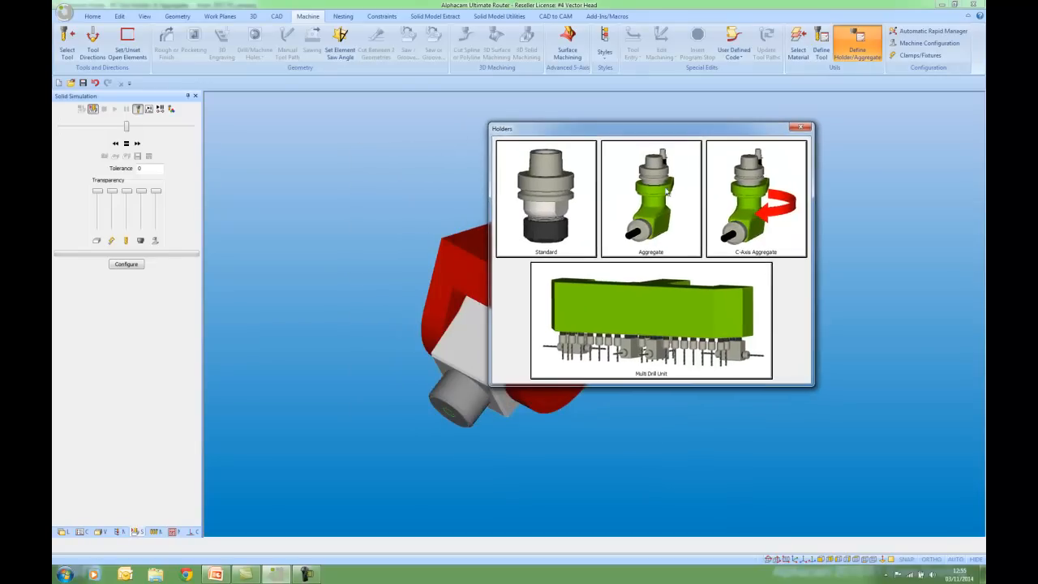
mouse_move(759, 225)
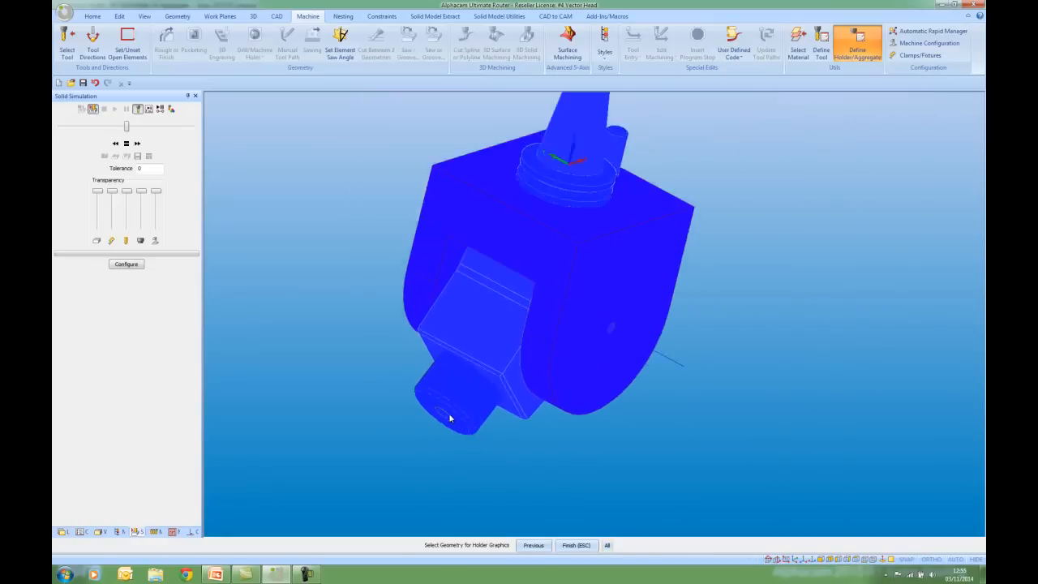
drag(451, 419, 608, 397)
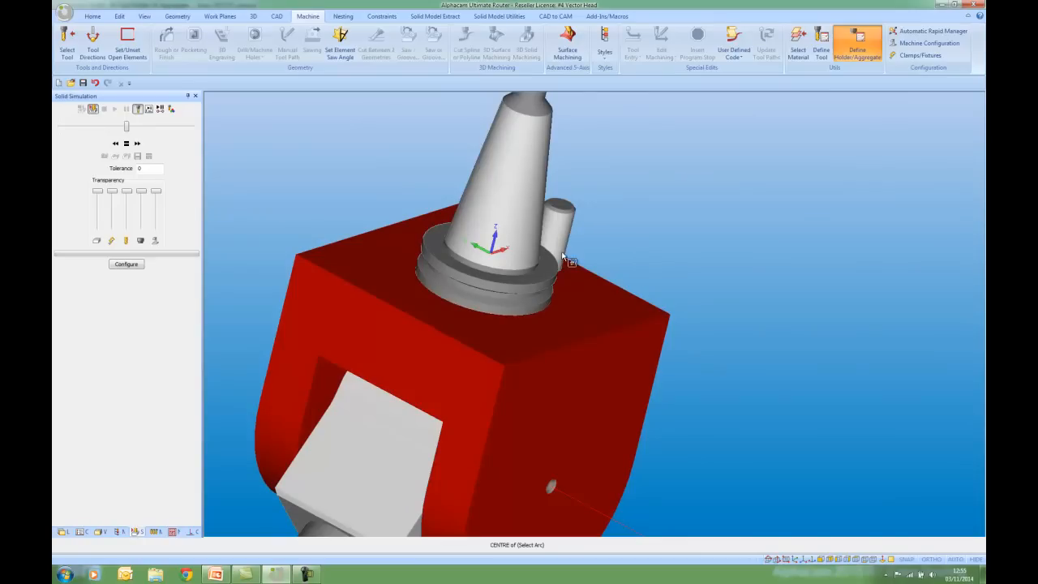
click(856, 45)
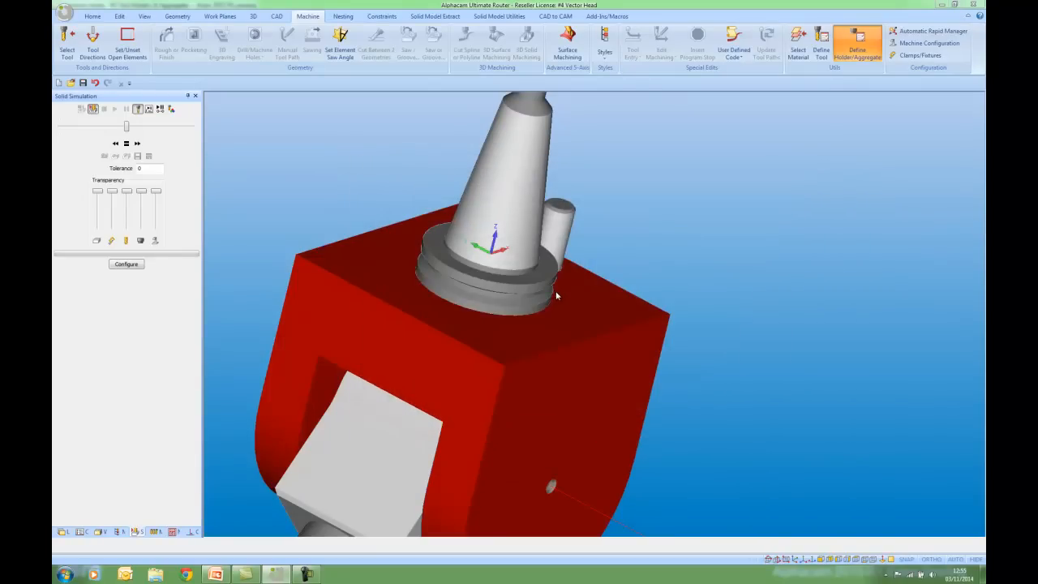
mouse_move(574, 288)
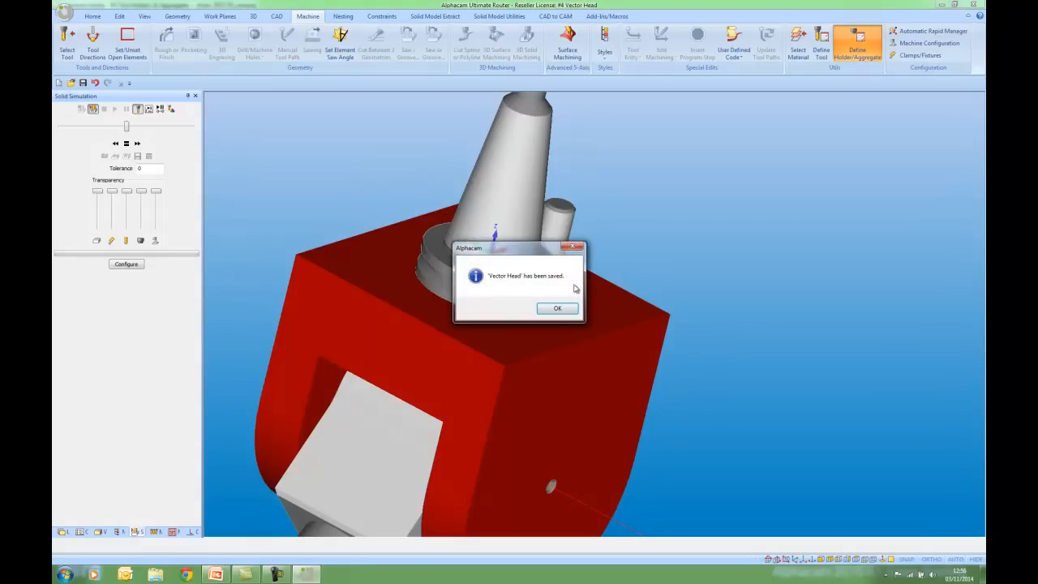
click(557, 308)
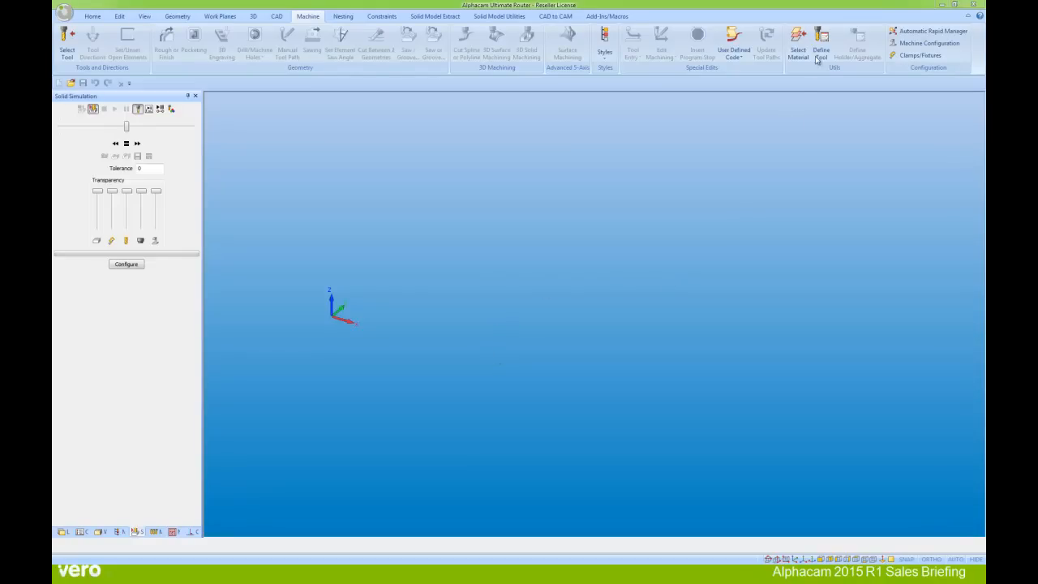
- Define a flat-end tool 40 long, 10 diameter, with fixed 8000 spindle speed and 200 feed
click(820, 42)
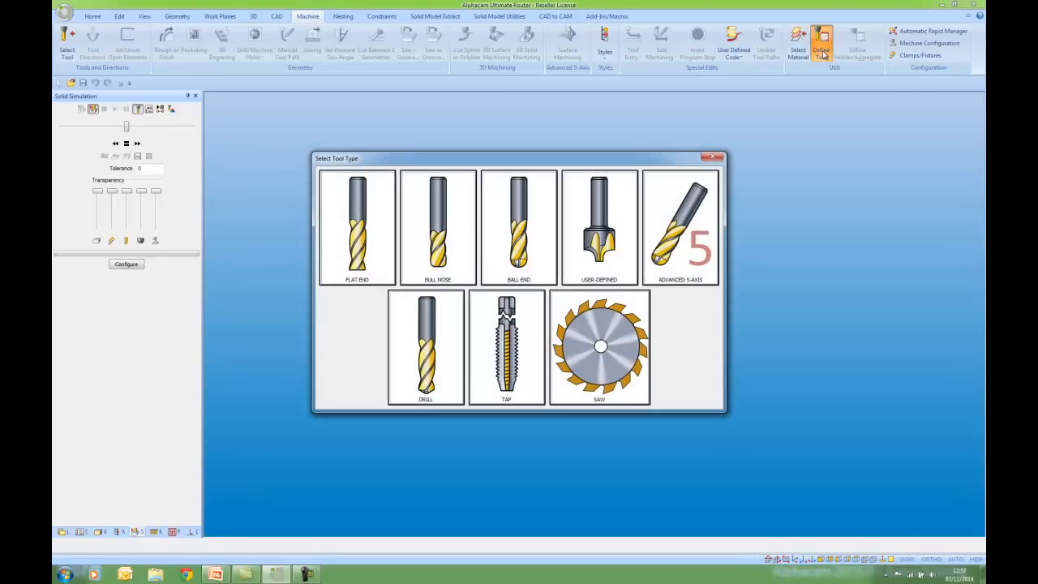
click(356, 226)
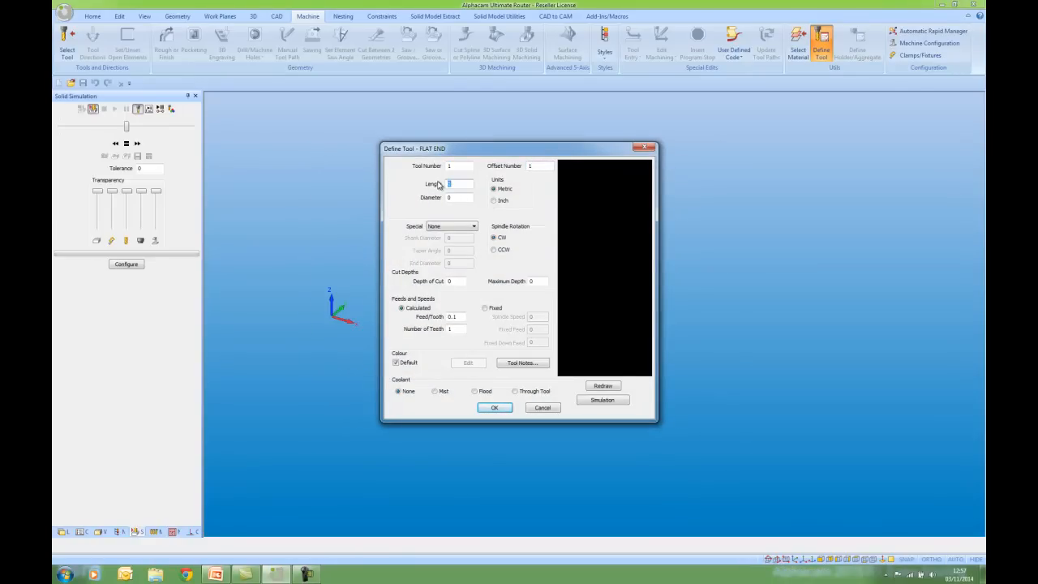
text(40)
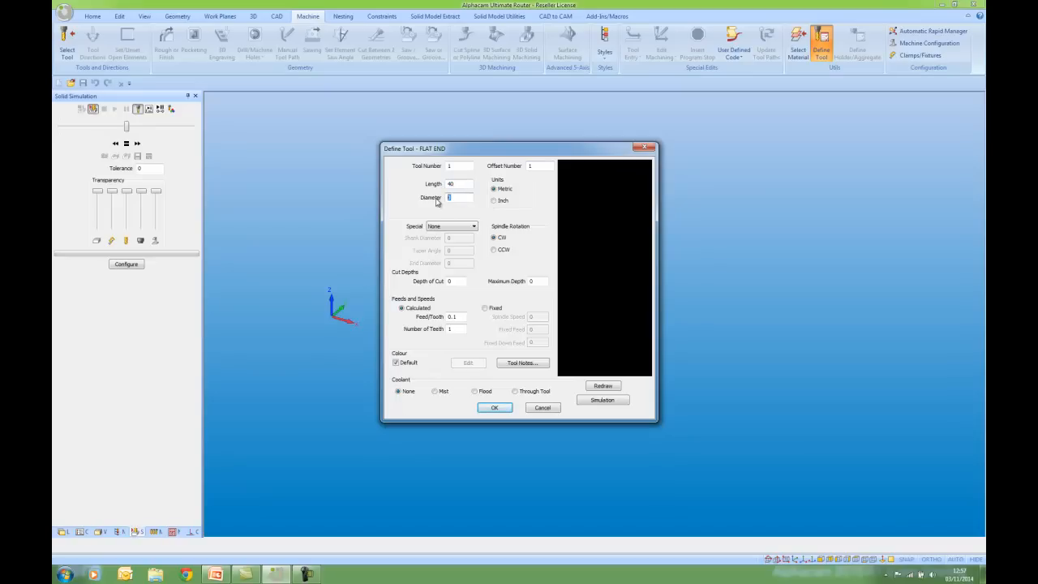
text(10)
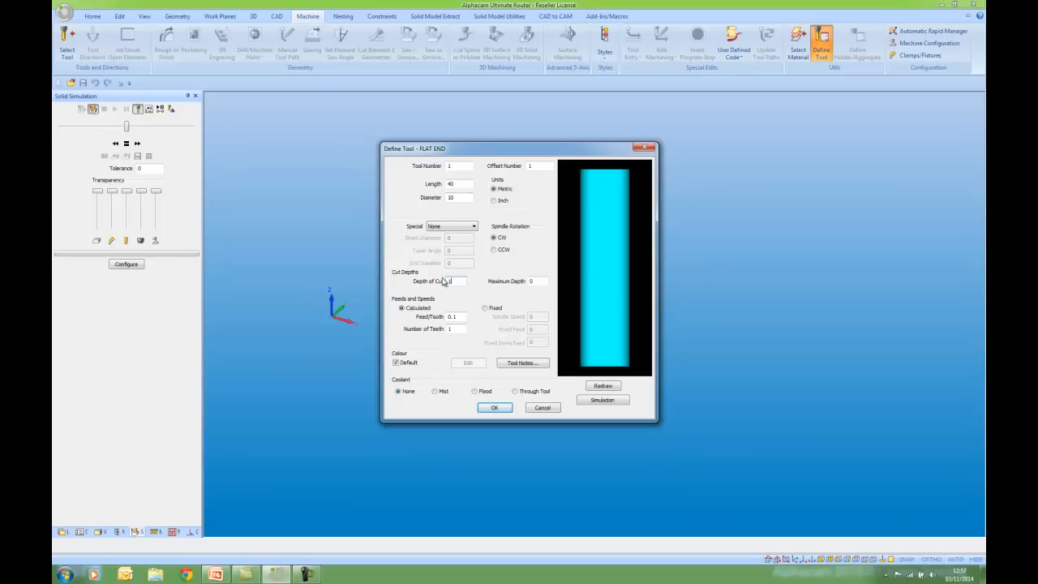
click(485, 308)
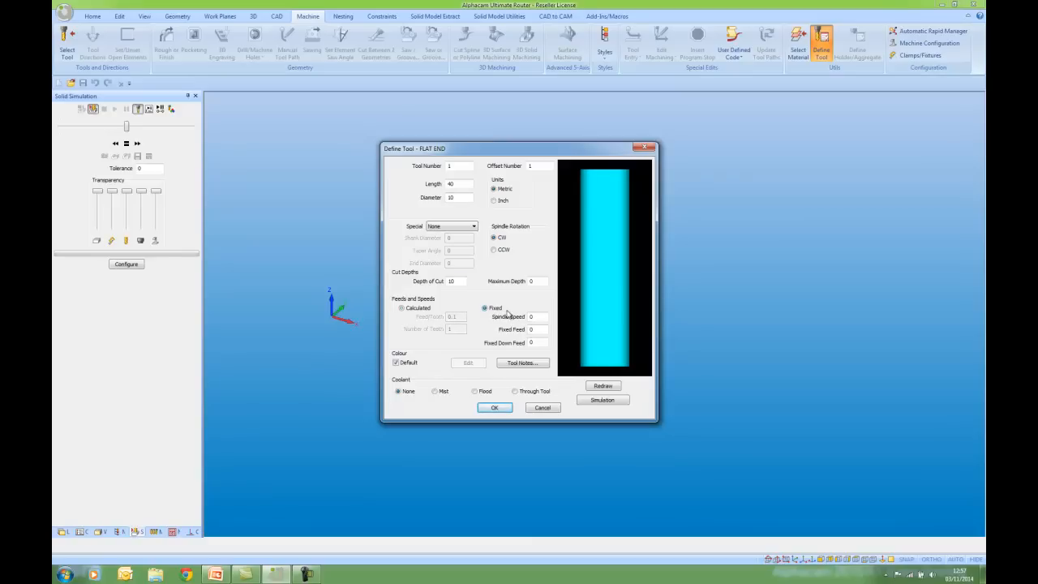
click(538, 316)
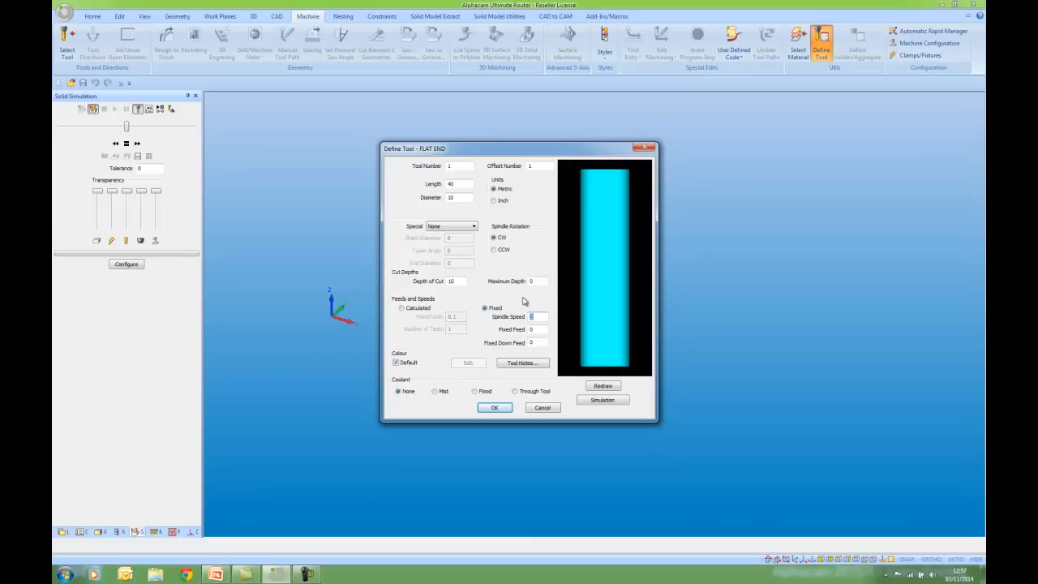
text(8000)
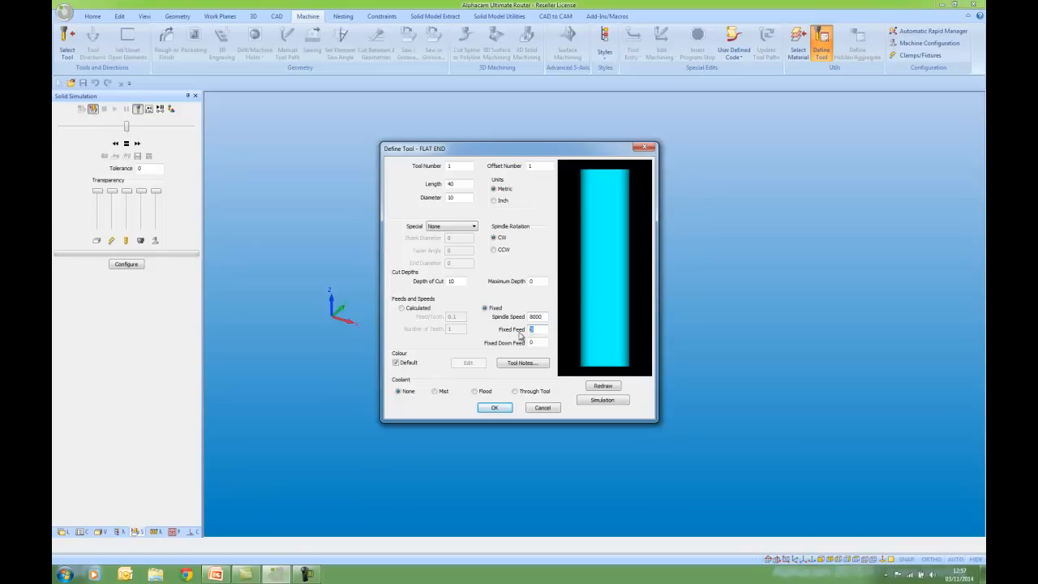
text(2000)
click(538, 342)
text(1000)
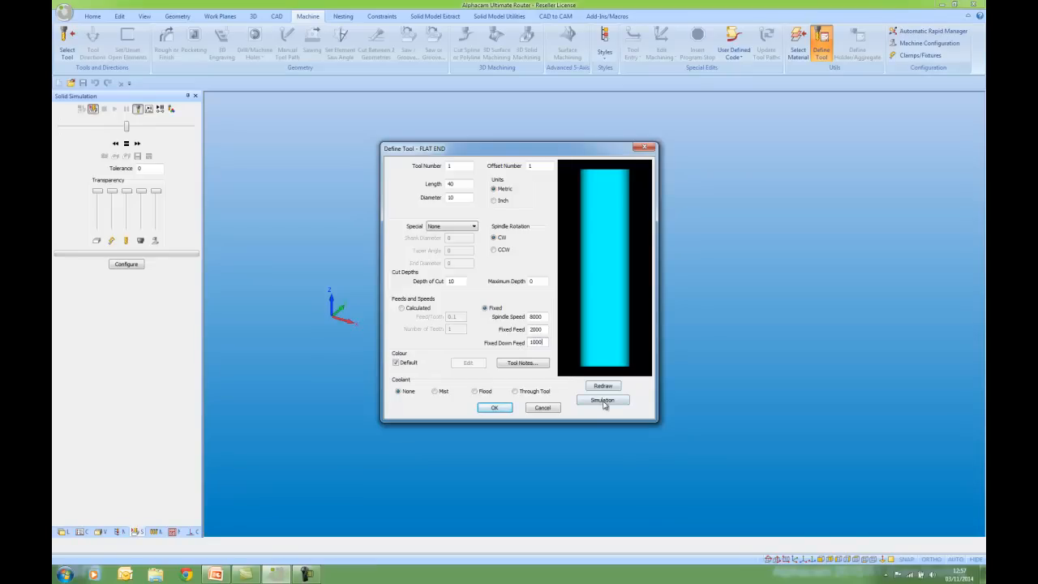
- Attach the Vector Head holder from the library and save the tool as 10MM VECTOR HEAD
click(603, 399)
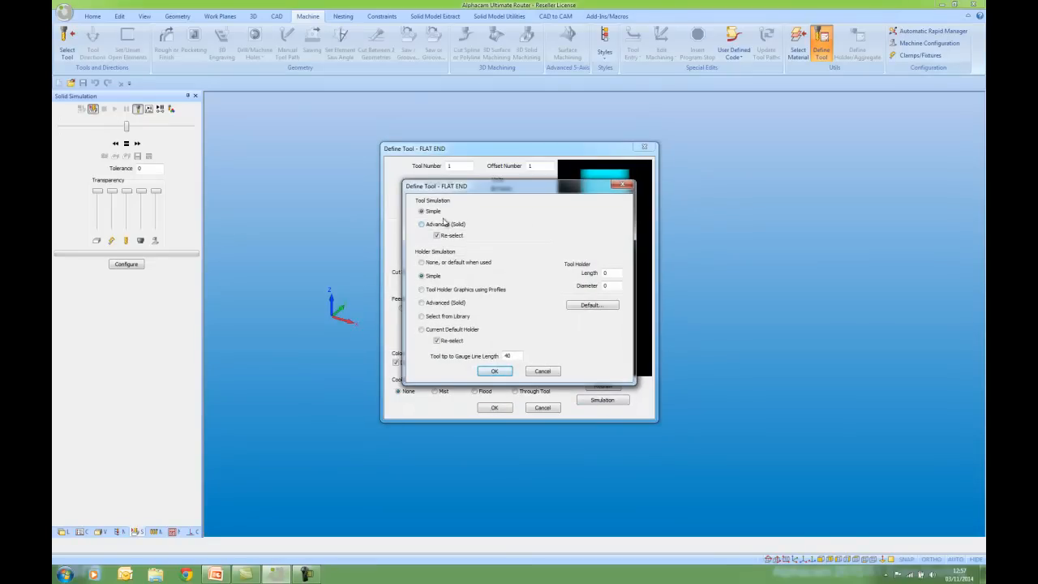
click(422, 211)
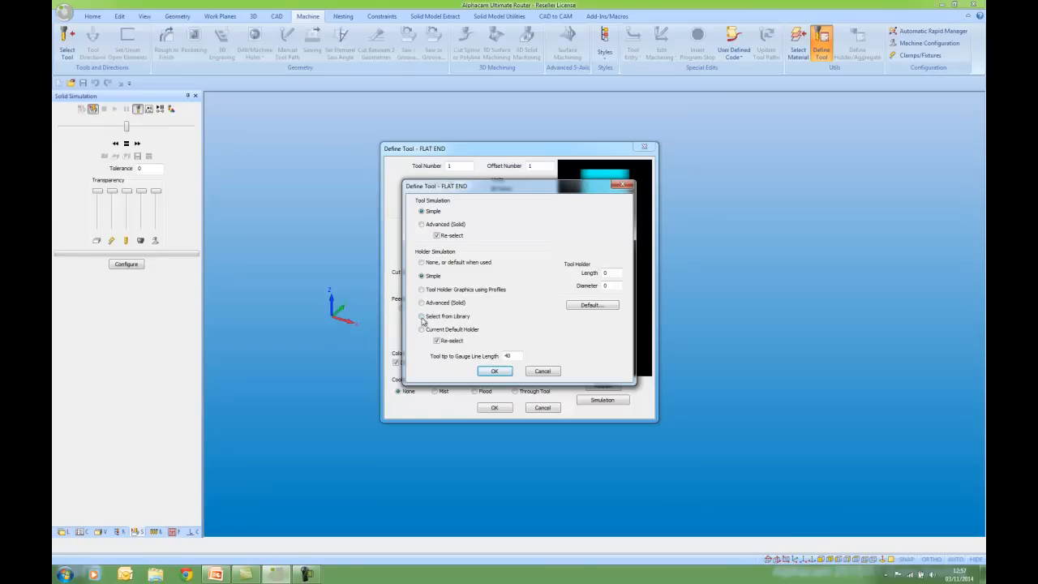
click(422, 316)
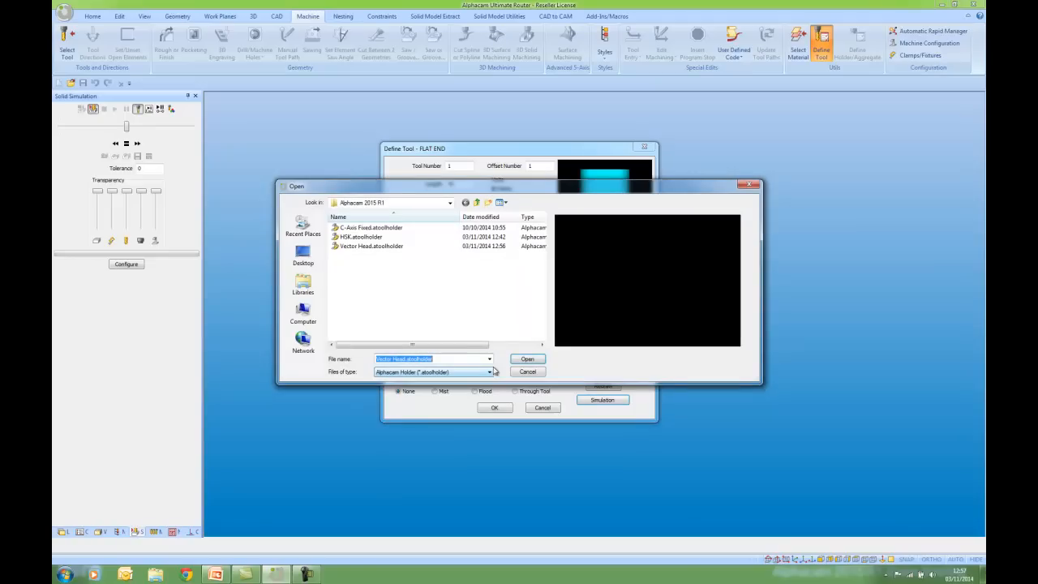
click(370, 247)
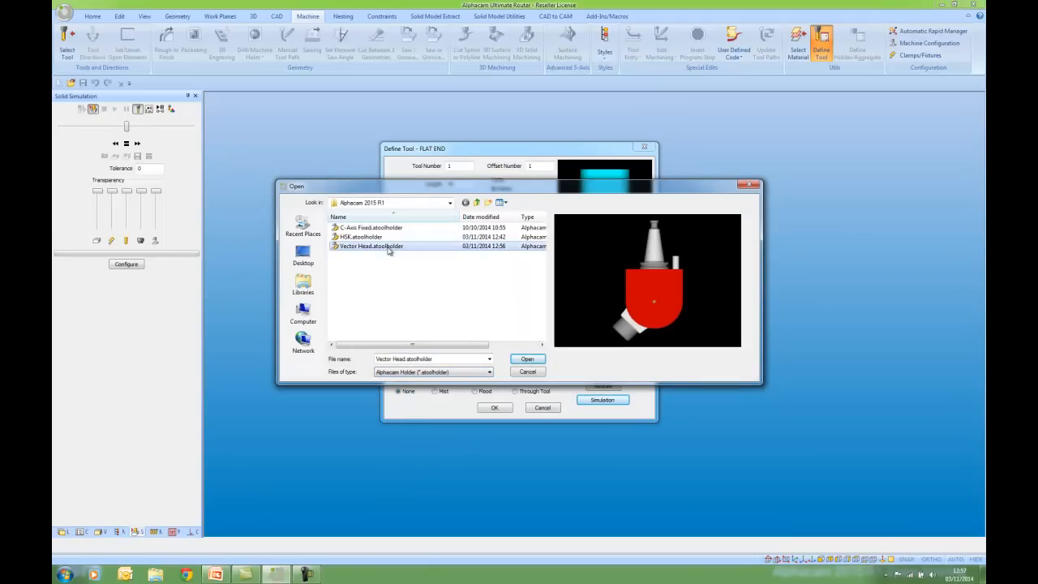
click(527, 359)
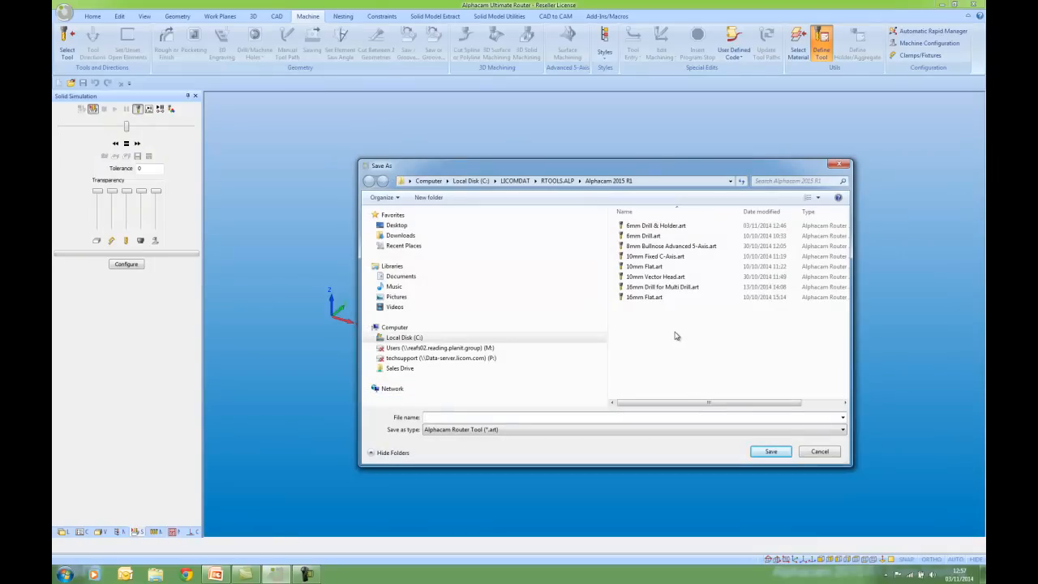
click(655, 276)
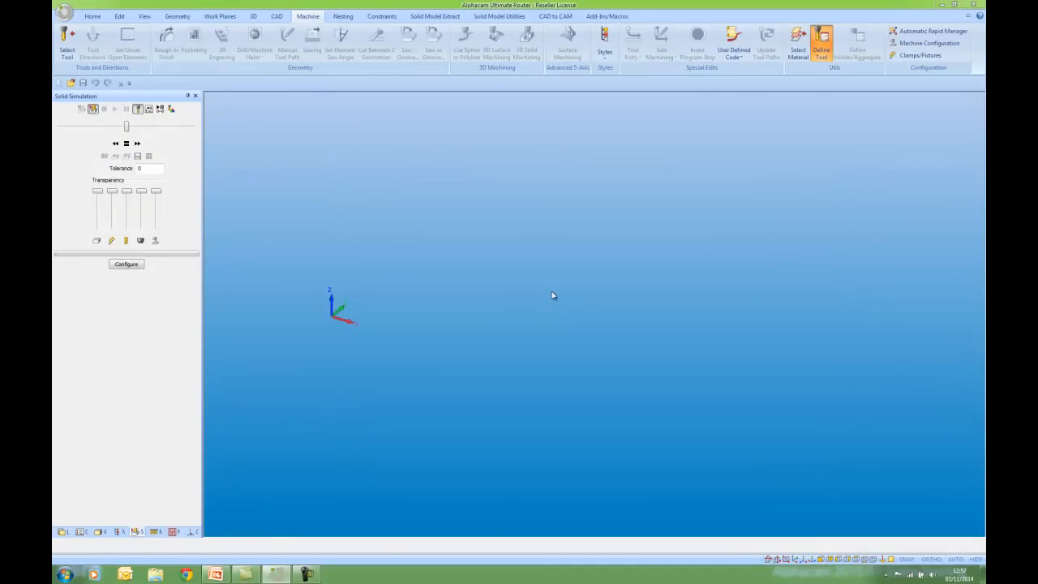
mouse_move(562, 295)
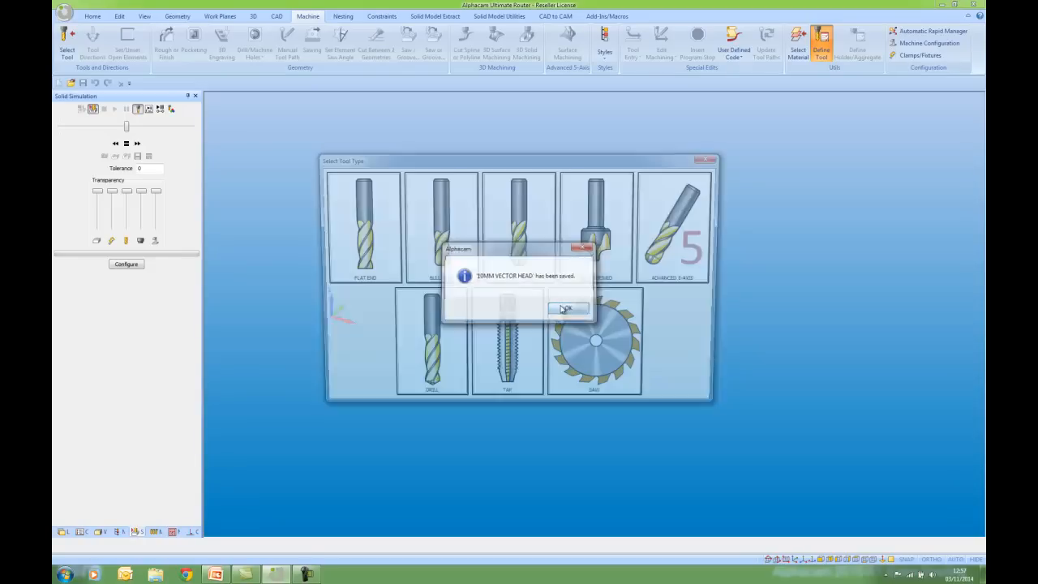
click(568, 308)
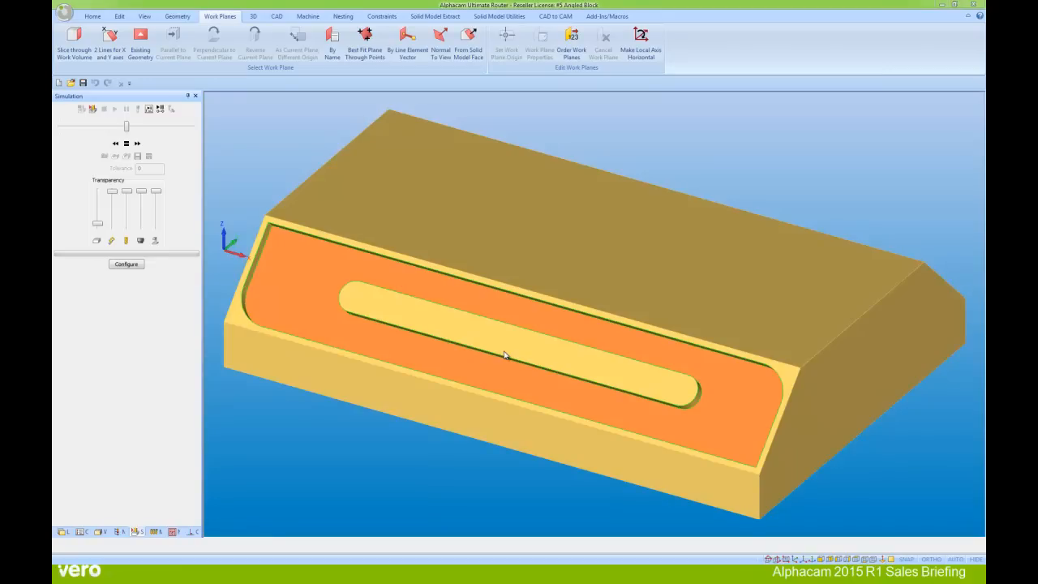
mouse_move(292, 152)
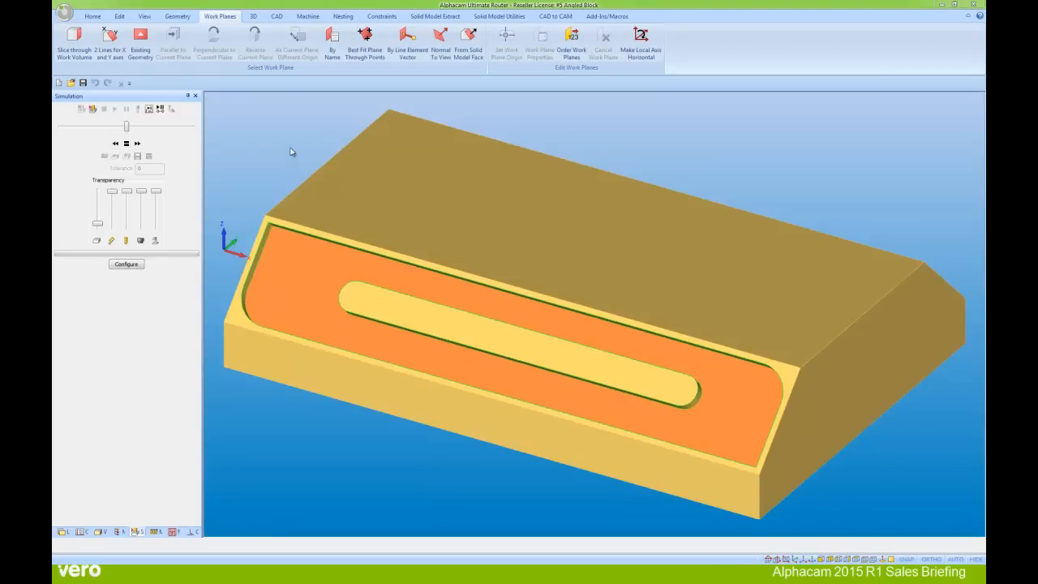
mouse_move(306, 20)
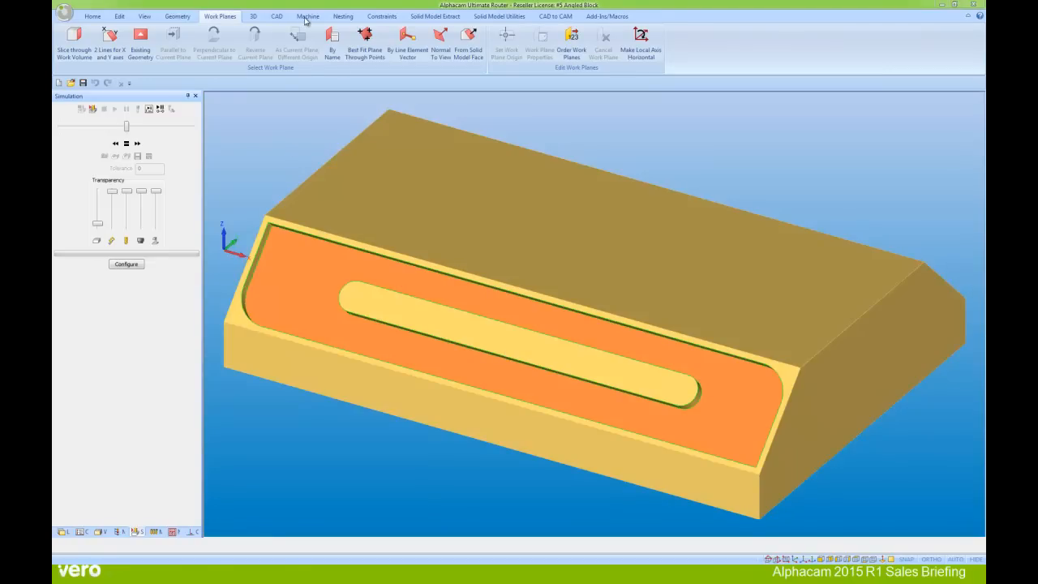
- Select the 10MM VECTOR HEAD tool from the library for machining the angled block
click(308, 16)
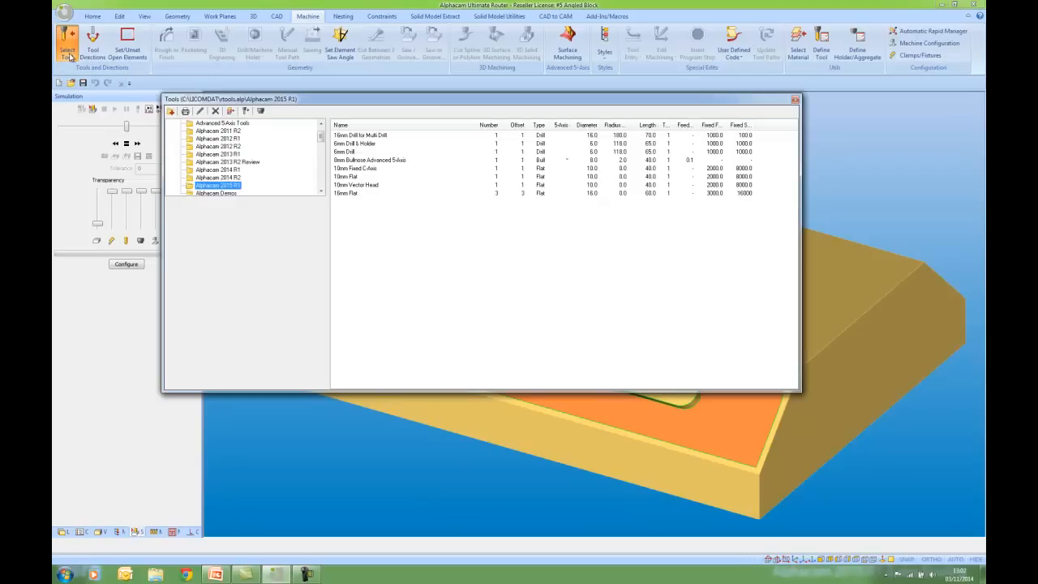
click(355, 185)
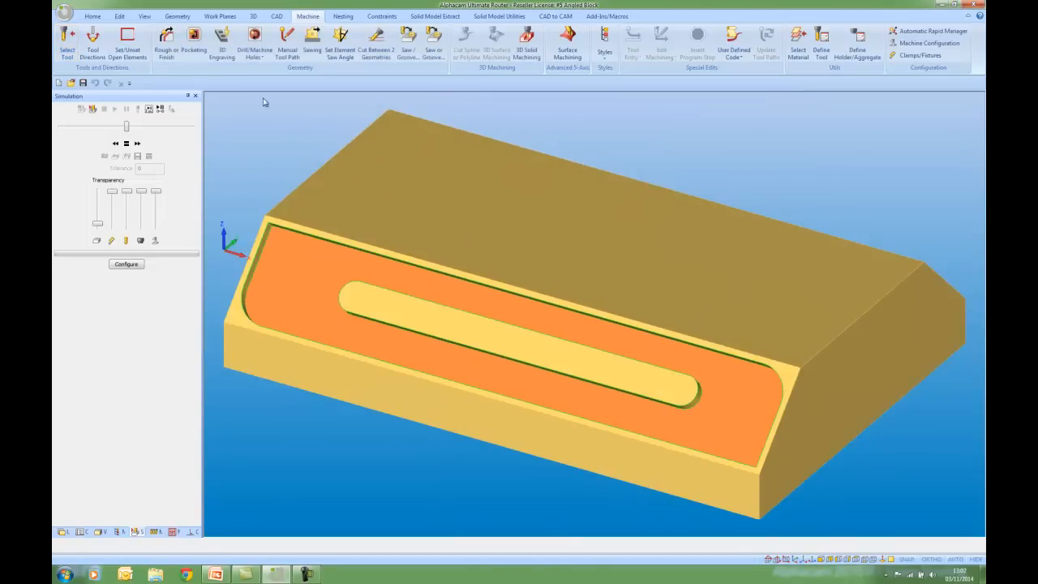
click(193, 41)
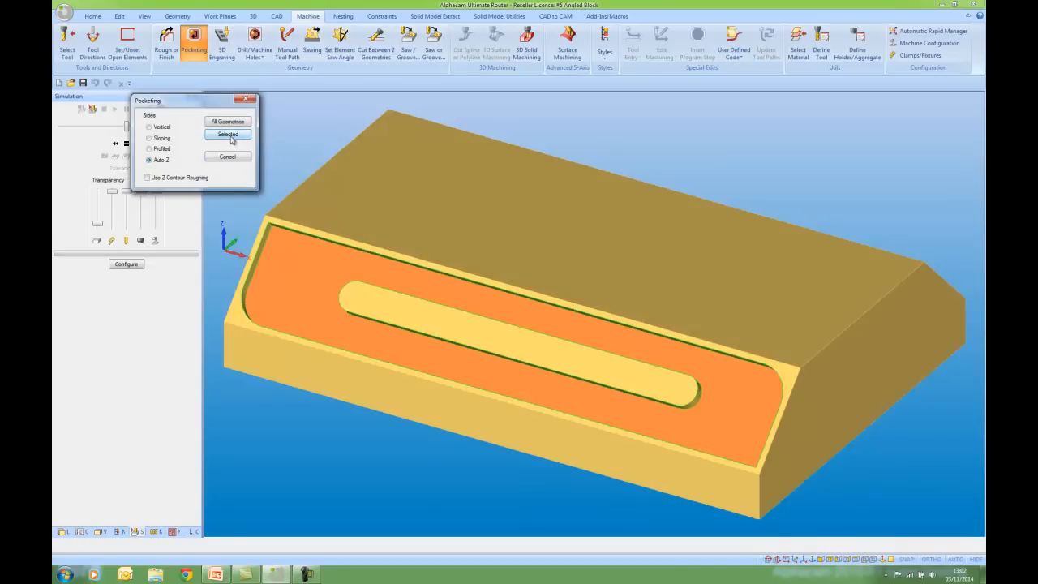
- Create a contour pocket on the selected boundary of the recess around the slot on the angled face
click(227, 132)
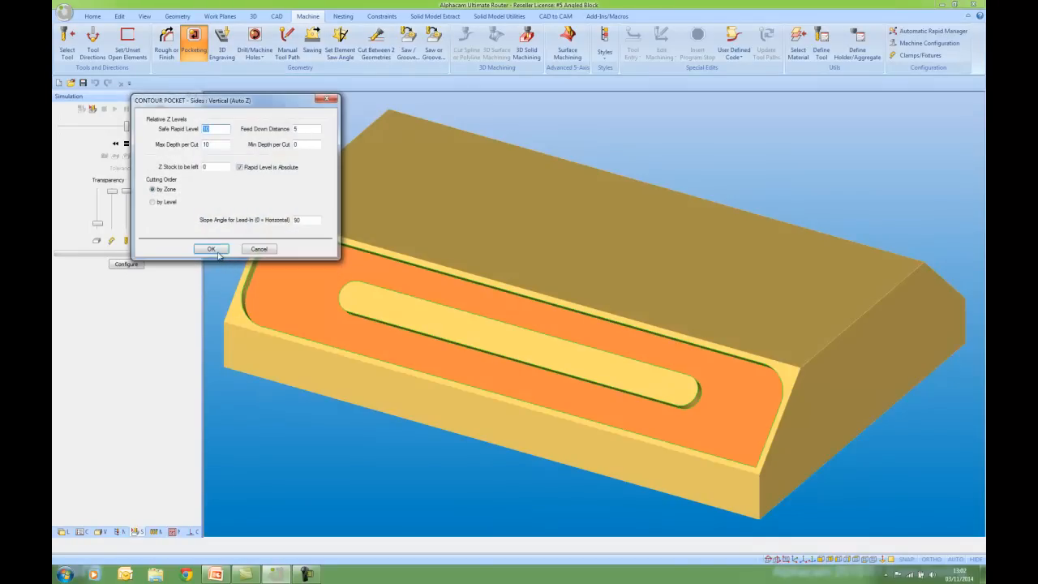
click(210, 250)
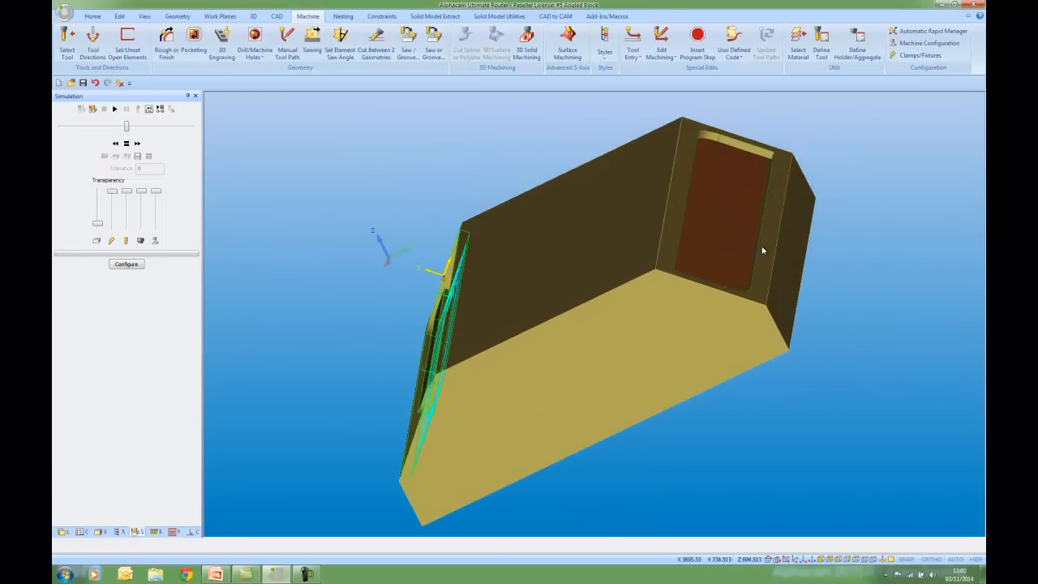
click(193, 41)
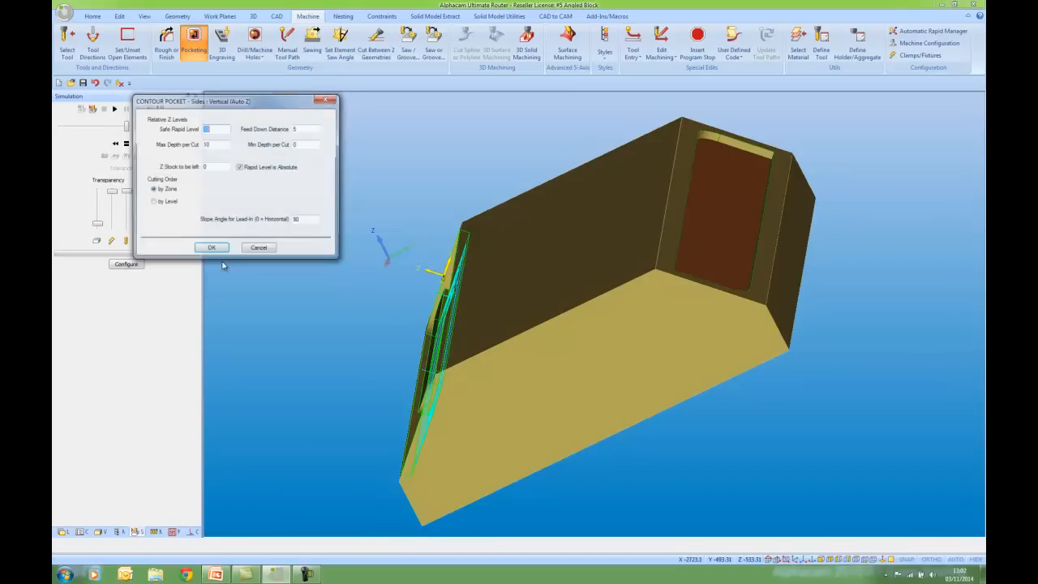
click(211, 246)
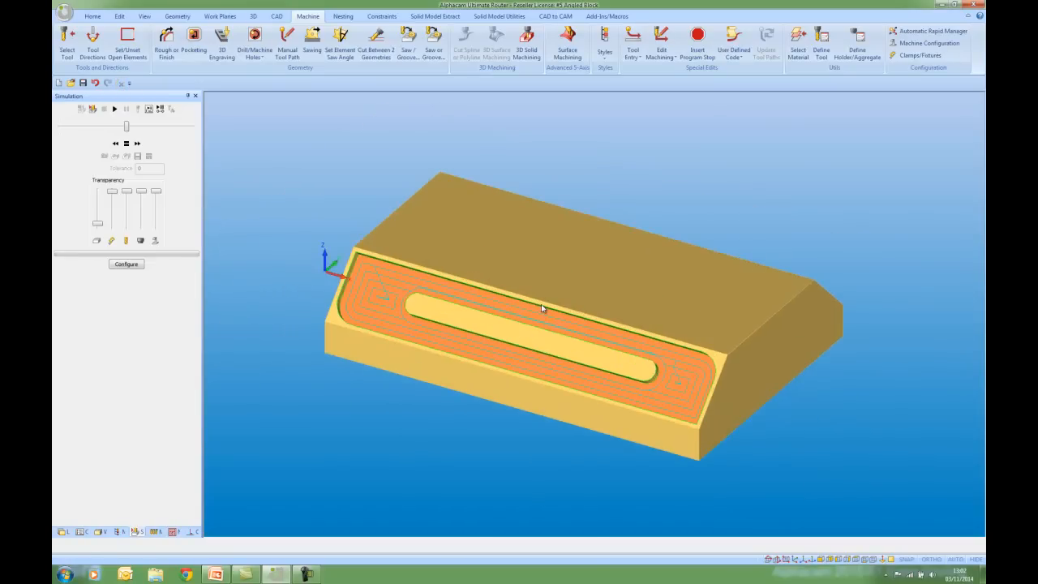
- Run the simulation of the angled pocket toolpath from the view's context menu
right_click(541, 308)
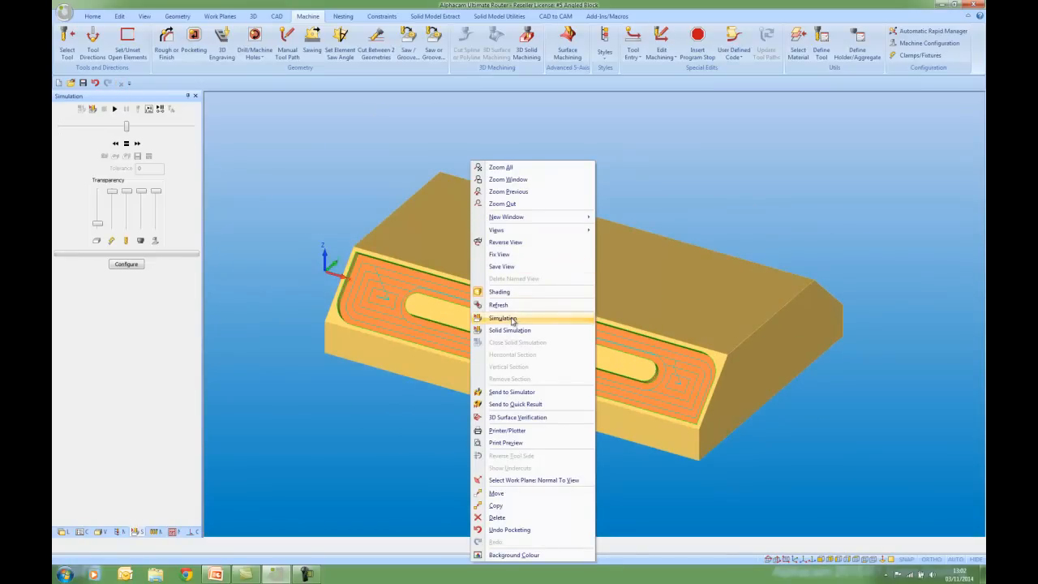
click(502, 318)
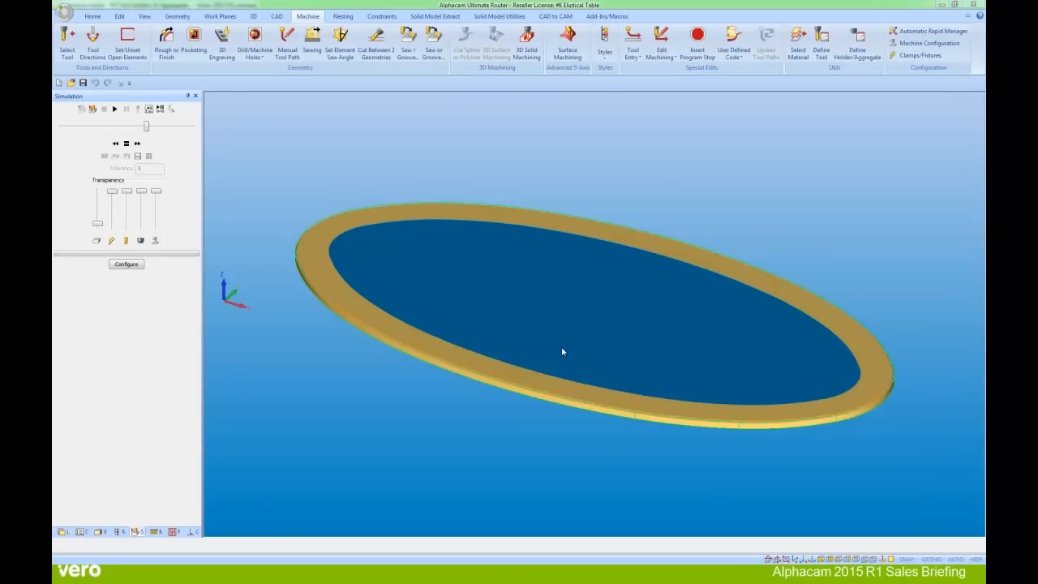
mouse_move(561, 335)
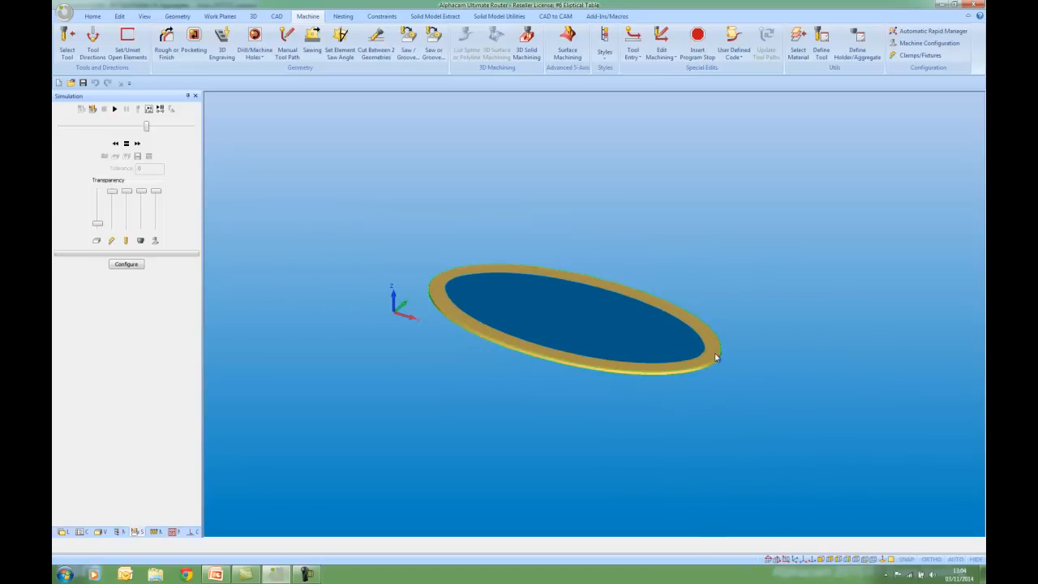
scroll(up, 3)
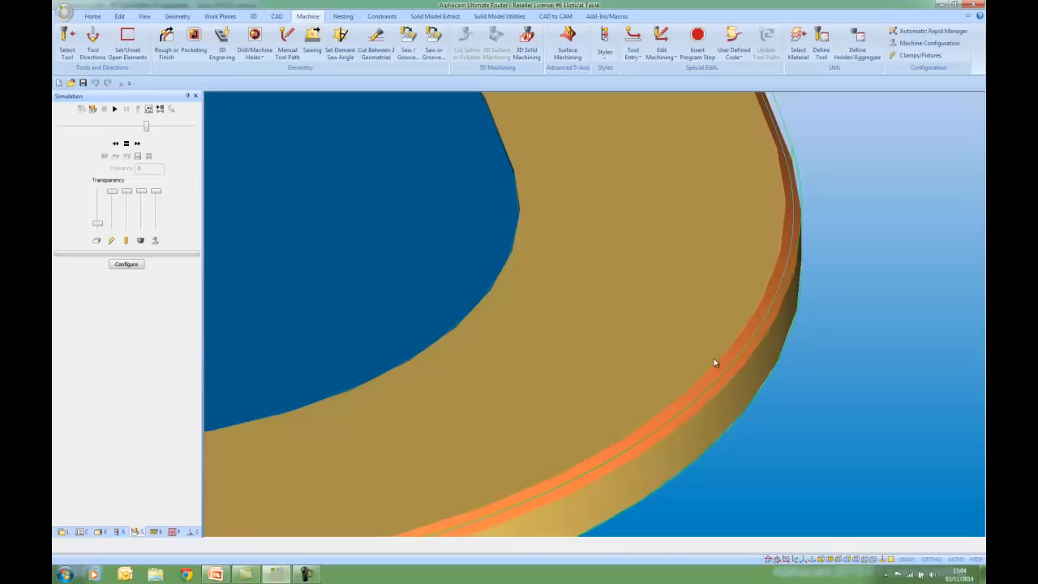
right_click(713, 361)
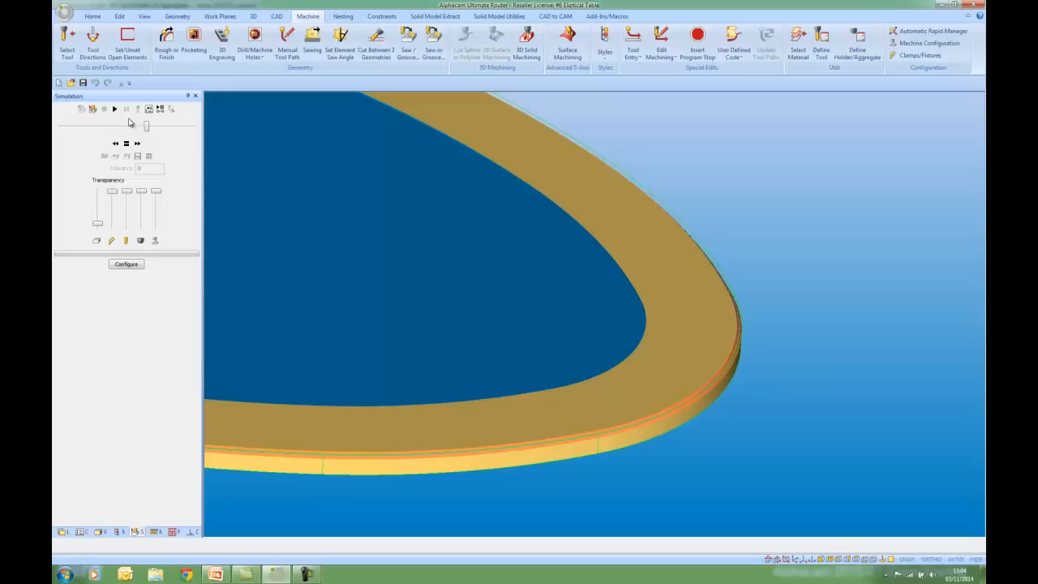
click(113, 108)
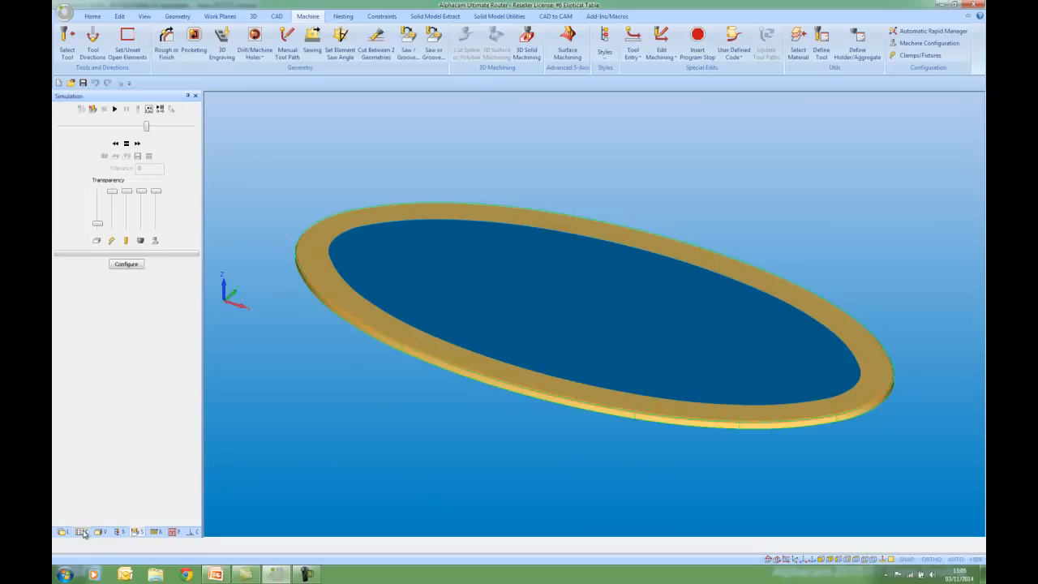
- Edit the roughing pass in the Operations list, changing its tool to the 10mm Vector Head and accepting the levels
click(85, 532)
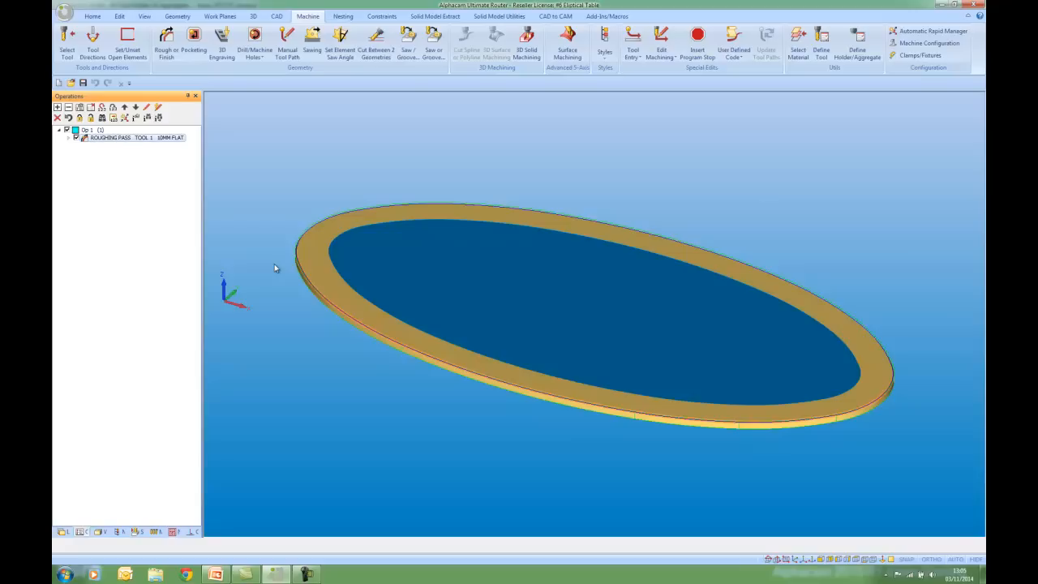
right_click(121, 136)
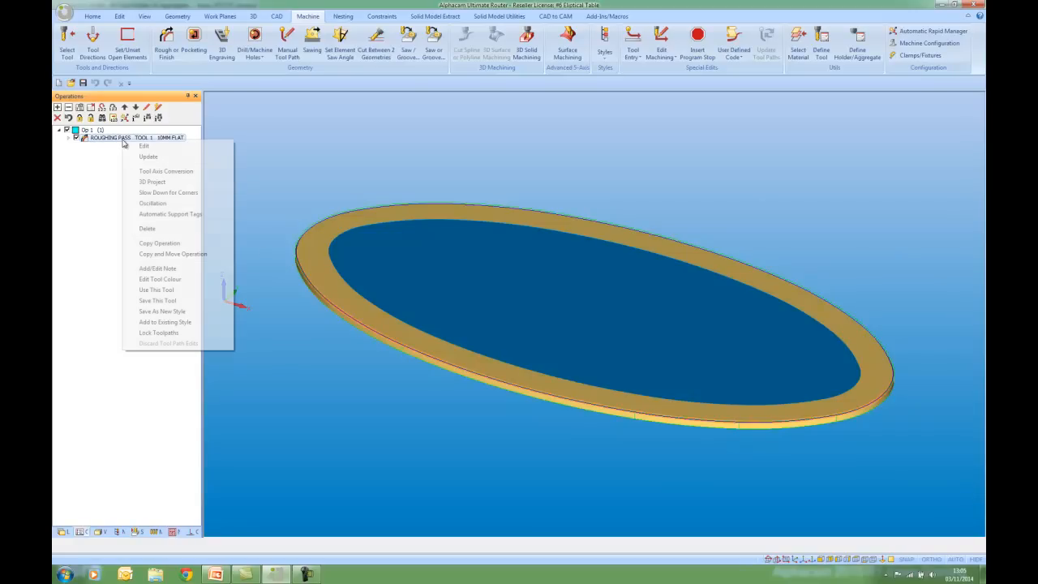
click(143, 146)
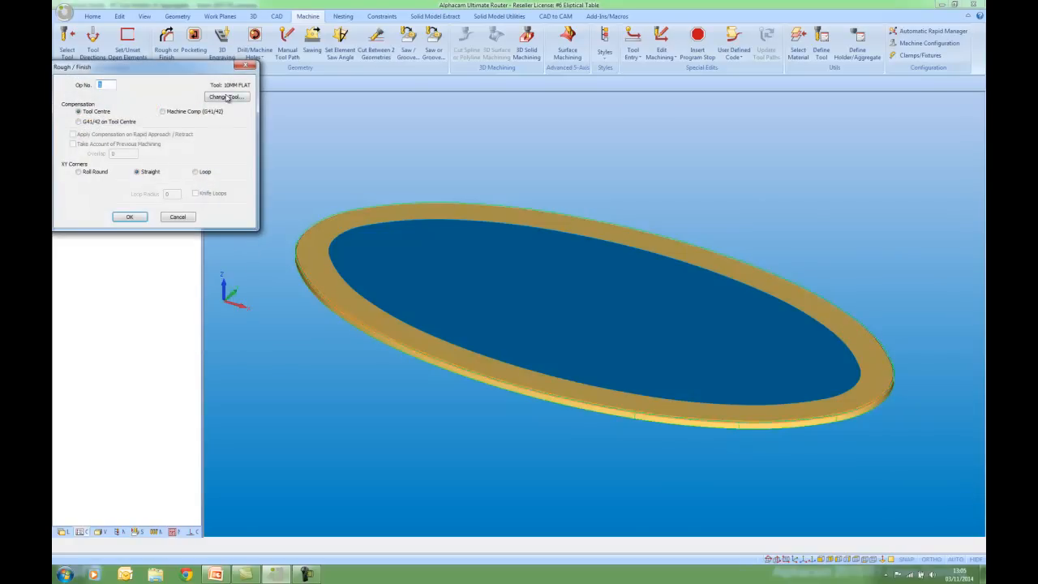
click(227, 98)
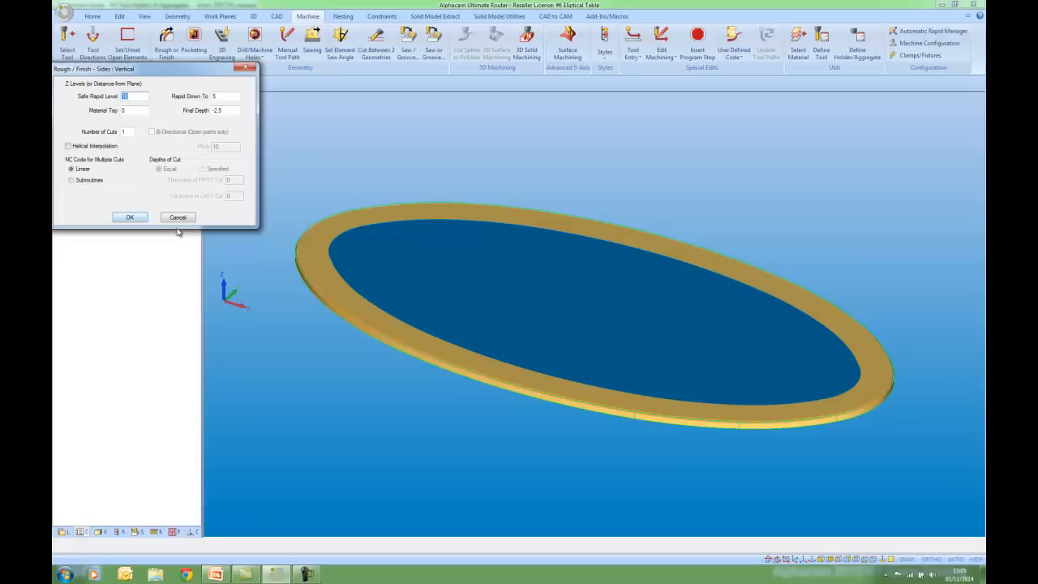
click(130, 217)
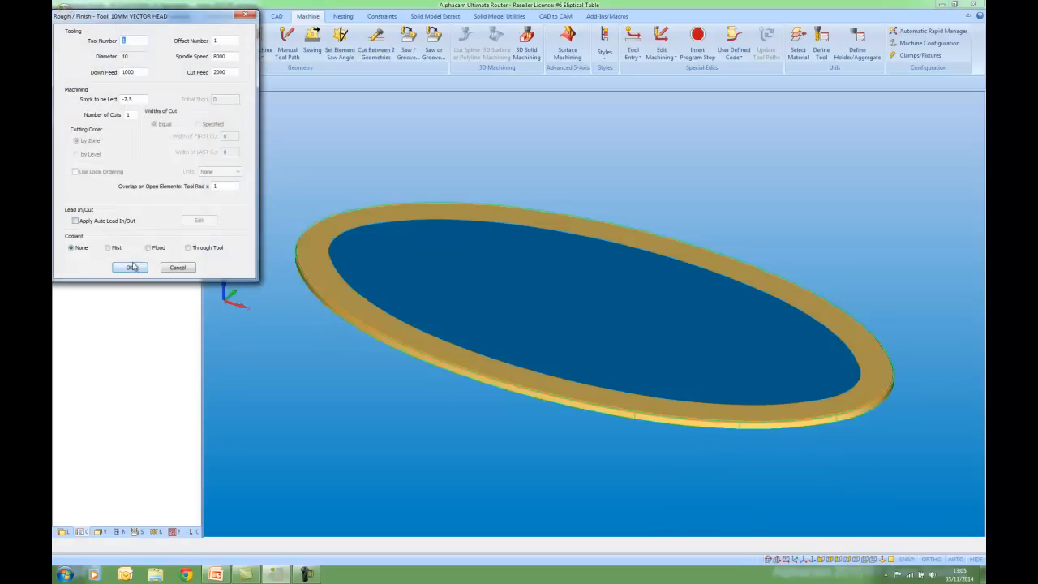
click(129, 267)
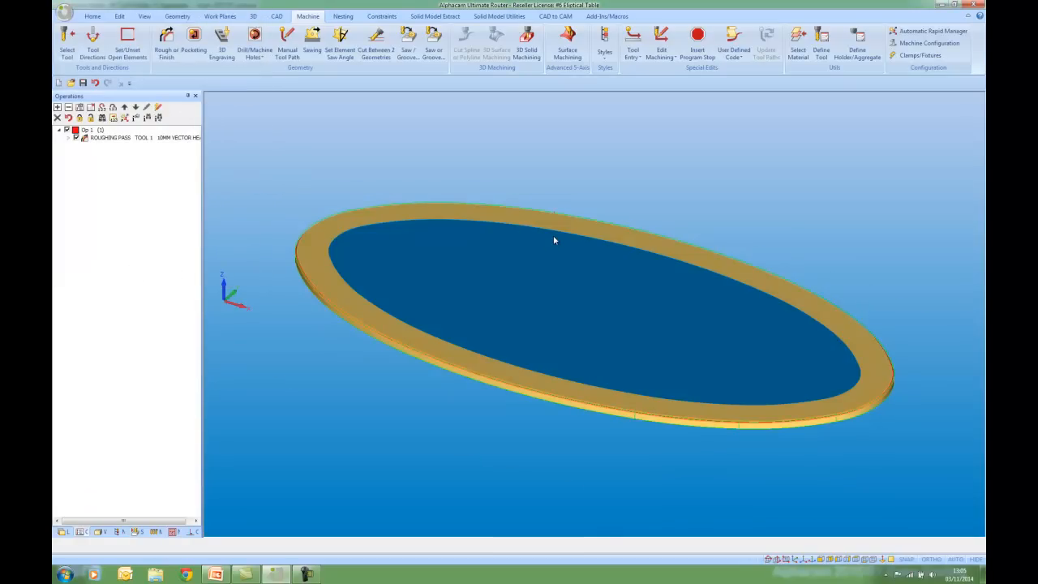
right_click(555, 240)
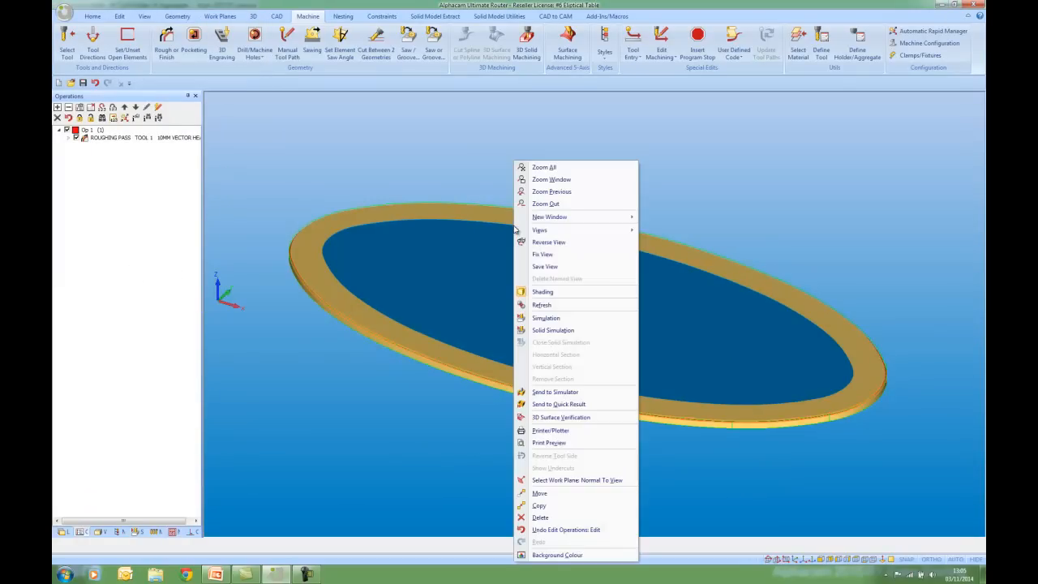
click(545, 316)
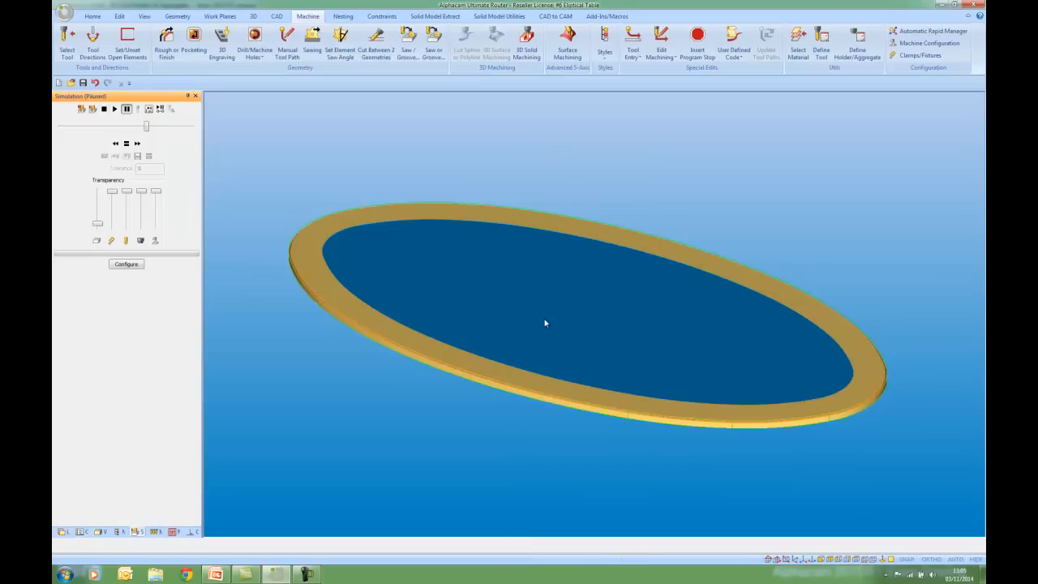
click(115, 109)
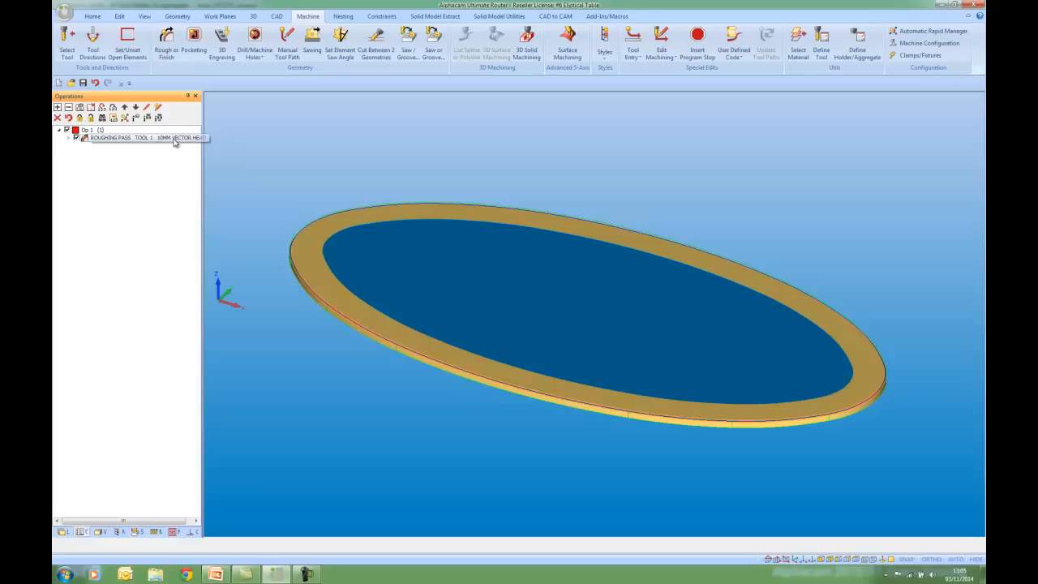
- Apply Orientate Tool Perpendicular to Profile on the roughing pass
right_click(146, 136)
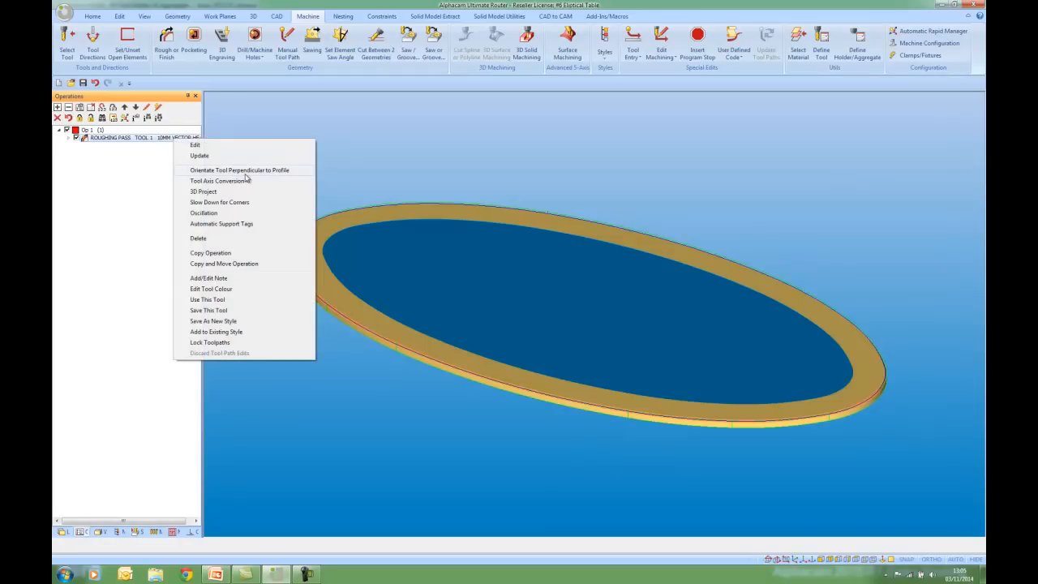
mouse_move(250, 177)
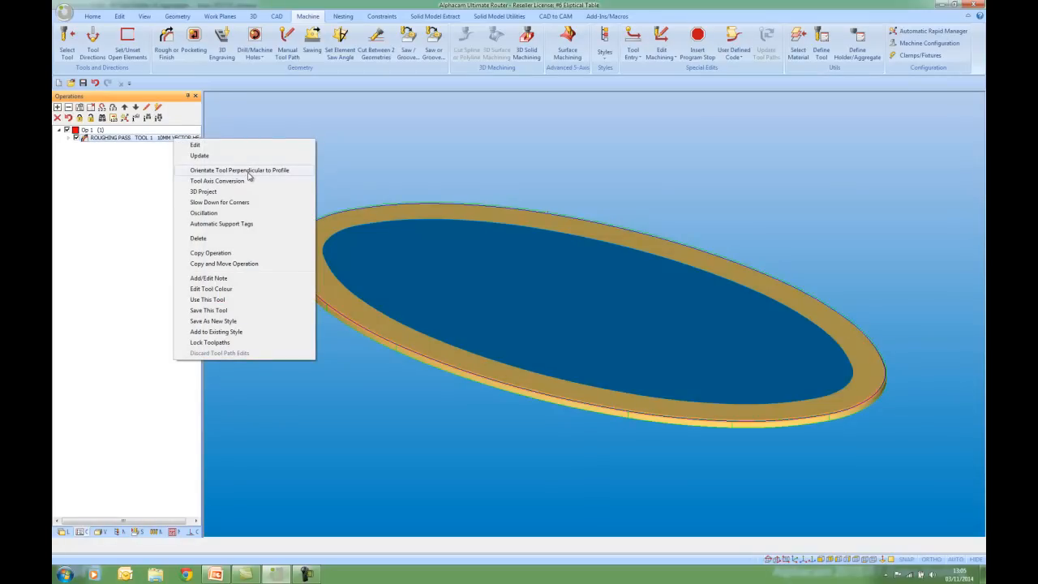
click(240, 171)
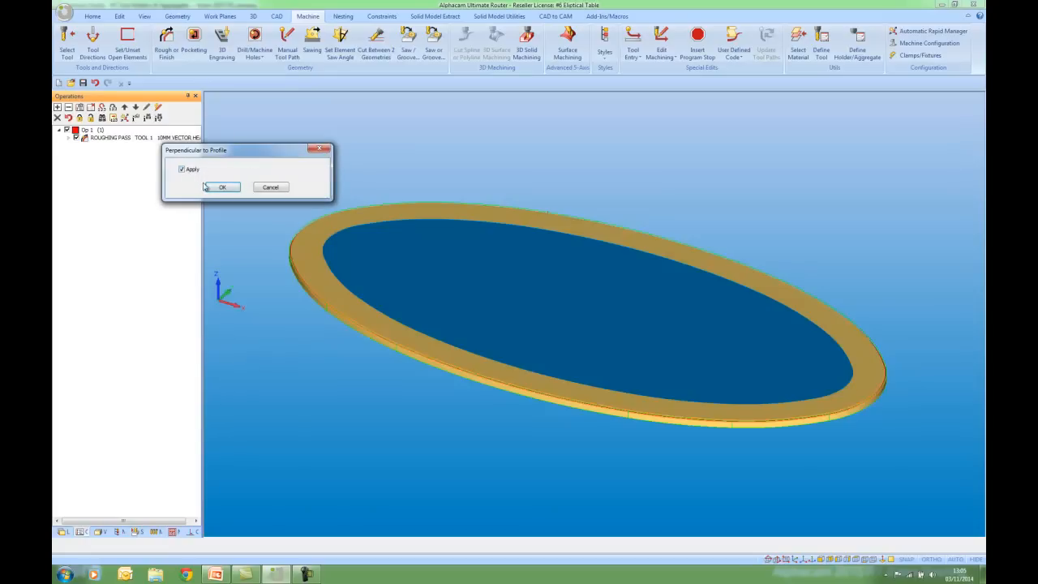
click(221, 188)
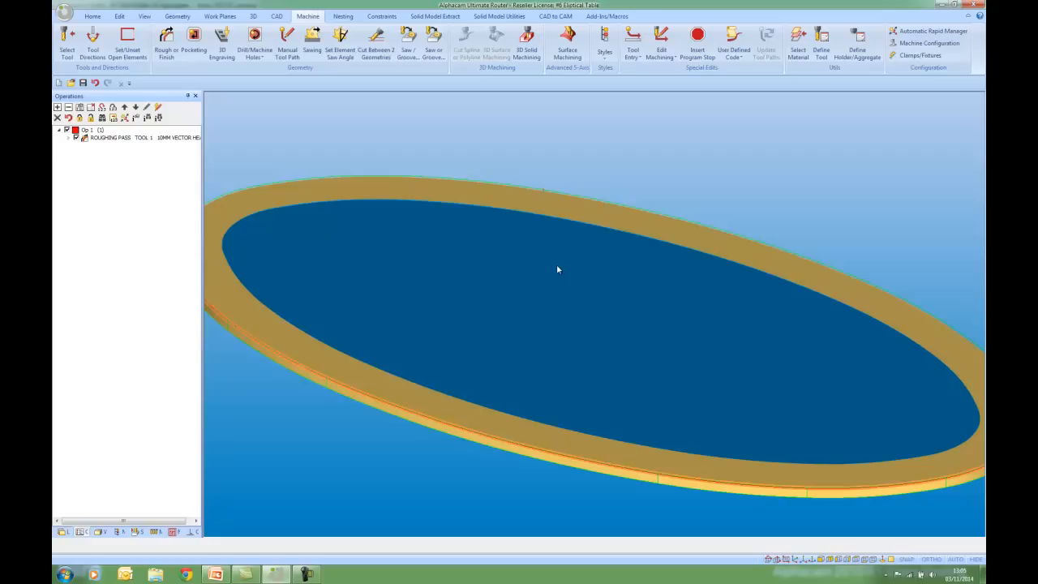
- Simulate the reoriented roughing pass with the vector head above the table
right_click(558, 269)
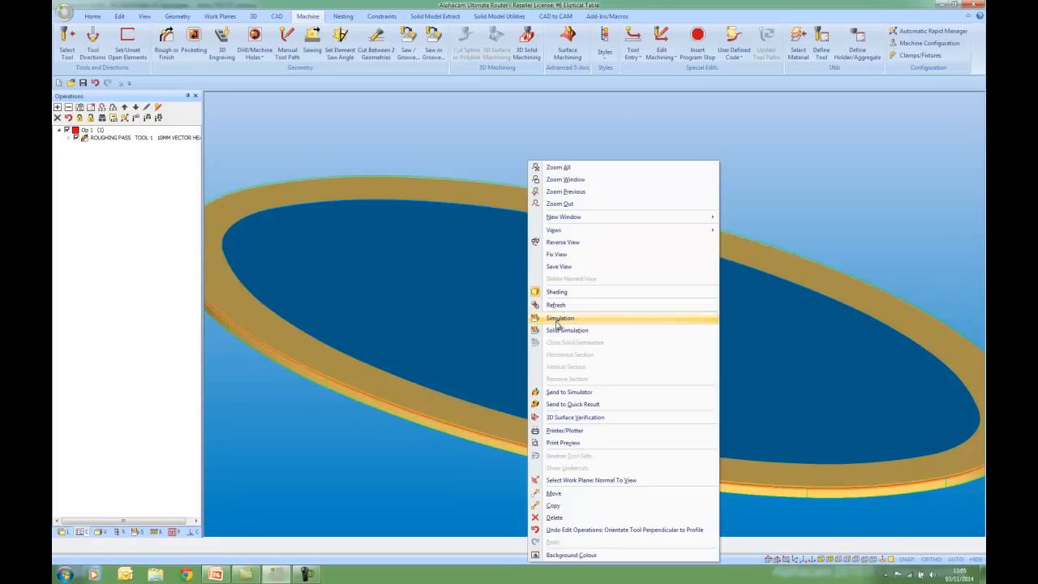
click(559, 318)
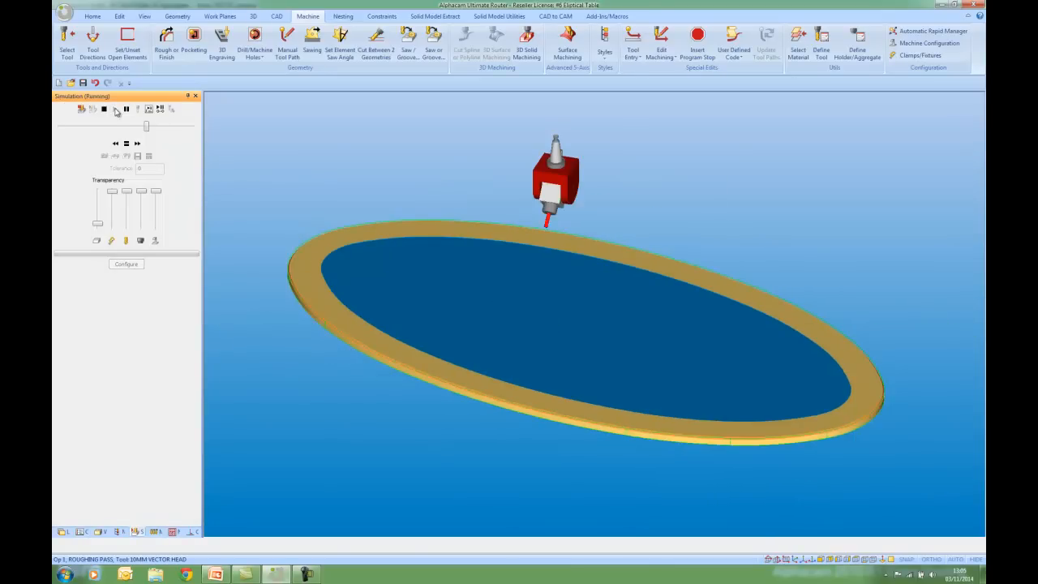